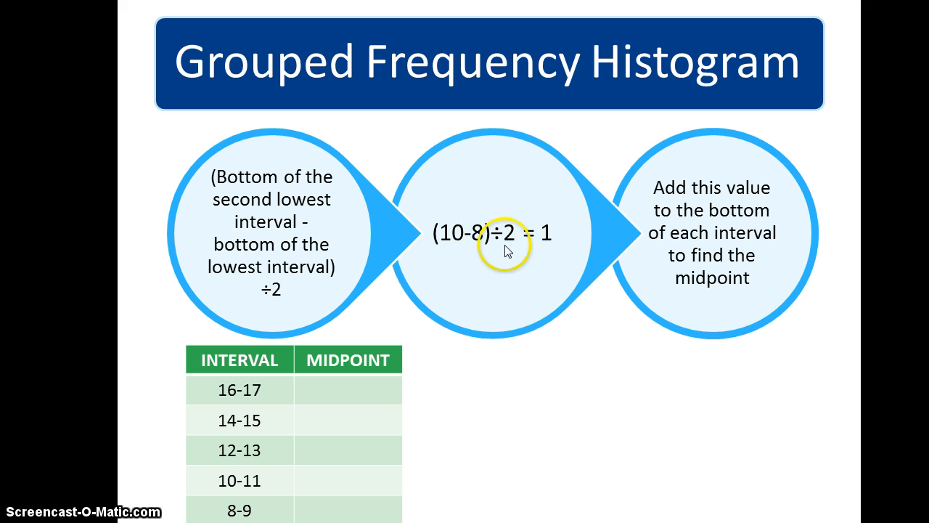
mouse_move(549, 215)
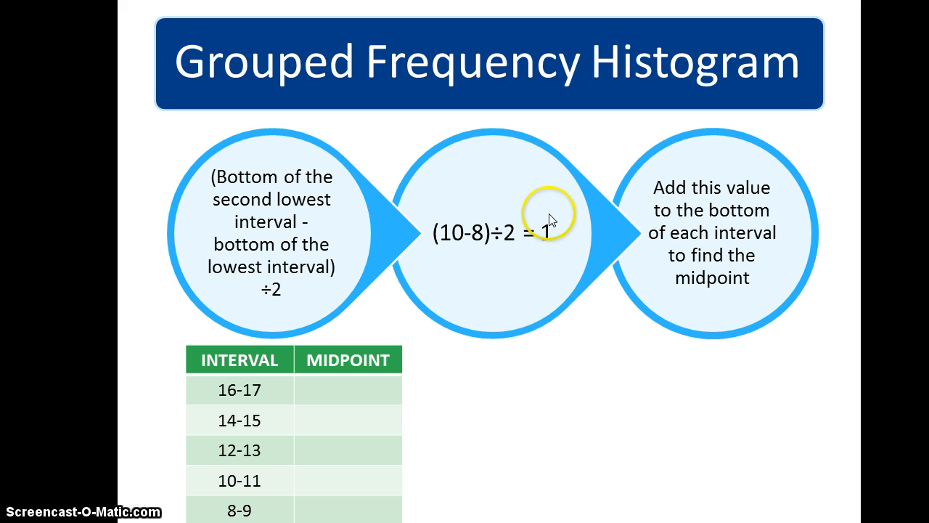
mouse_move(430, 485)
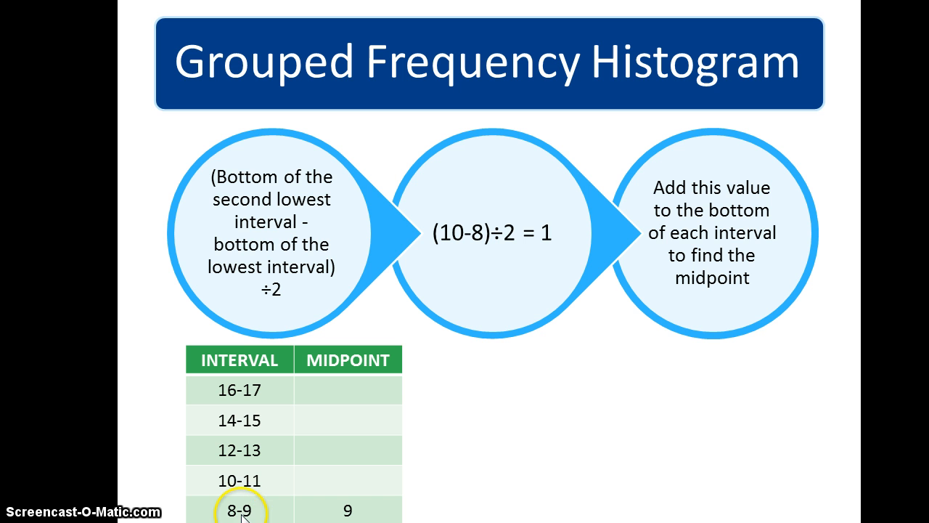
mouse_move(231, 458)
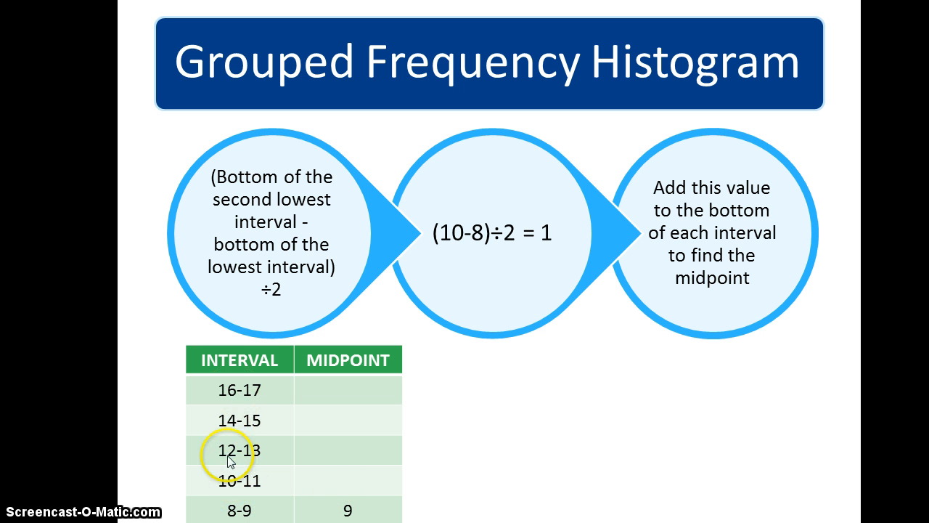
mouse_move(444, 480)
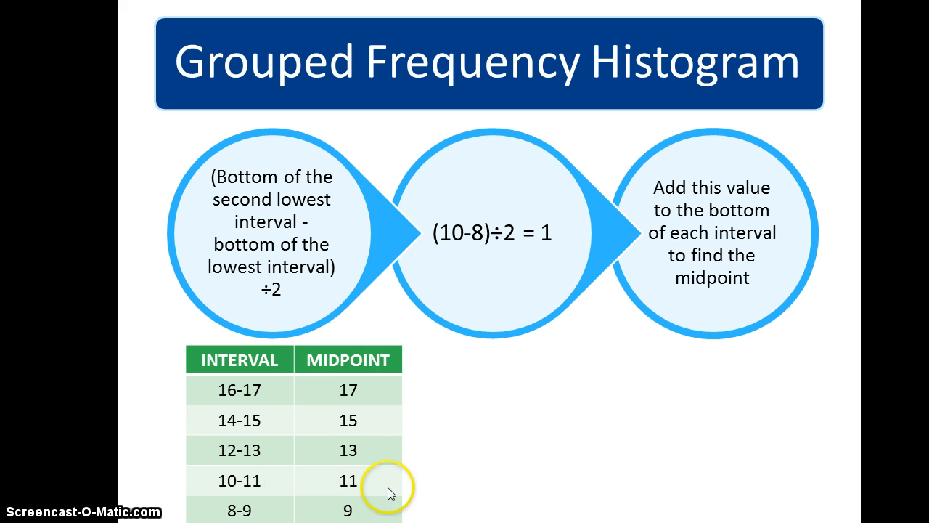
mouse_move(478, 463)
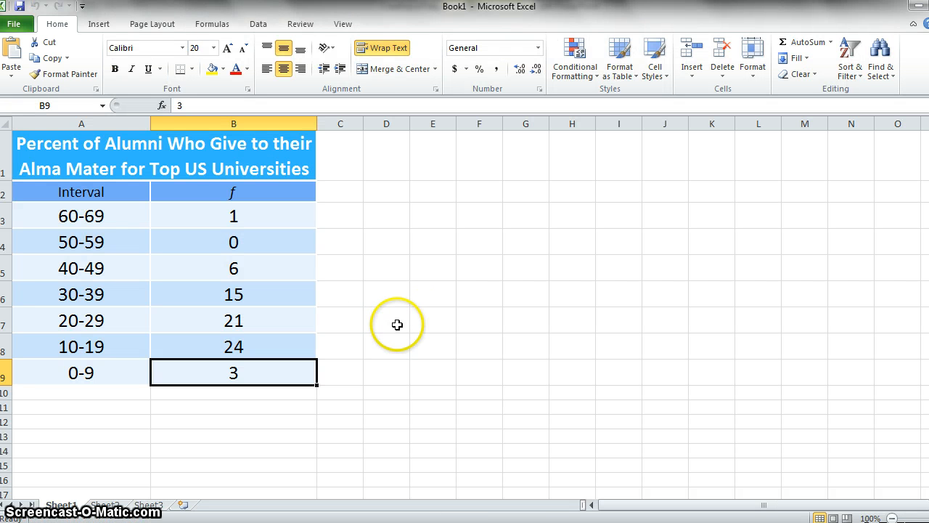
mouse_move(375, 318)
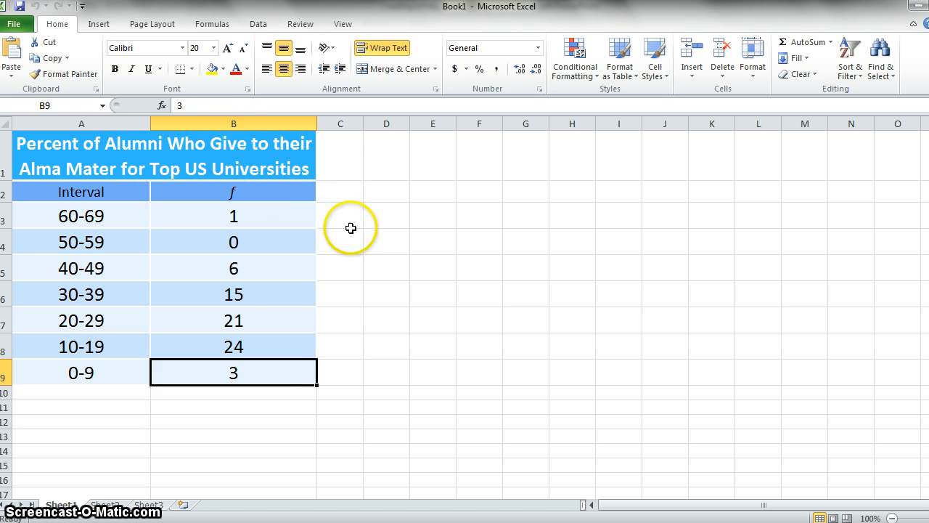
mouse_move(366, 337)
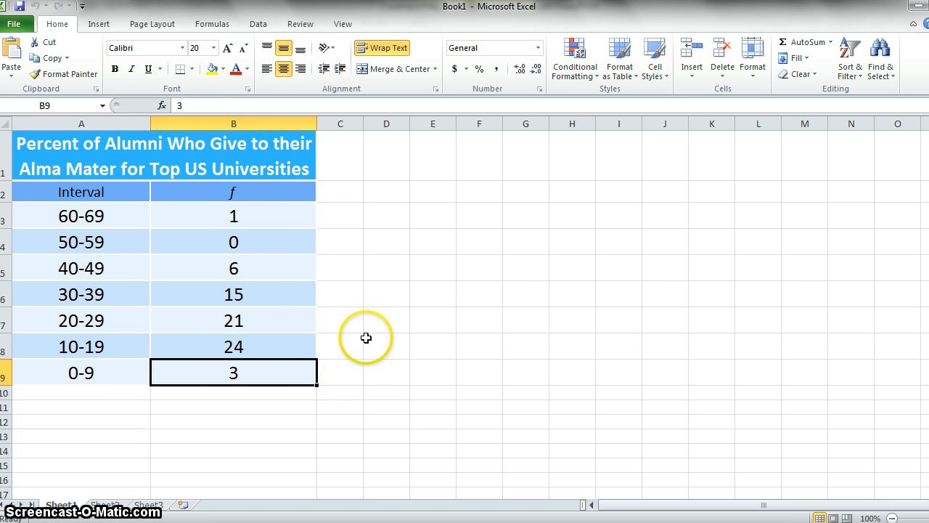
mouse_move(202, 424)
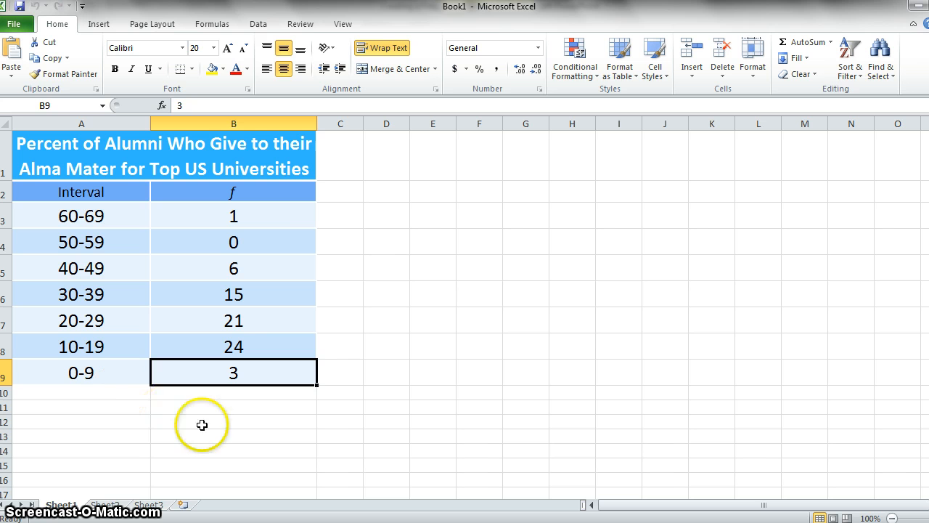
mouse_move(224, 424)
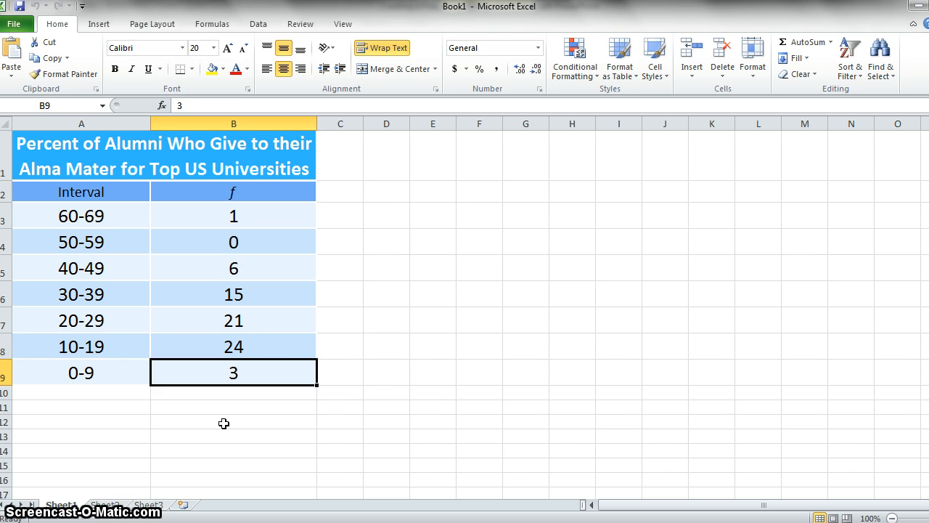
mouse_move(427, 351)
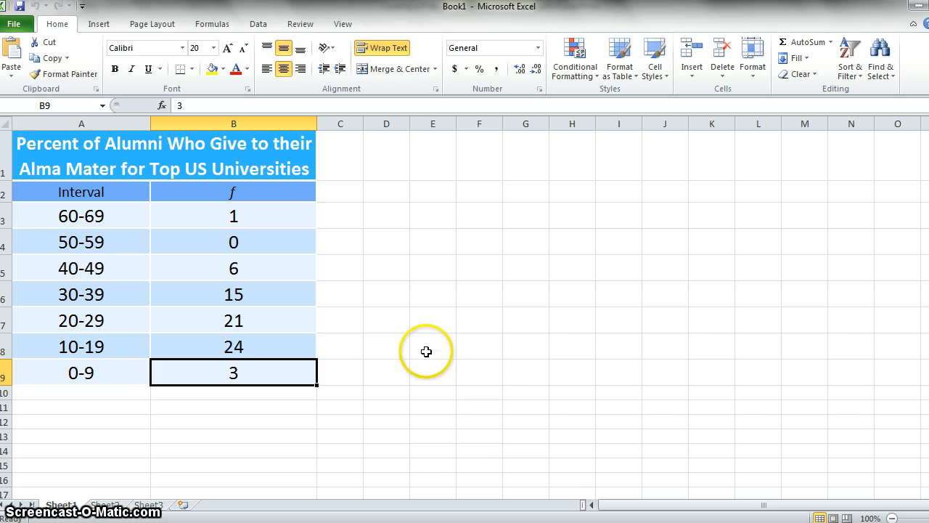
mouse_move(317, 308)
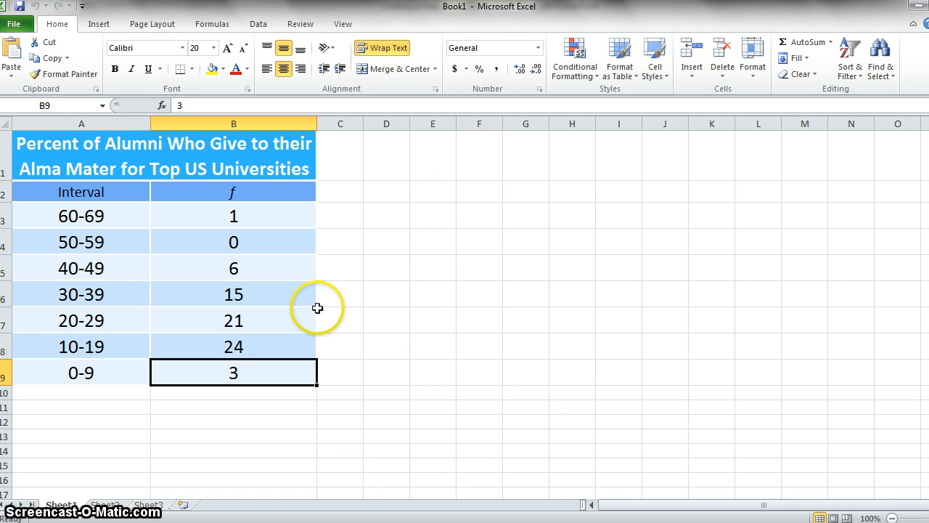
mouse_move(275, 306)
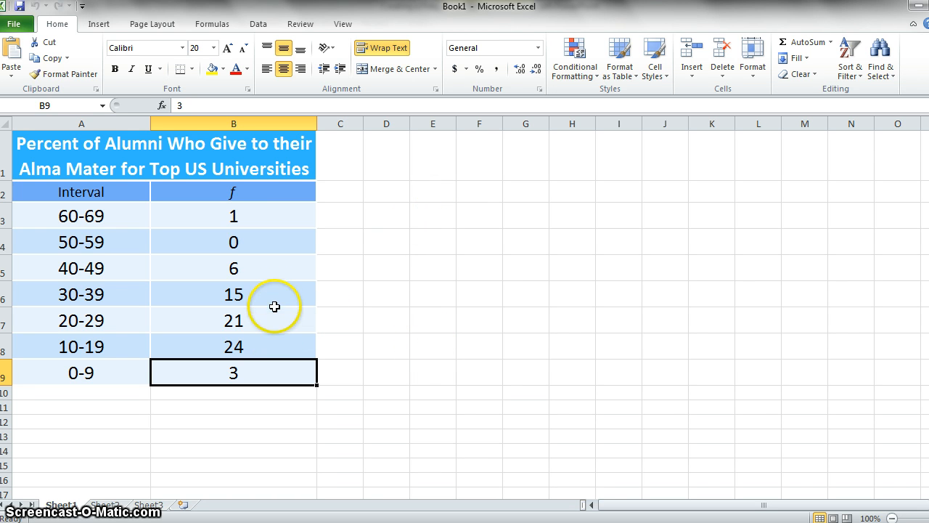
mouse_move(237, 413)
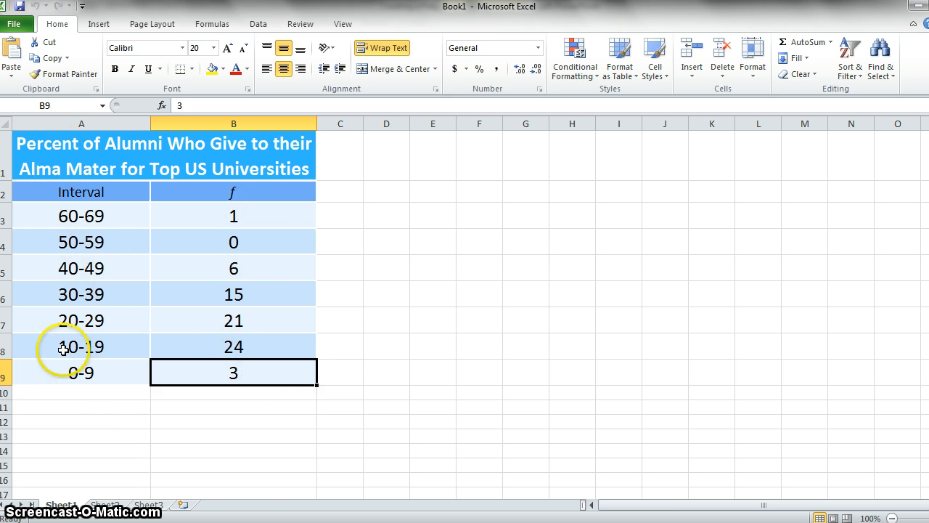
mouse_move(85, 392)
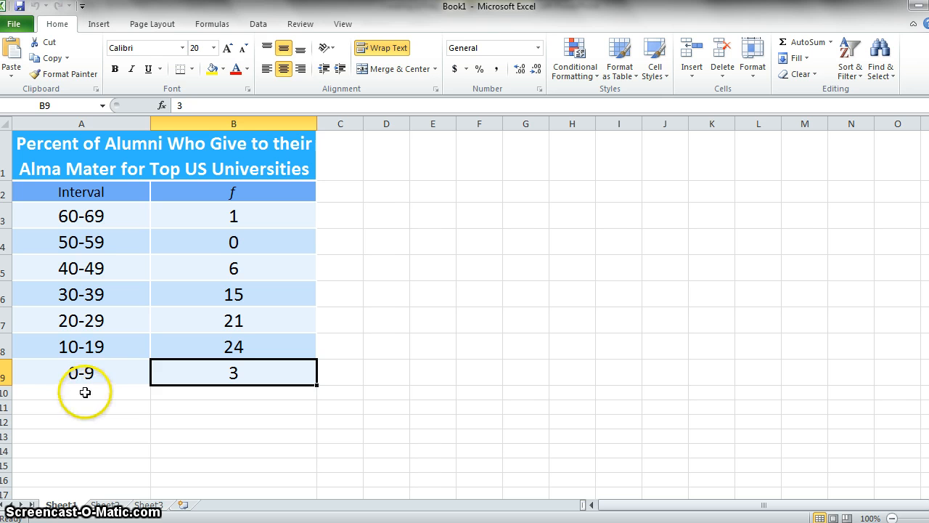
mouse_move(424, 192)
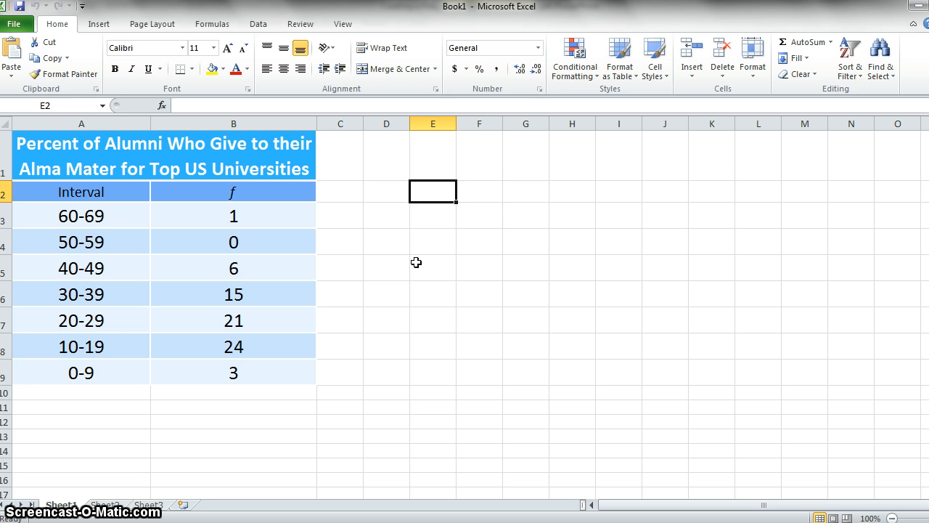
Enter the formula =(10-0)/2 beside the 0-9 row, showing a midpoint of 5 in larger font
type("=")
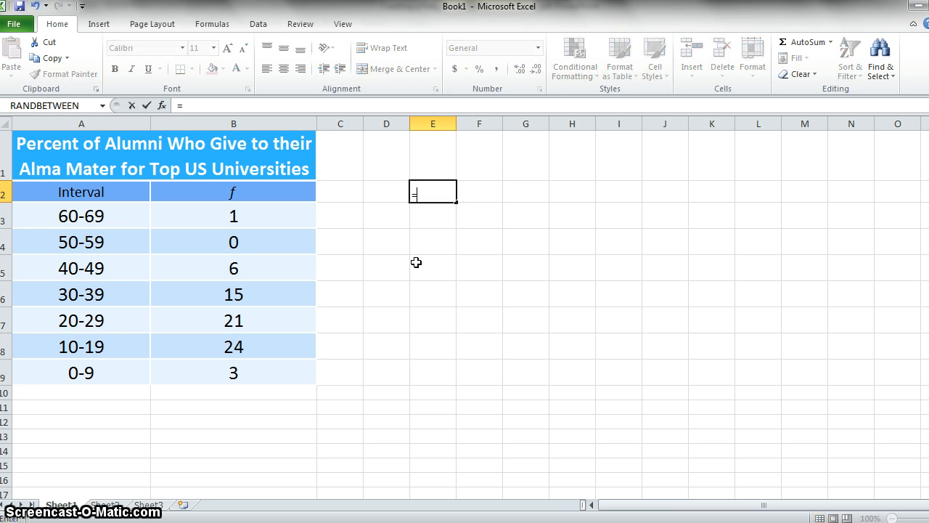
mouse_move(134, 348)
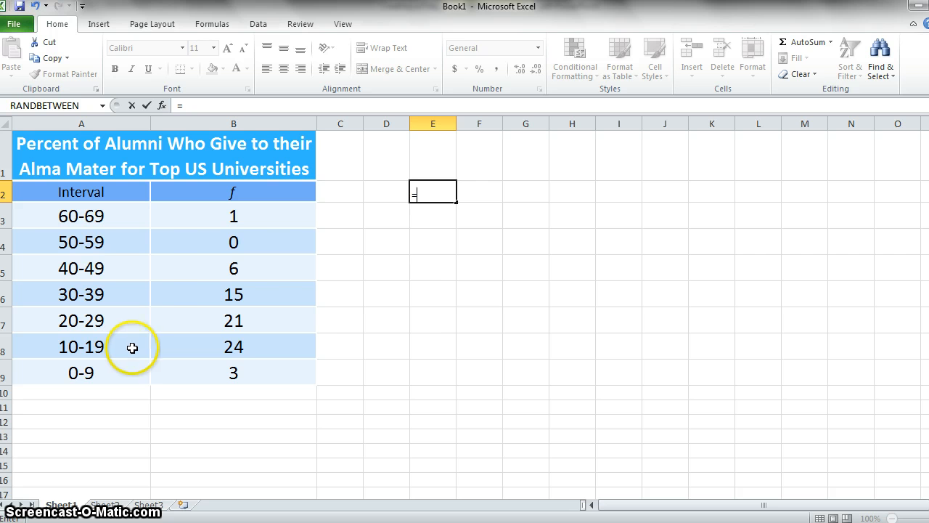
type("10")
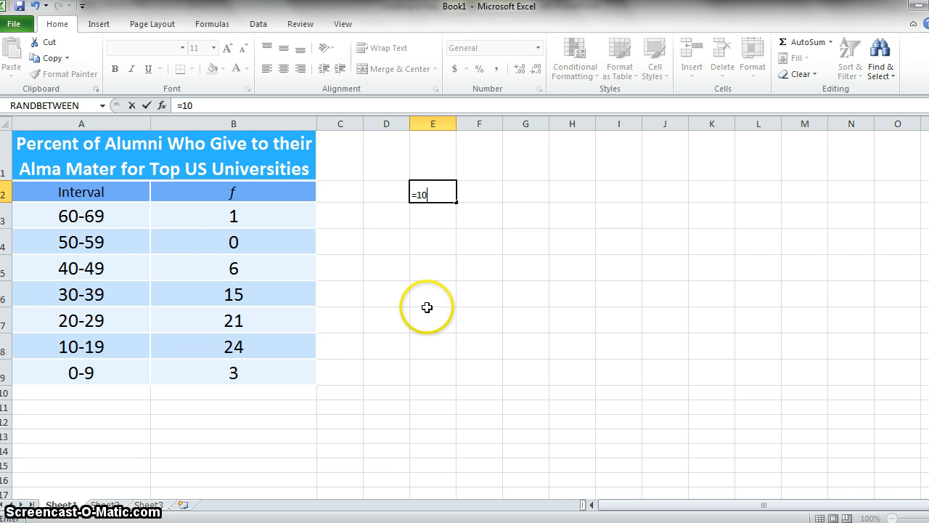
mouse_move(421, 156)
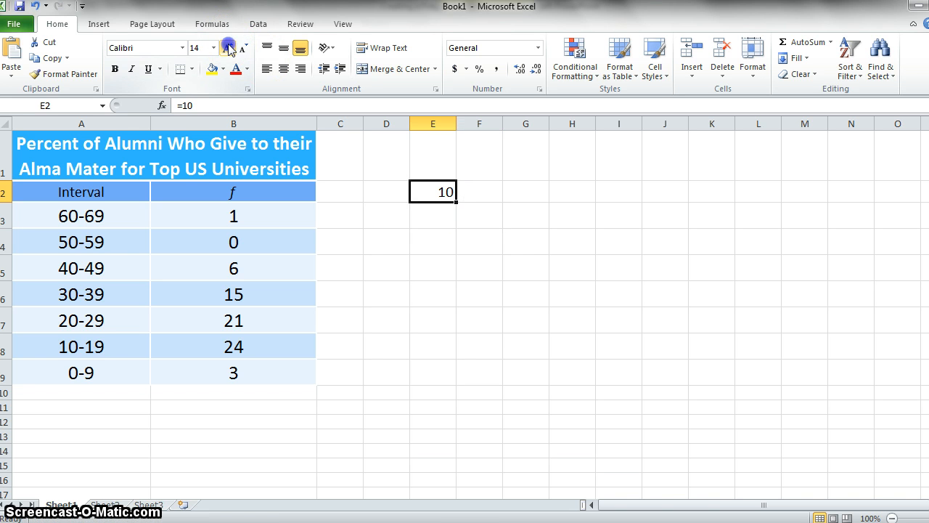
left_click(227, 48)
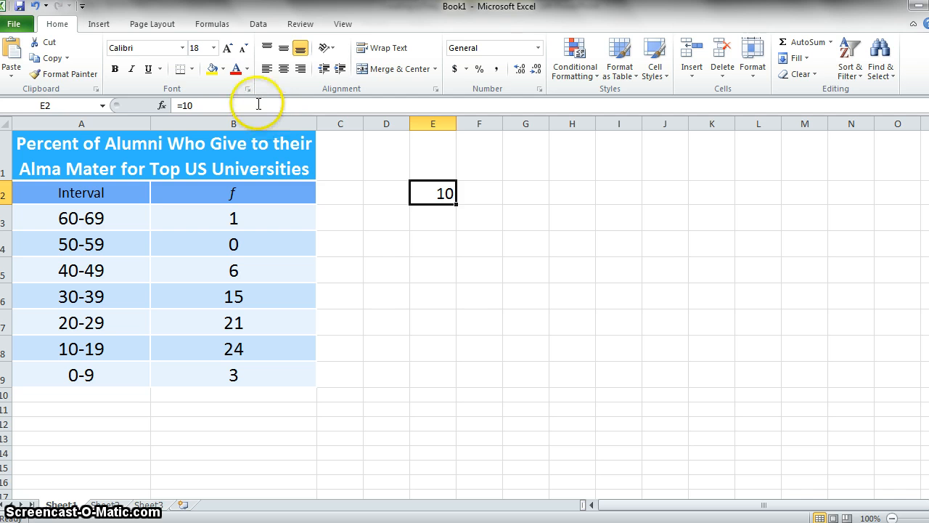
double_click(433, 192)
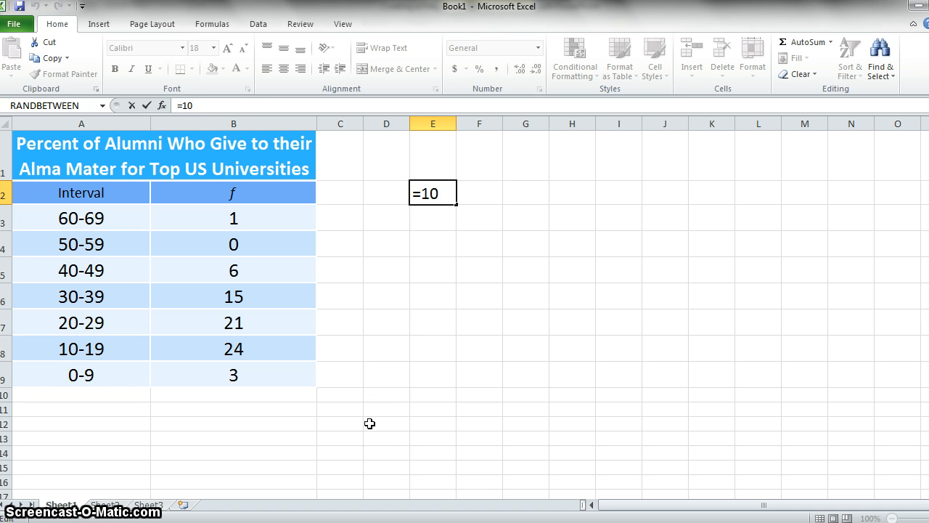
type("-0")
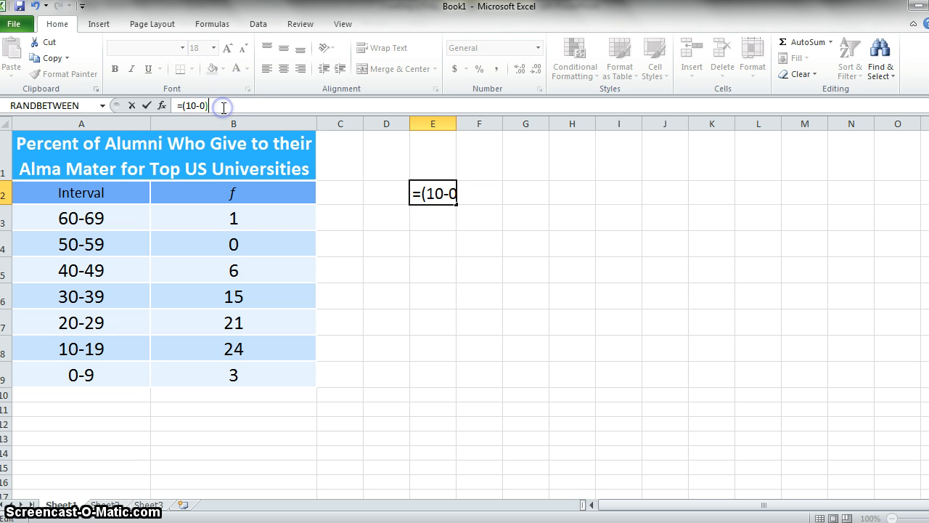
type(")/")
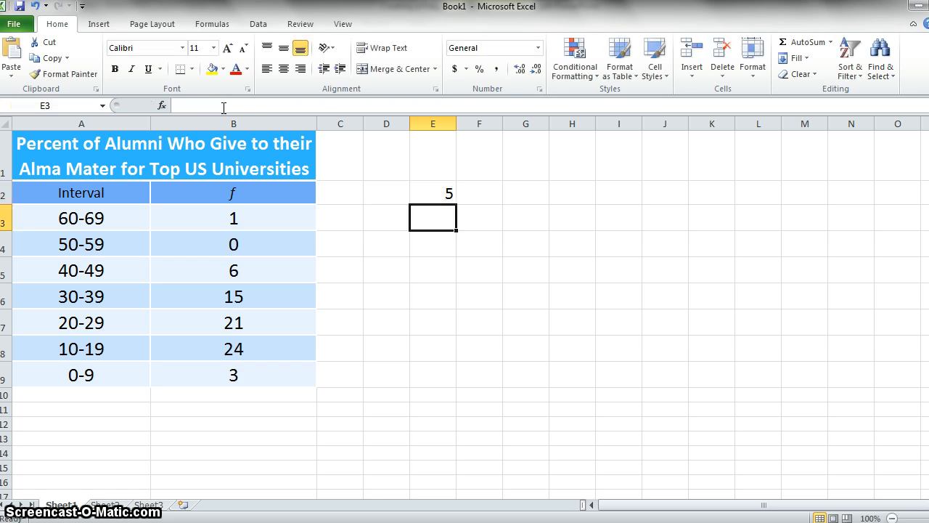
left_click(433, 192)
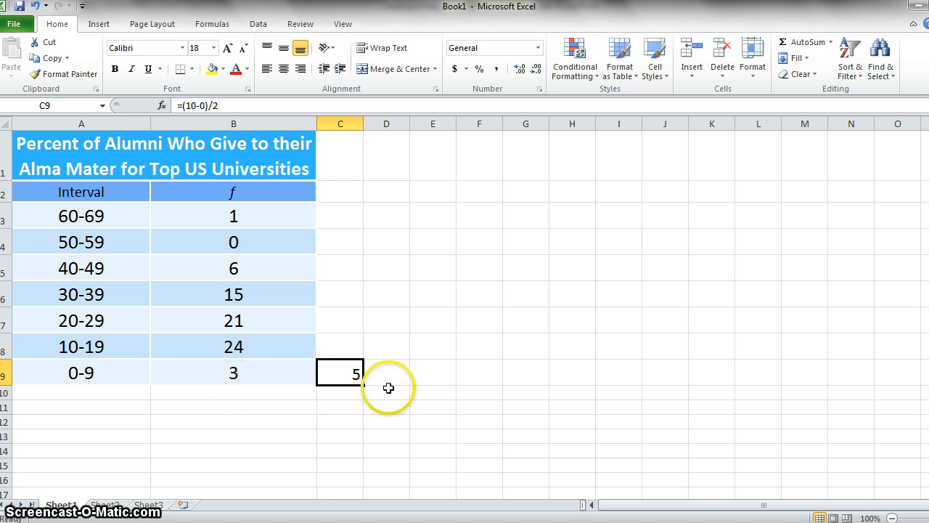
mouse_move(363, 122)
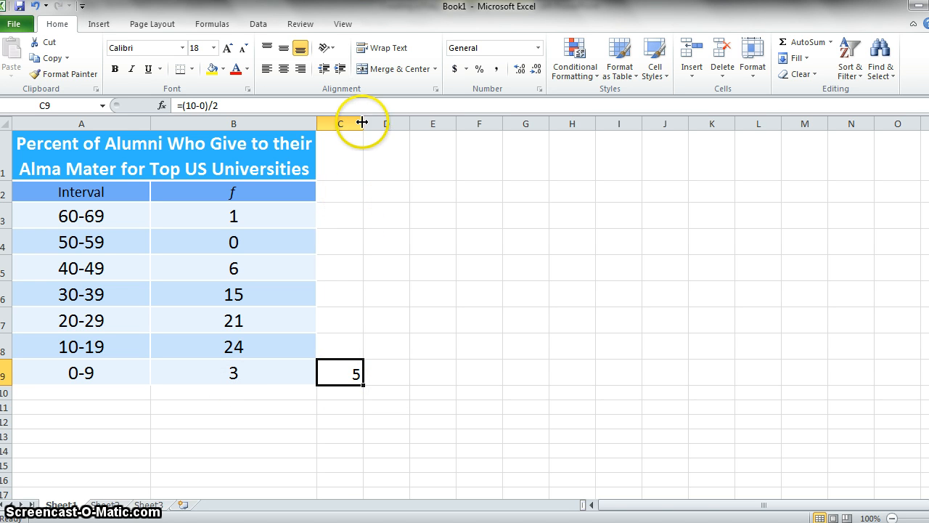
Label the new column 'Midpoint' with a centered heading
left_click(363, 192)
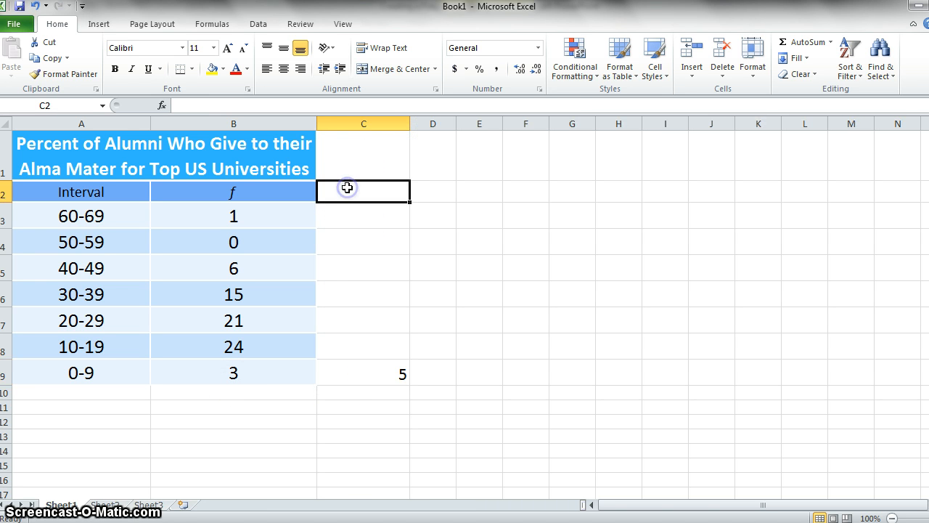
type("Midpoint")
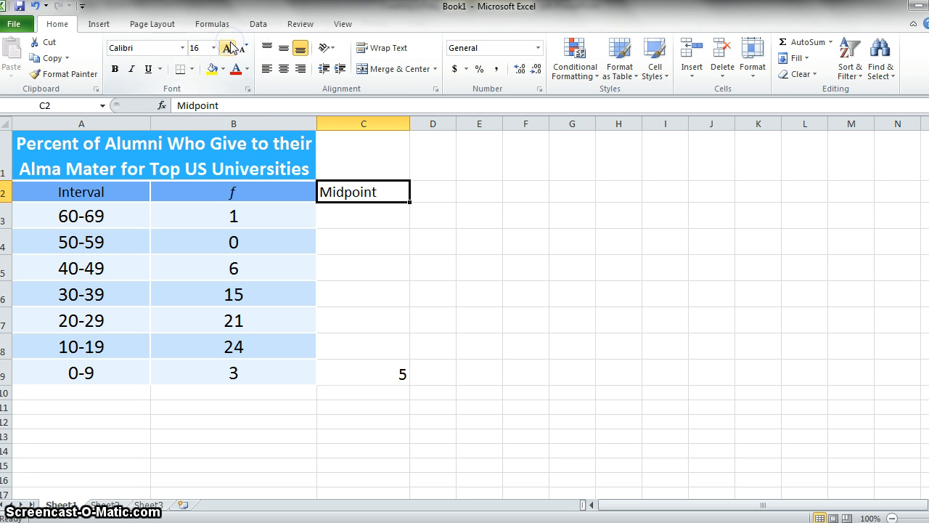
left_click(283, 70)
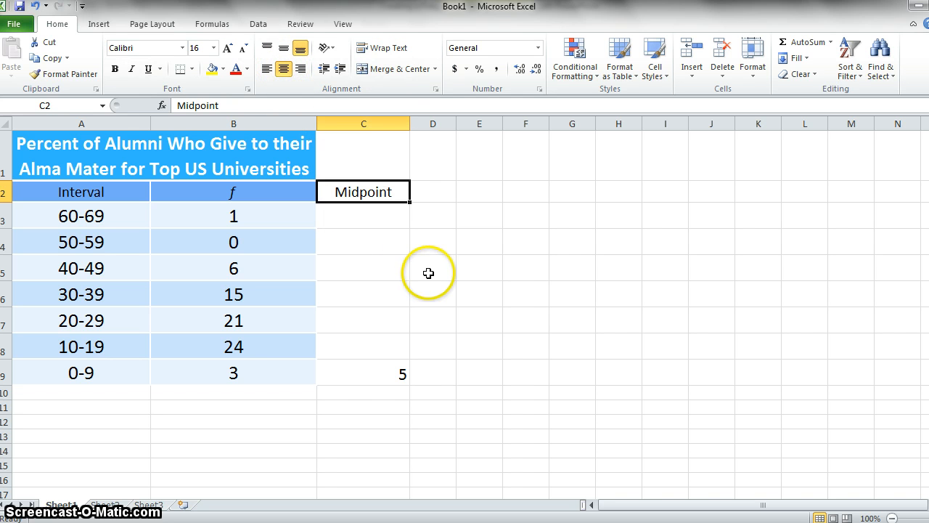
Fill the midpoints 15, 25, 35 upward for each interval and enlarge the column's text to match the table
left_click(363, 346)
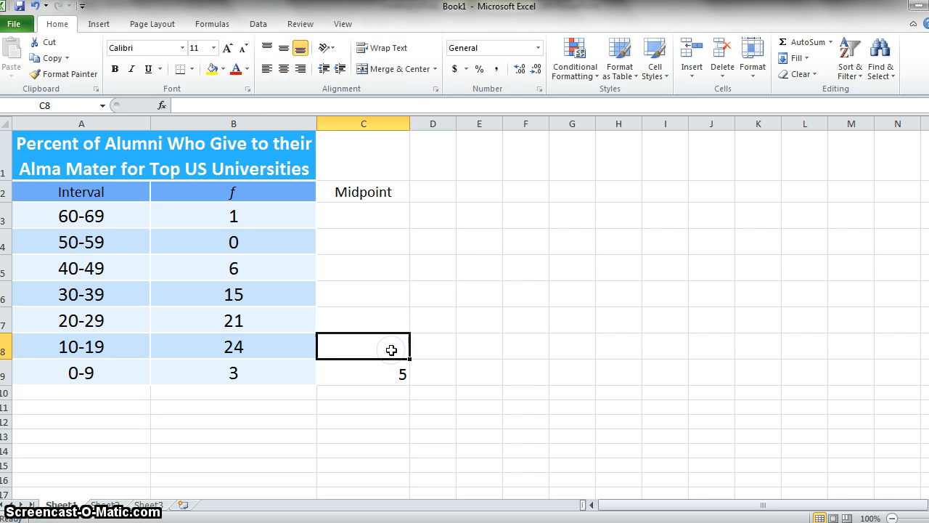
type("=")
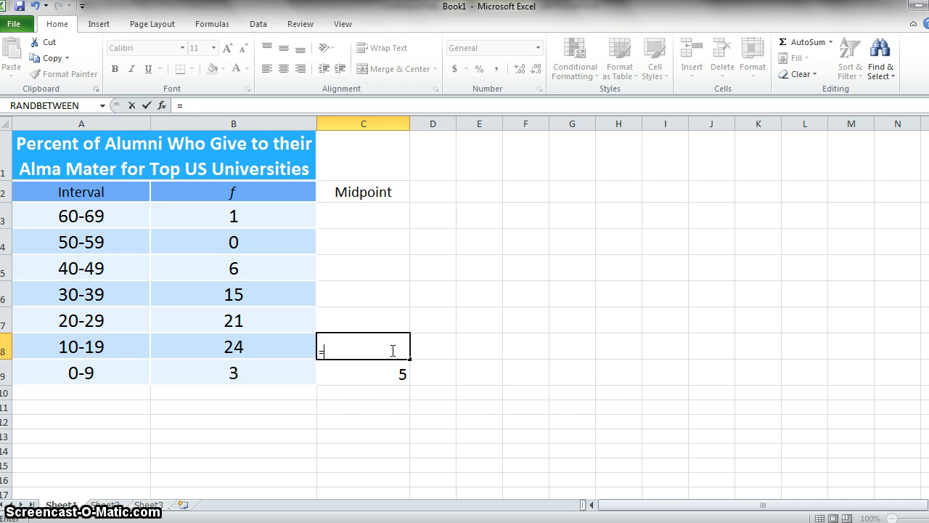
key("Escape")
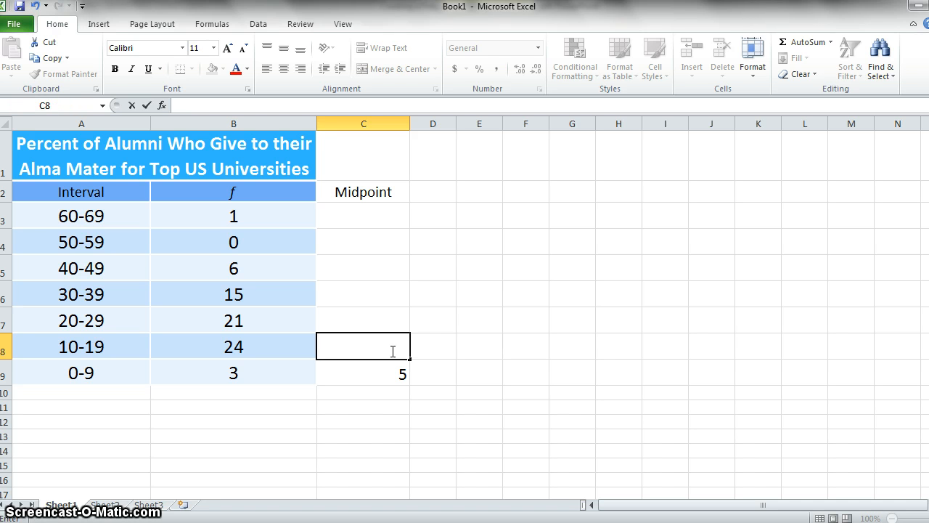
type("15")
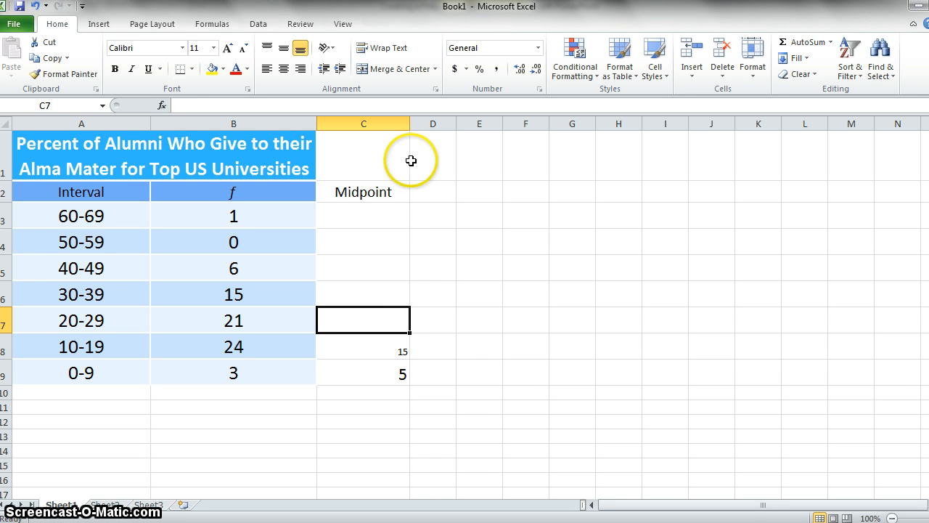
left_click(363, 122)
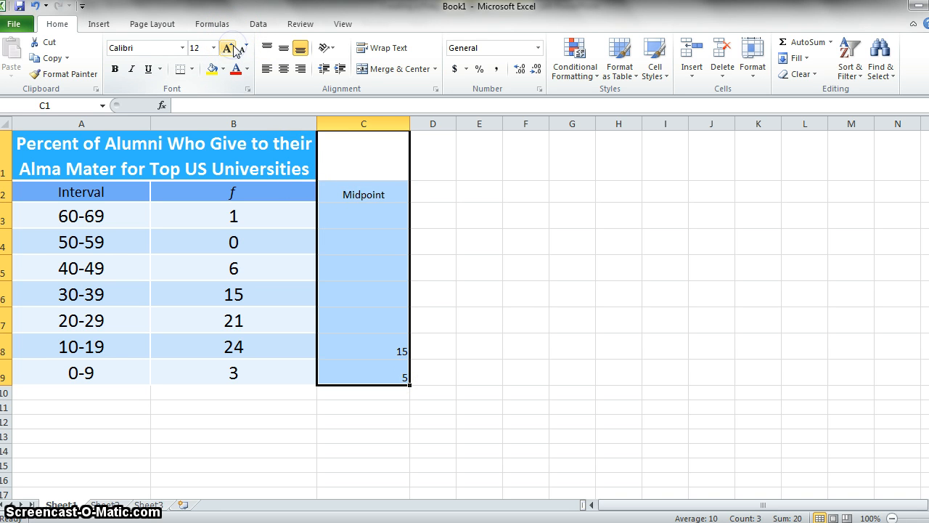
left_click(228, 48)
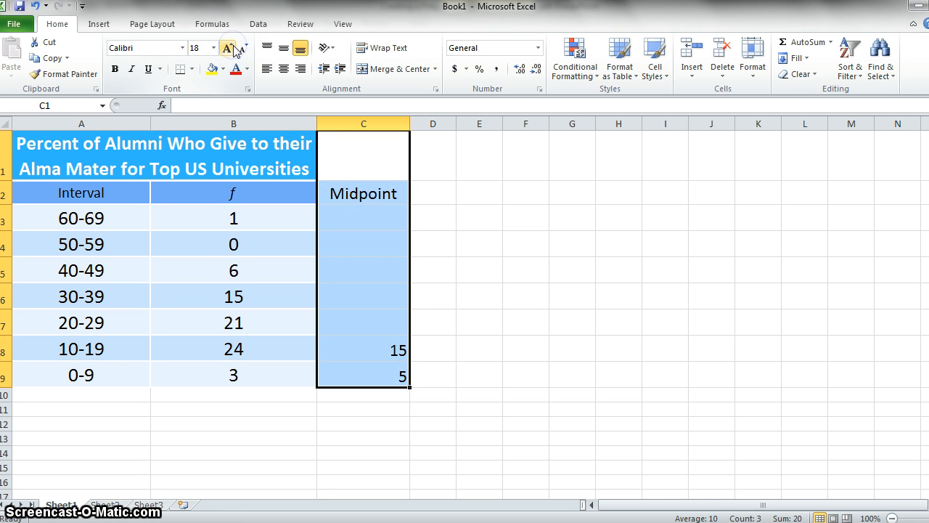
left_click(227, 48)
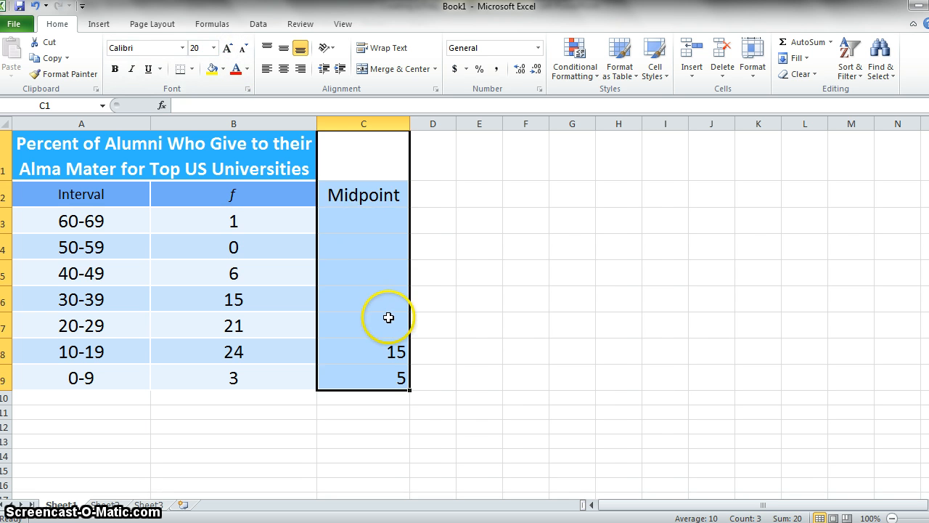
type("25")
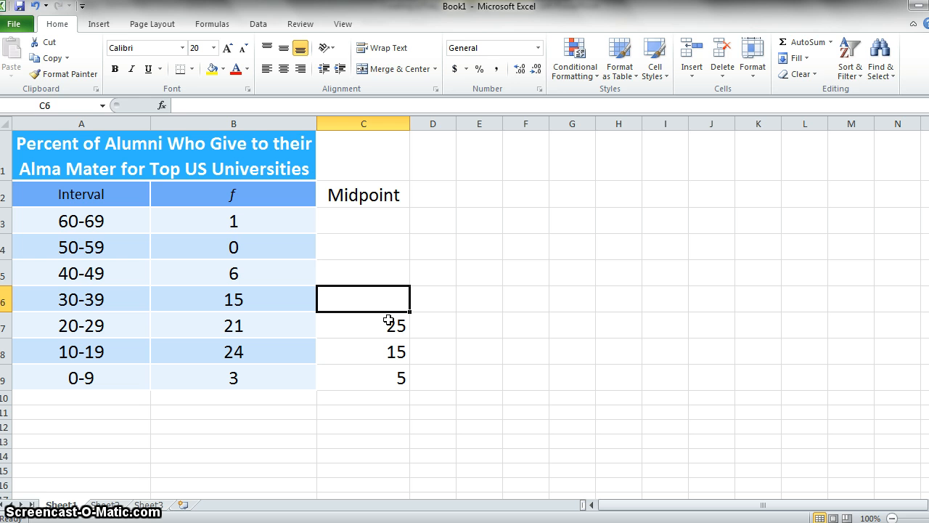
type("35")
left_click(363, 220)
type("65")
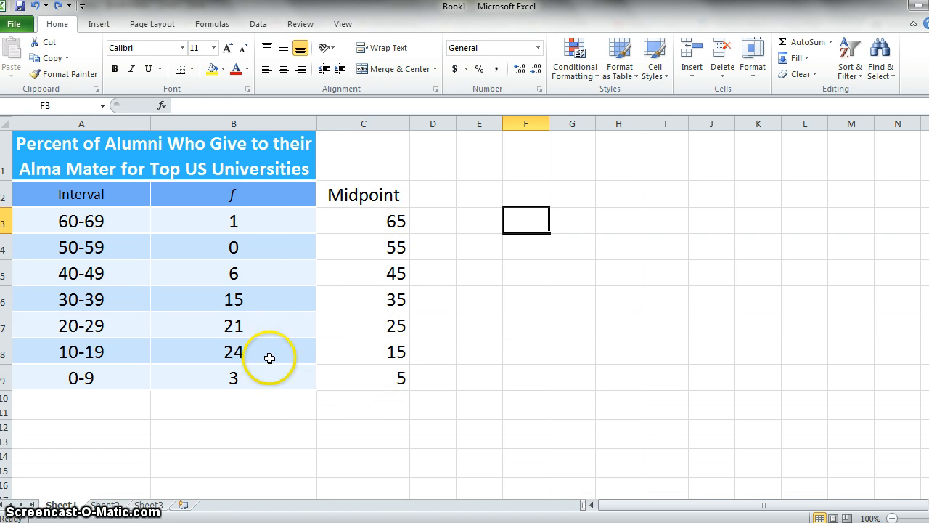
mouse_move(250, 389)
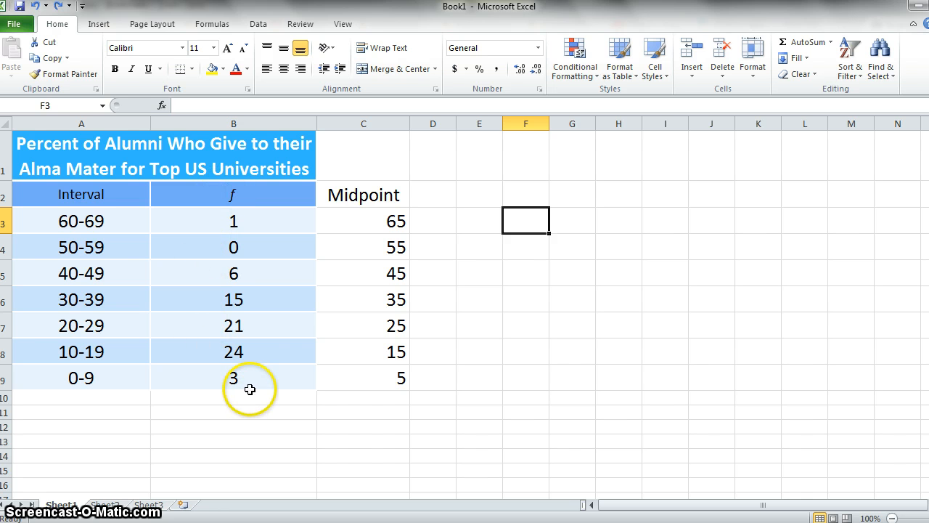
mouse_move(593, 363)
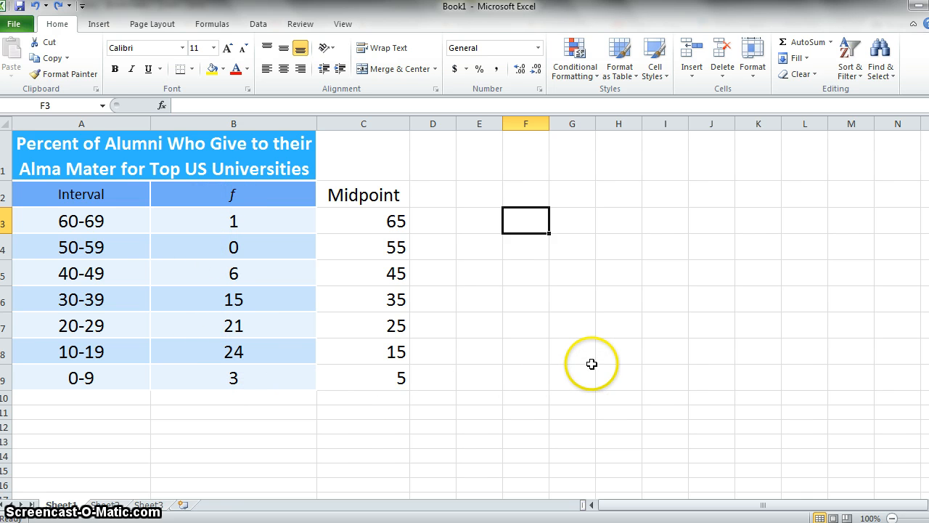
mouse_move(476, 142)
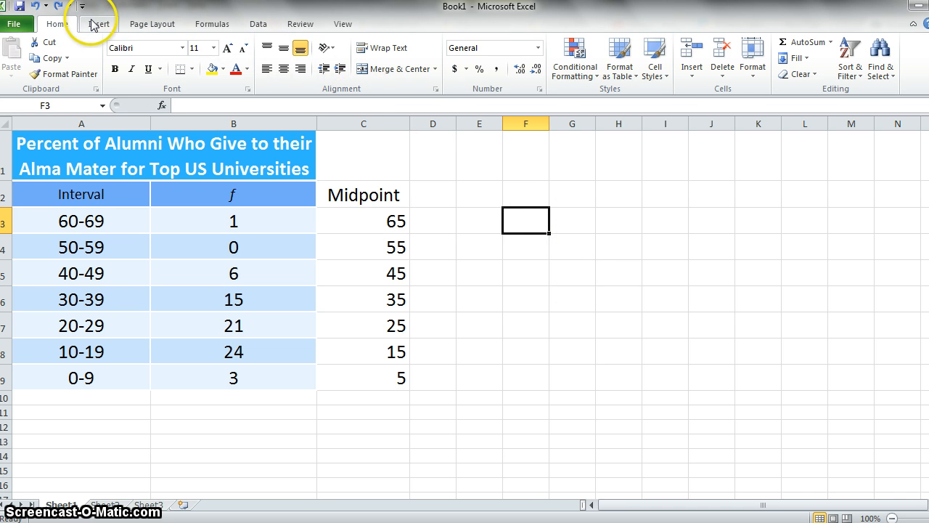
Insert a blank 2-D clustered column chart and place it to the right of the table
left_click(99, 23)
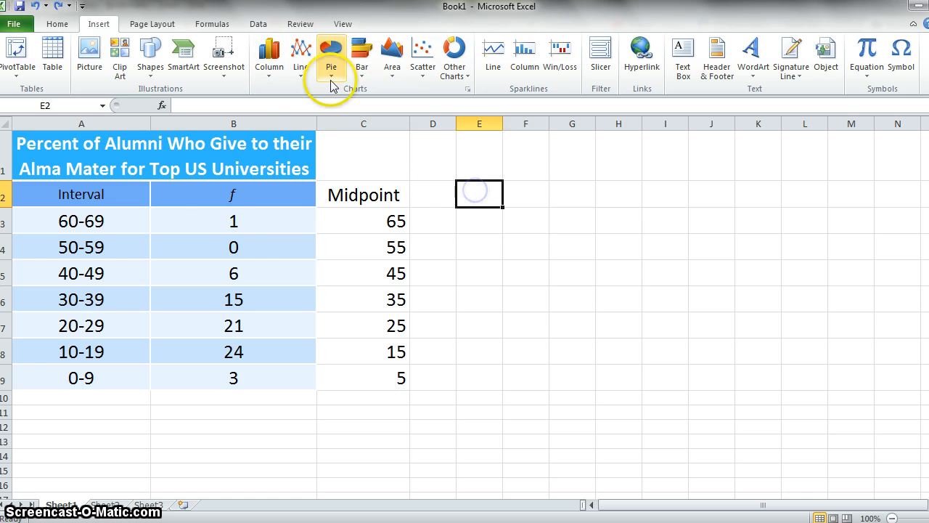
left_click(269, 58)
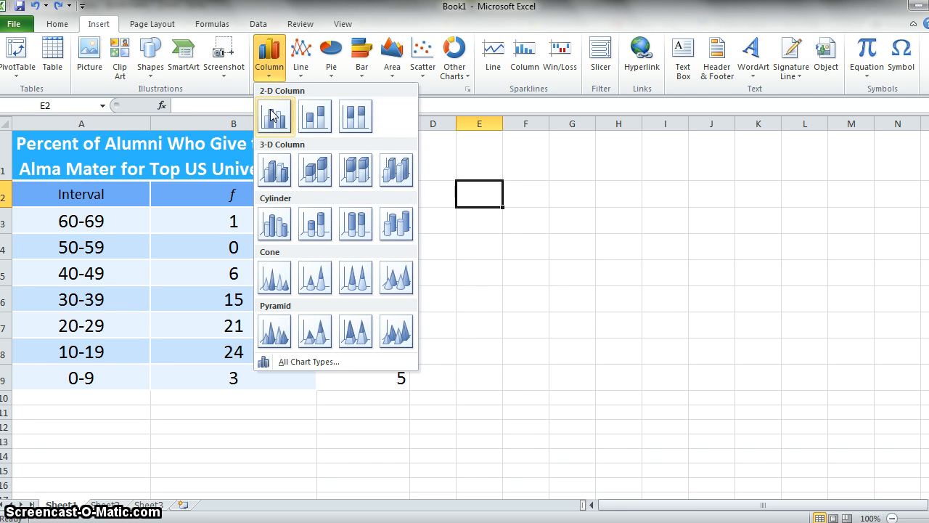
left_click(275, 116)
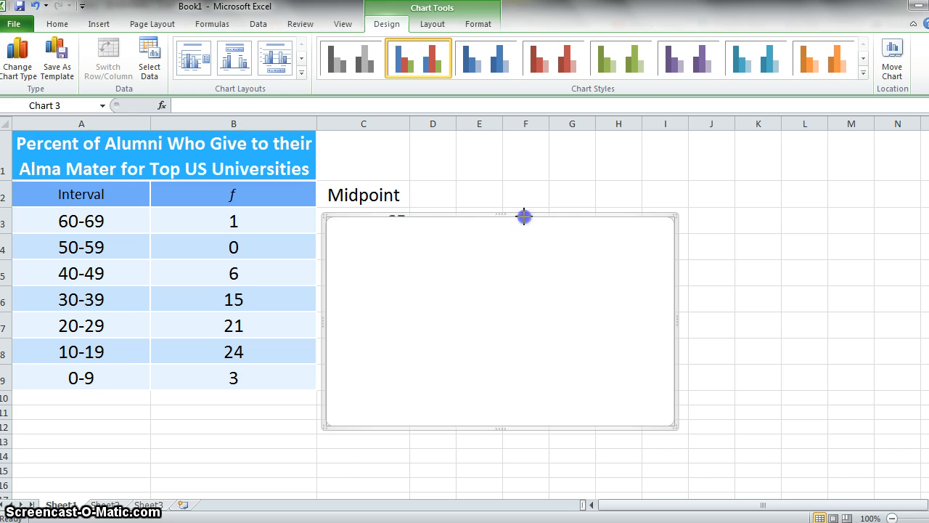
left_click_drag(524, 217, 648, 154)
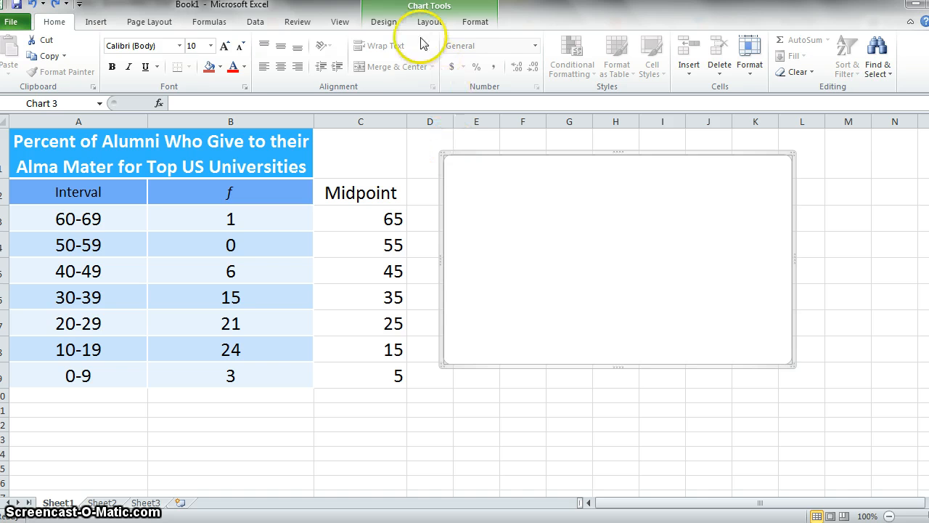
left_click(384, 22)
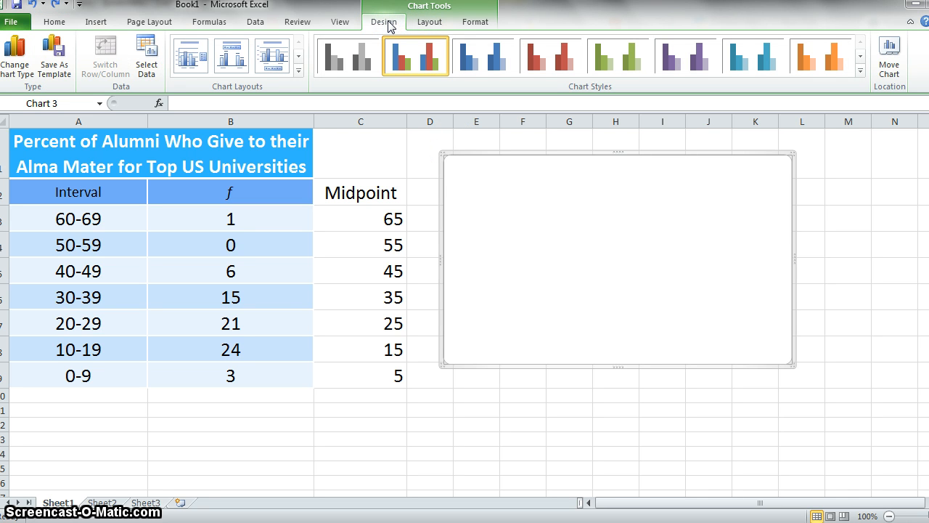
mouse_move(145, 55)
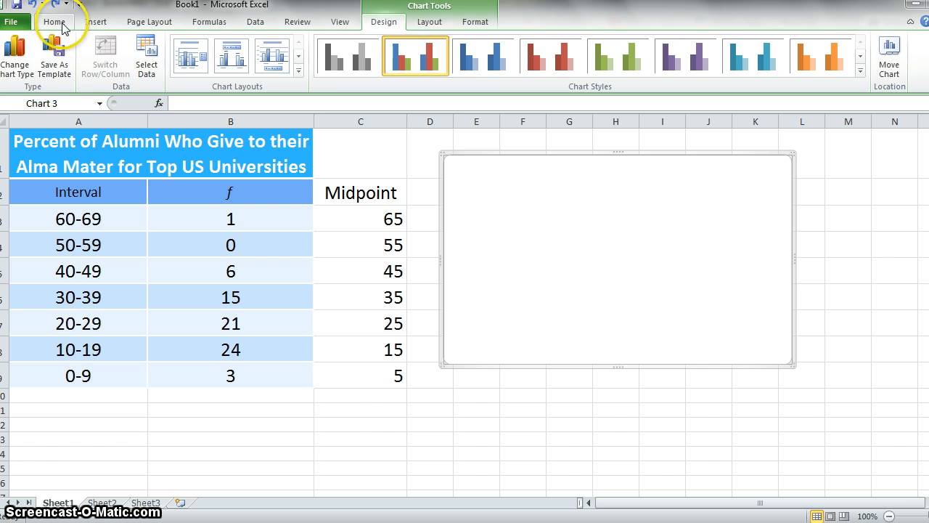
Select the interval, frequency and midpoint rows A3:C9 and start a custom sort
left_click(54, 22)
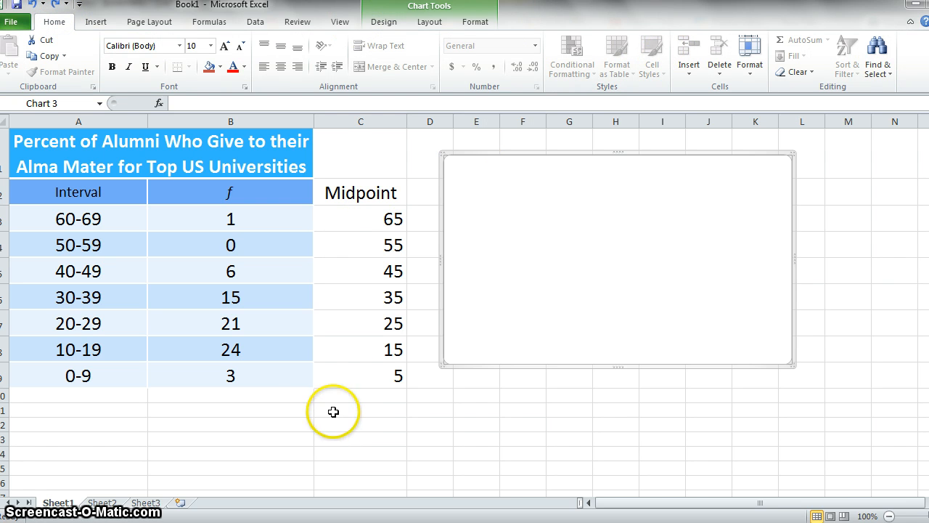
mouse_move(39, 224)
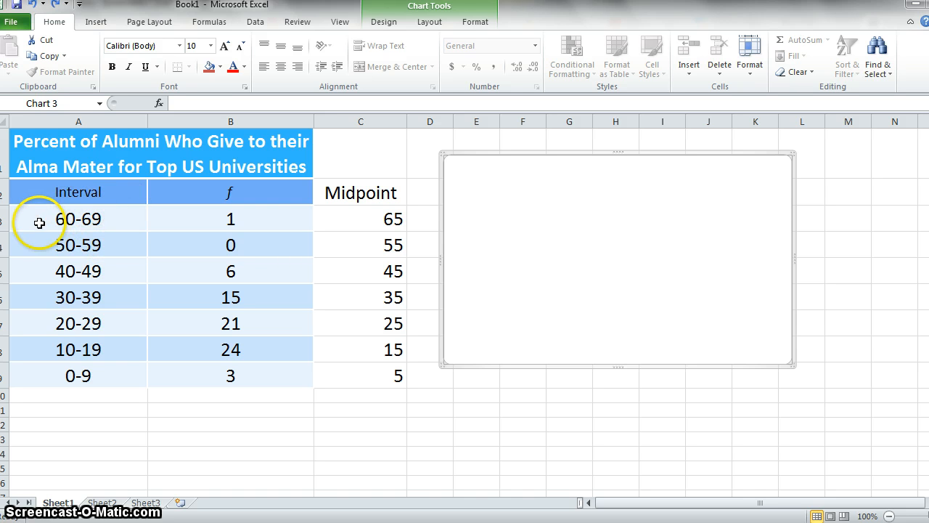
mouse_move(255, 202)
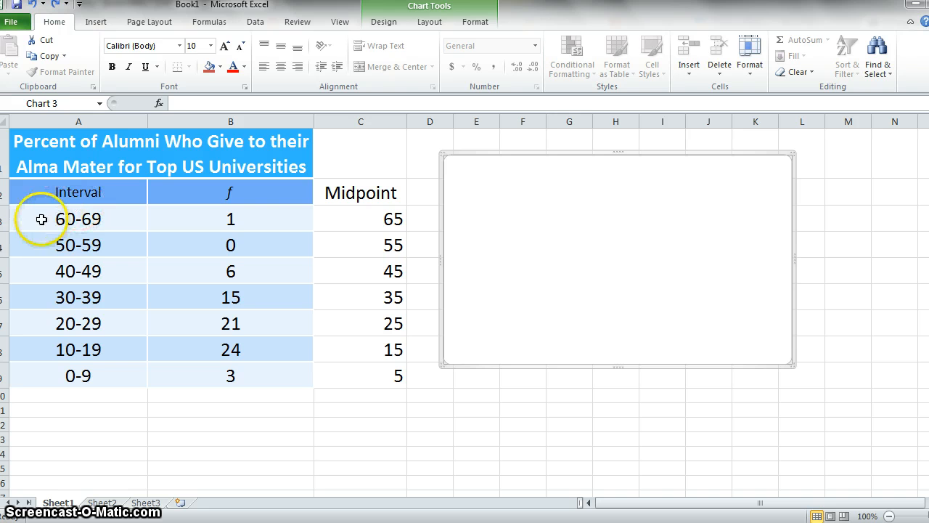
left_click_drag(42, 218, 363, 244)
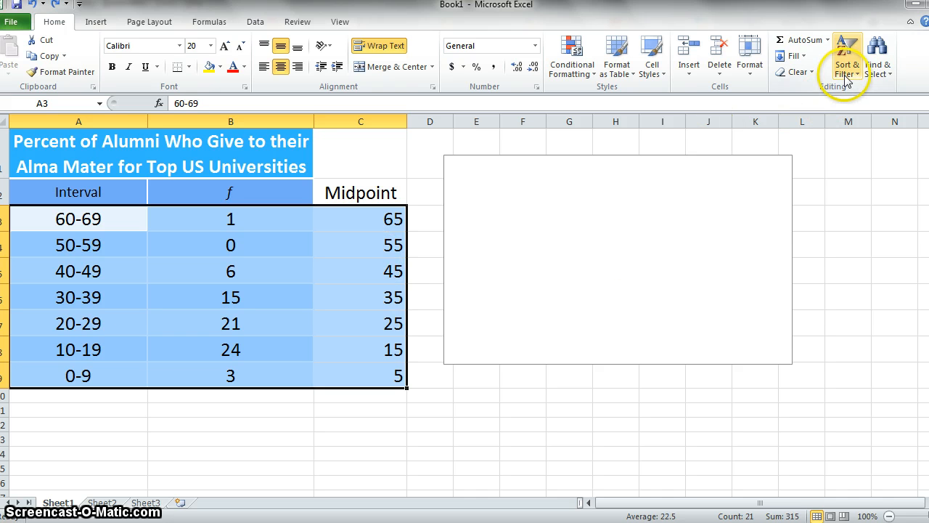
mouse_move(848, 58)
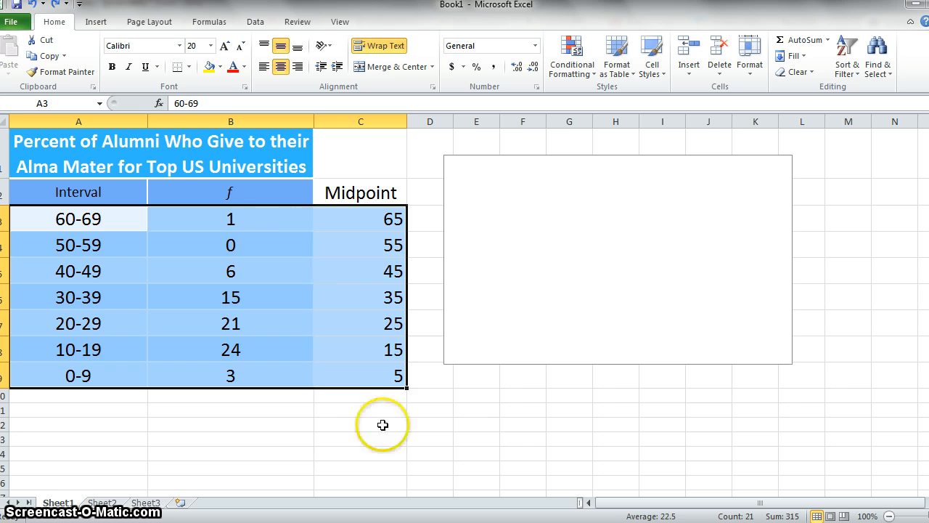
mouse_move(848, 56)
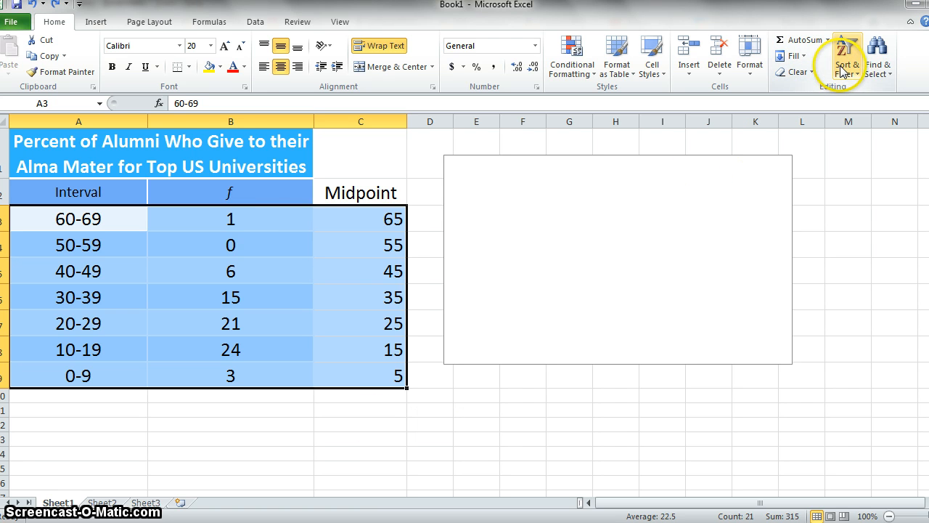
left_click(849, 55)
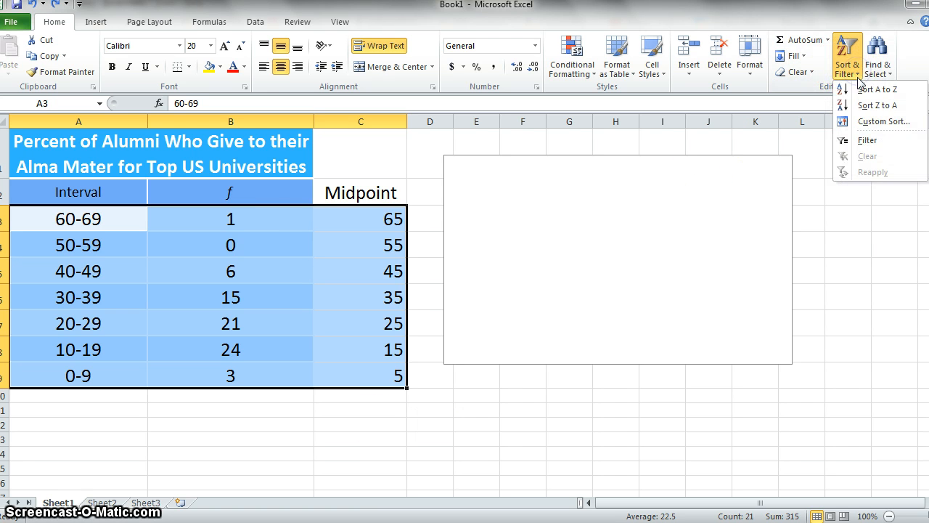
left_click(883, 122)
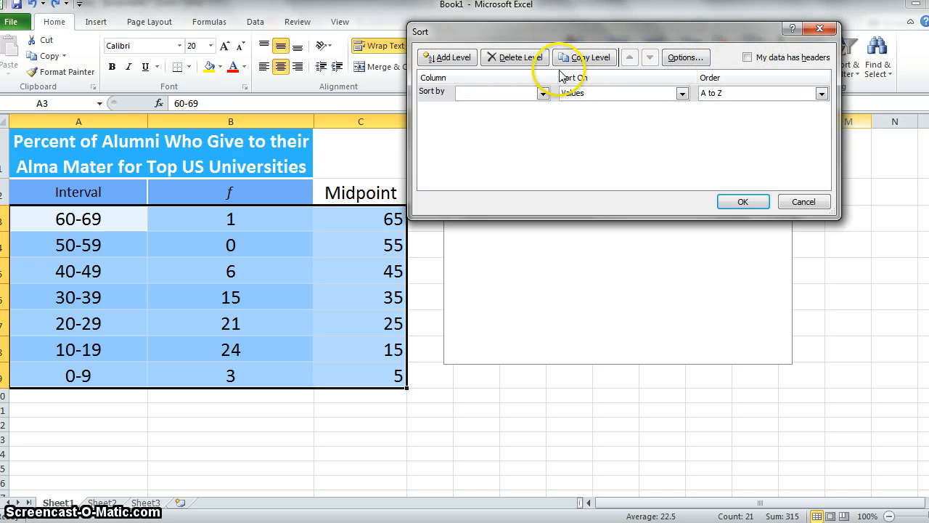
mouse_move(748, 58)
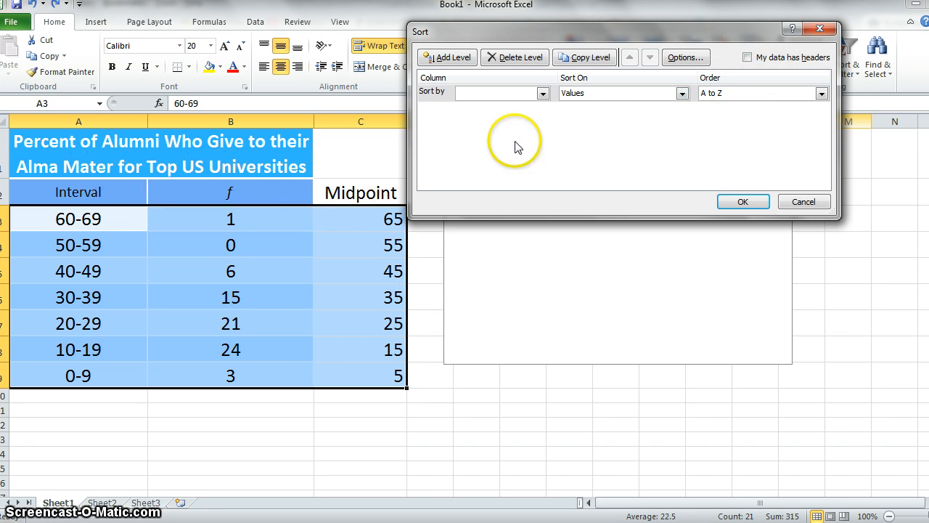
Sort the table by column C midpoints, smallest to largest, so intervals run 0-9 to 60-69
left_click(543, 93)
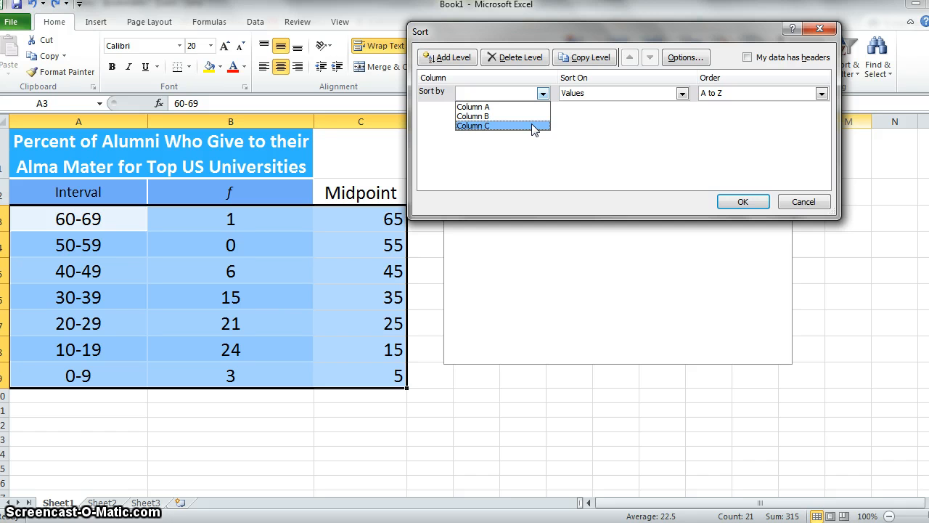
left_click(473, 125)
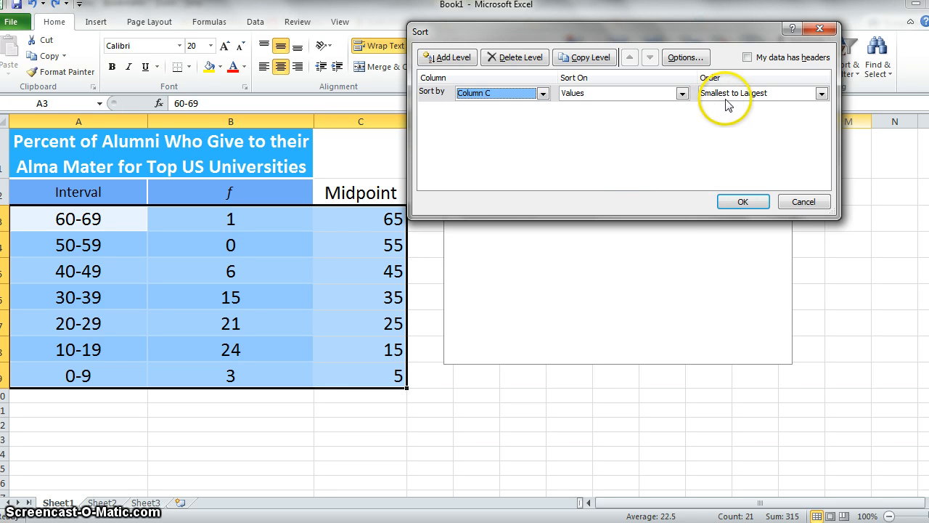
left_click(744, 201)
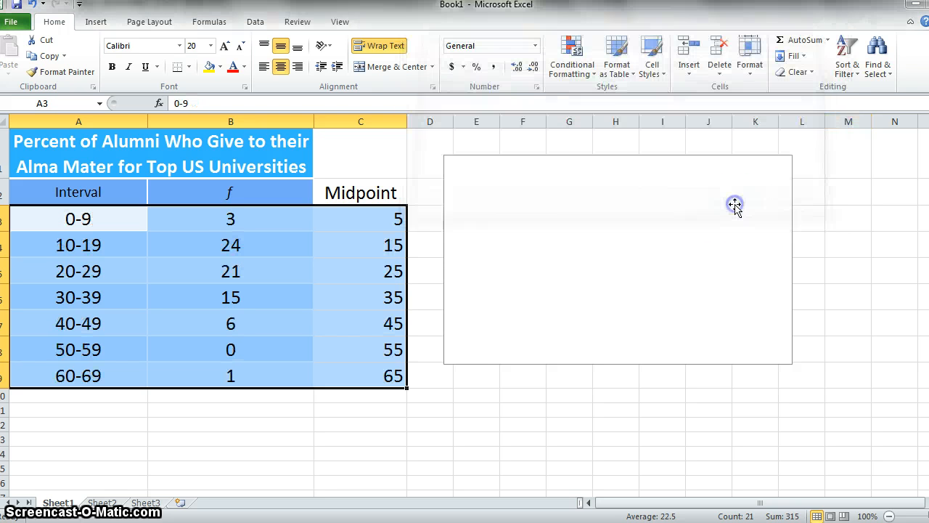
mouse_move(490, 404)
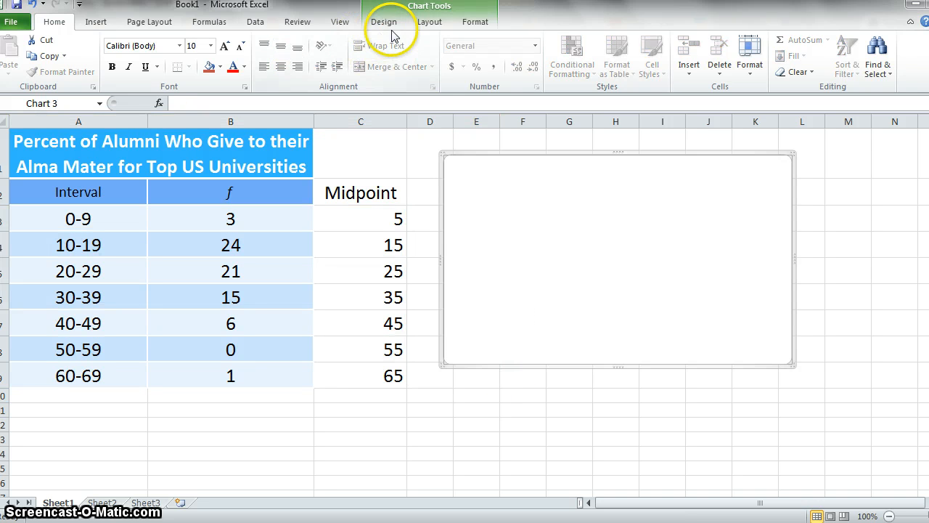
Set the chart's data series to the frequency values 3 through 1
left_click(147, 57)
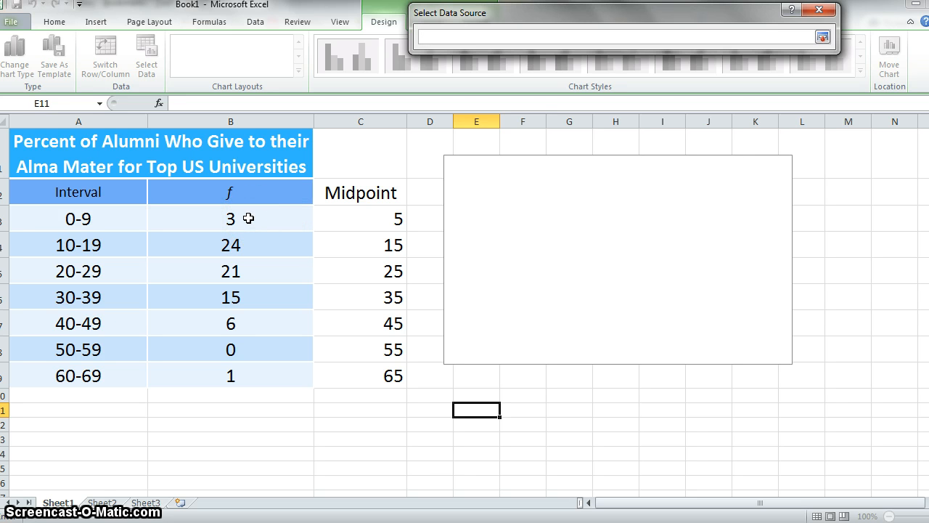
left_click_drag(248, 218, 235, 367)
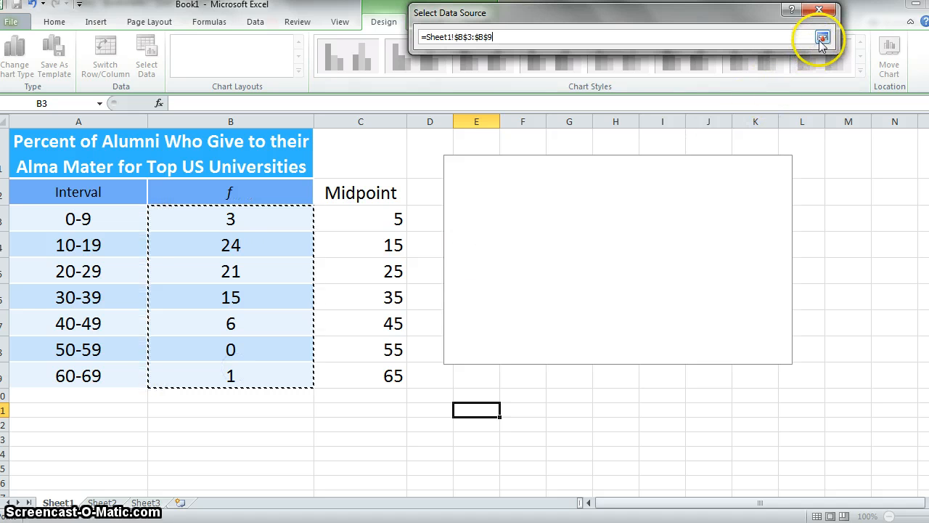
left_click(822, 38)
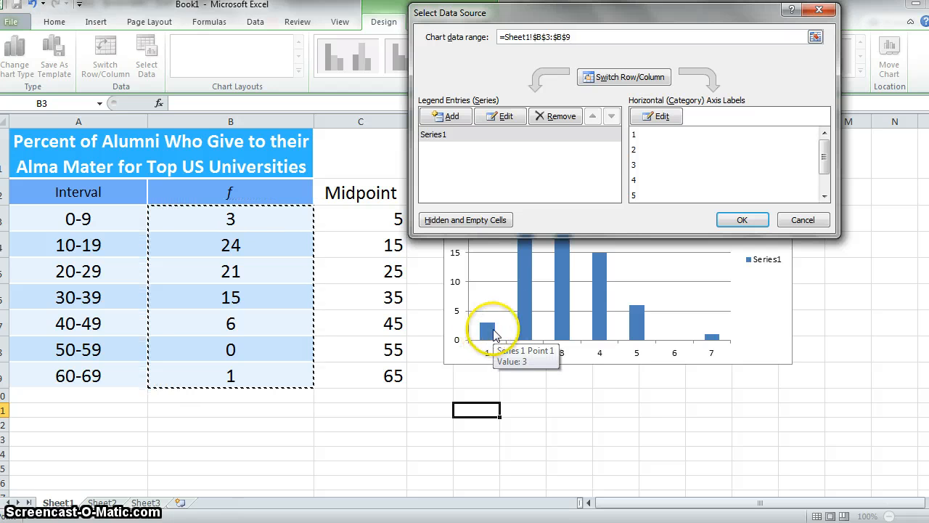
mouse_move(647, 341)
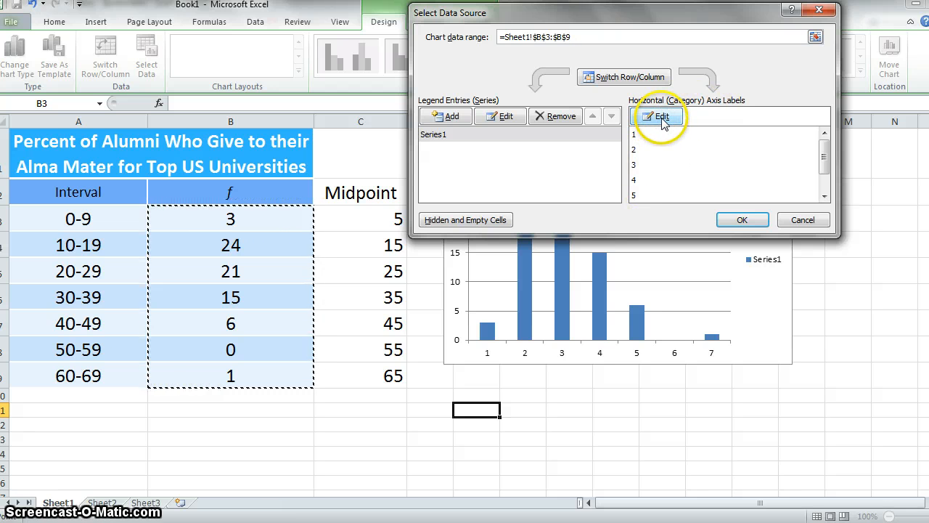
Use midpoints C3:C9 (5 through 65) as the horizontal axis labels and apply the data source
left_click(656, 116)
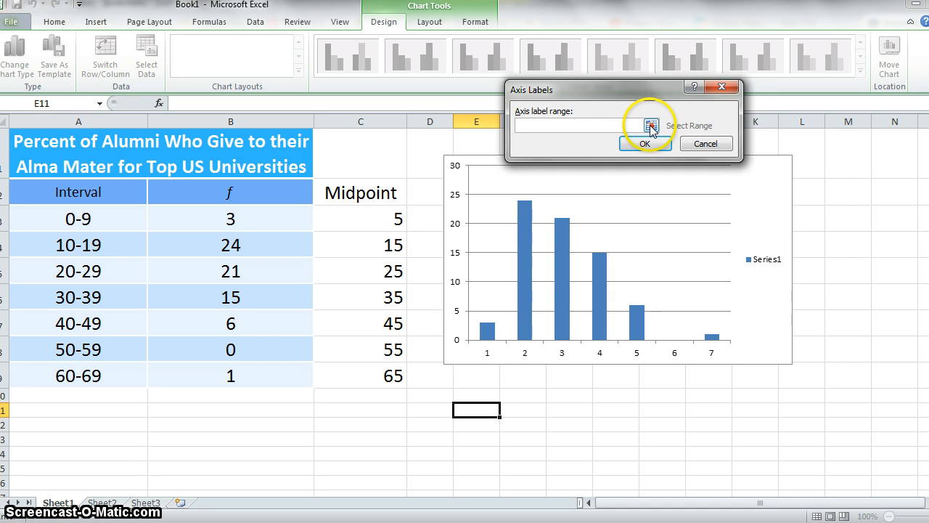
left_click(650, 125)
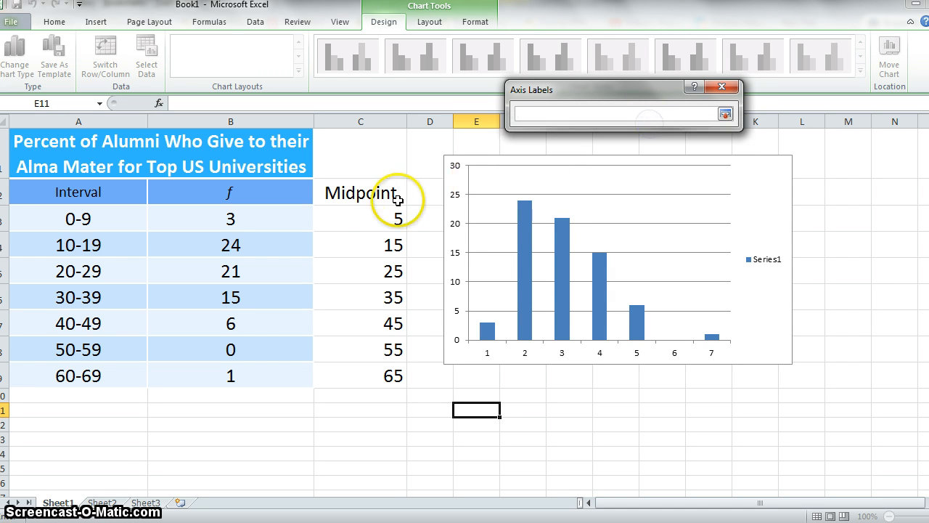
left_click(360, 217)
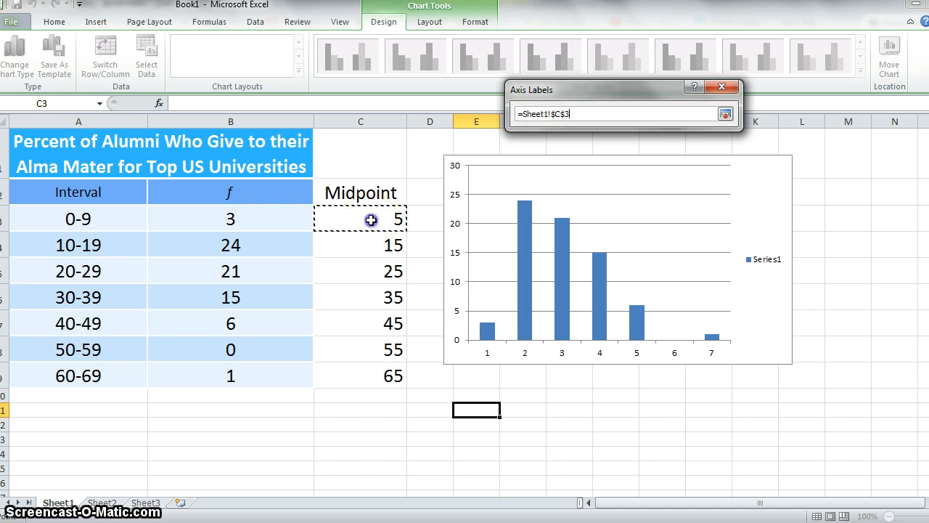
left_click_drag(361, 218, 360, 375)
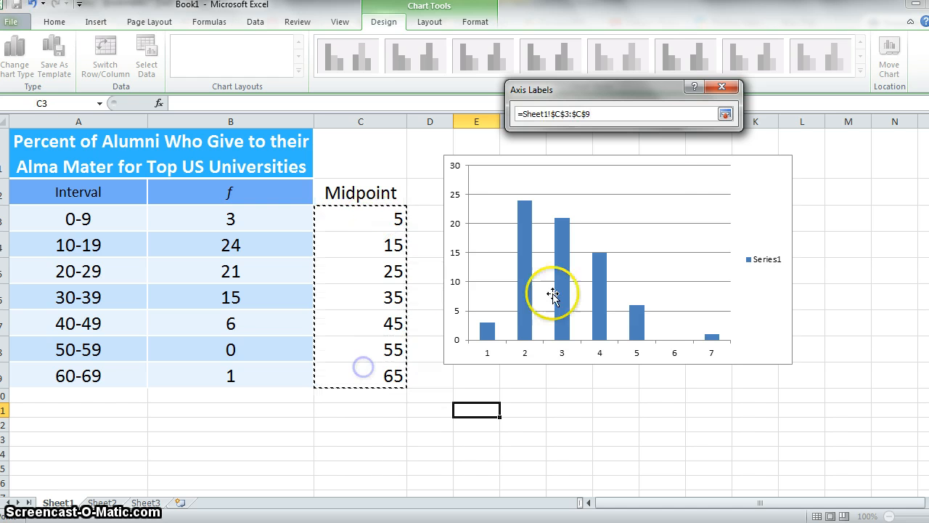
left_click(726, 113)
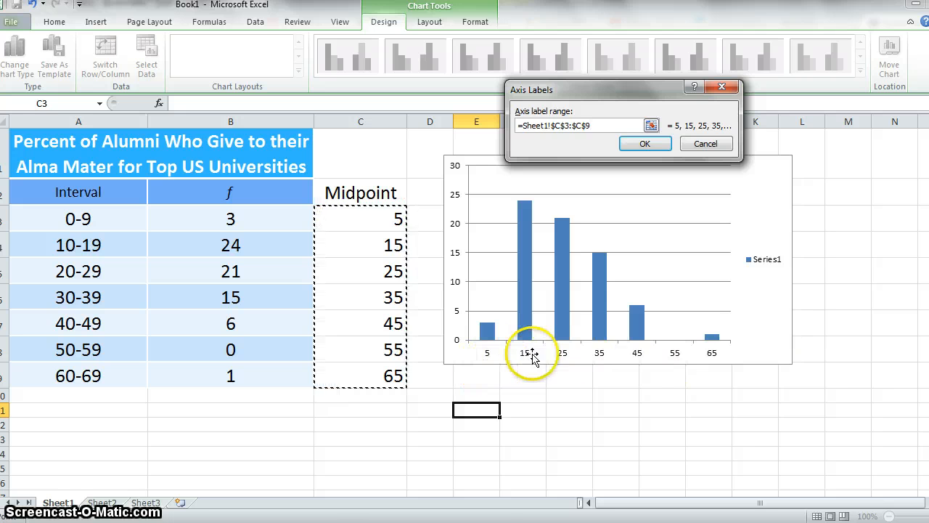
mouse_move(492, 358)
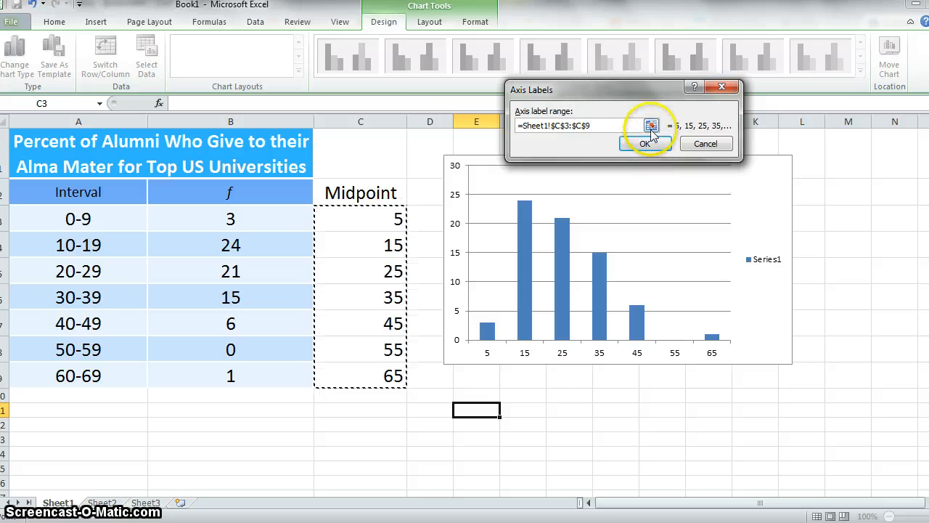
left_click(645, 144)
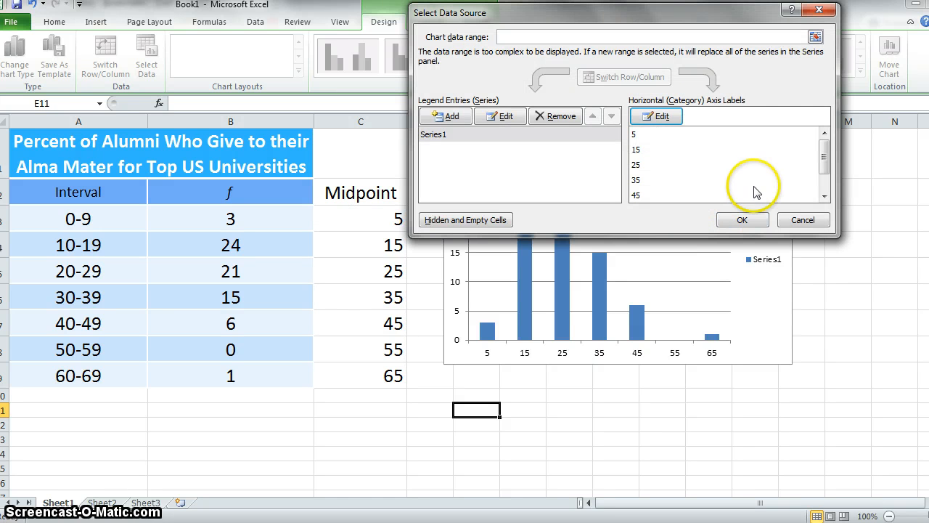
left_click(742, 220)
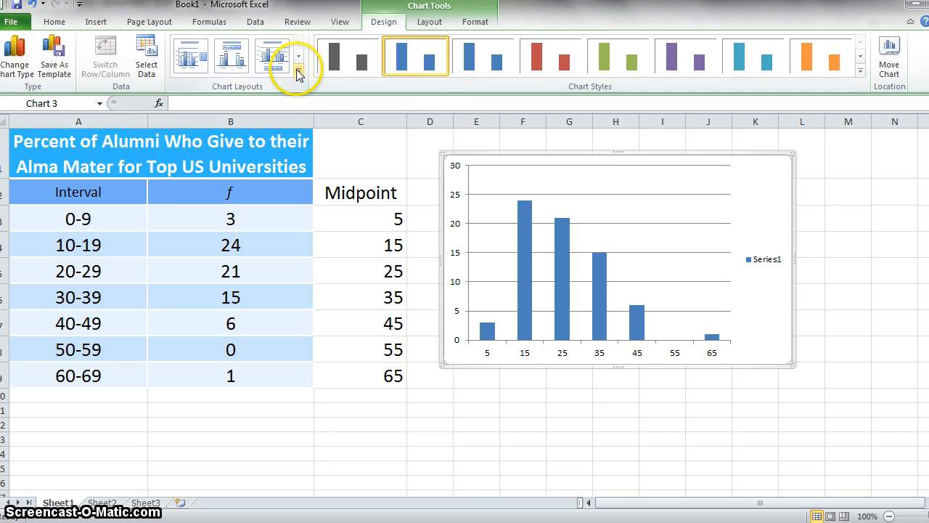
Remove the chart legend and set primary horizontal gridlines to None
left_click(299, 70)
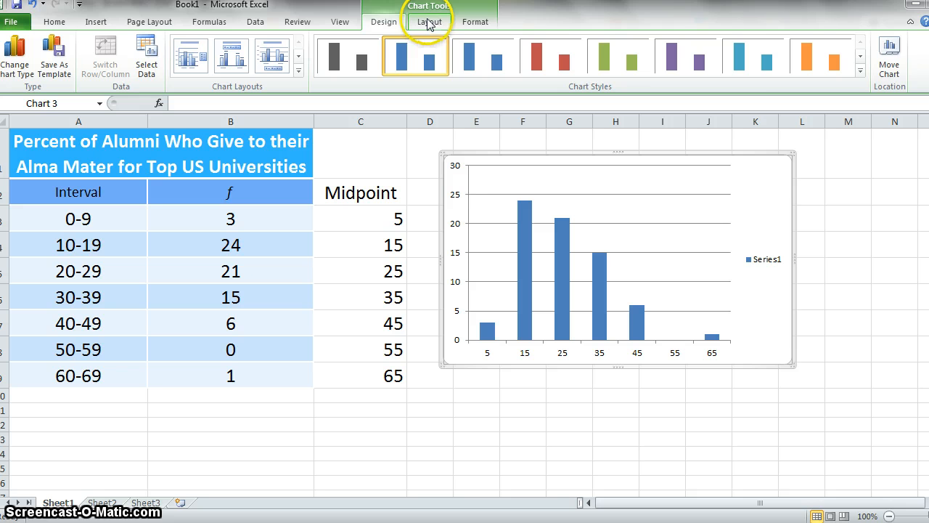
left_click(430, 22)
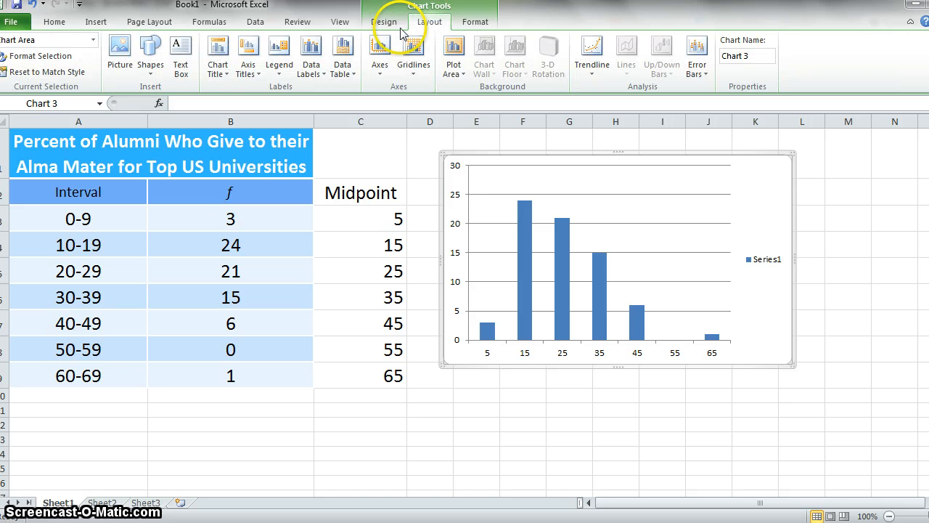
left_click(278, 55)
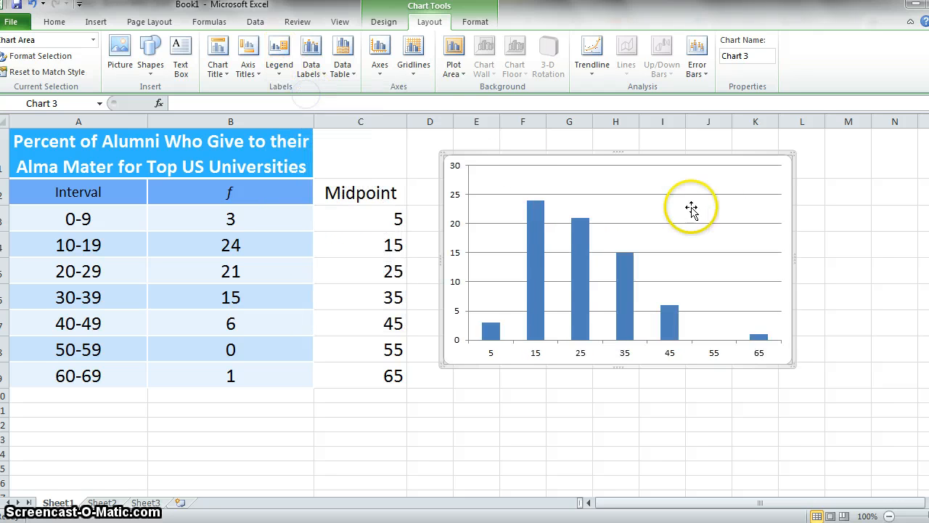
left_click(414, 56)
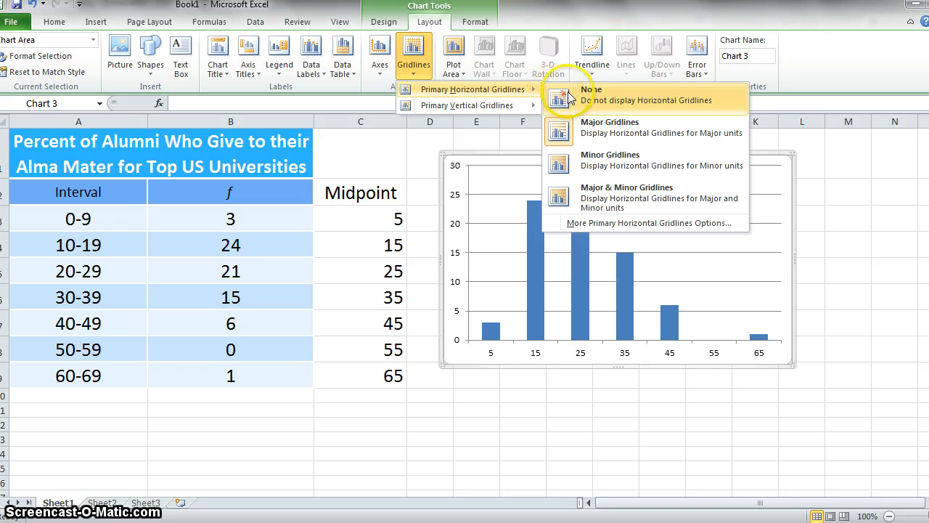
left_click(592, 94)
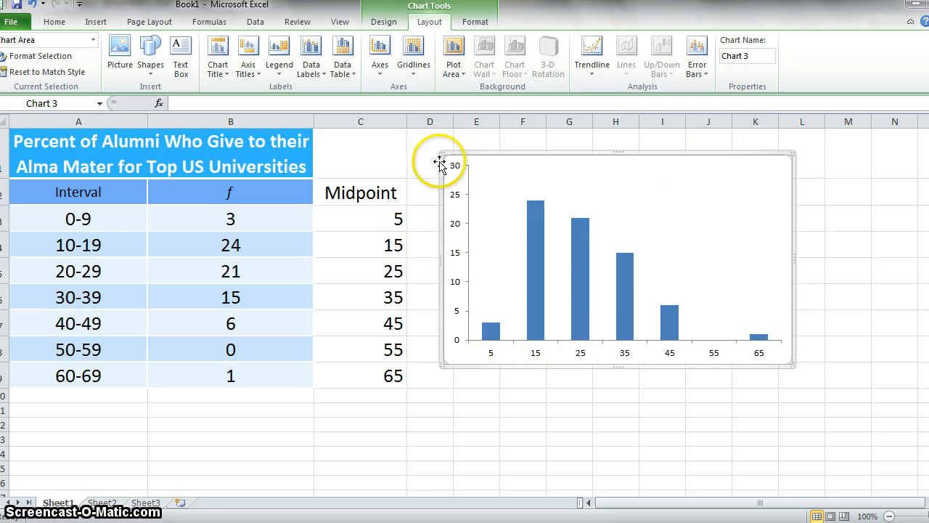
left_click(490, 332)
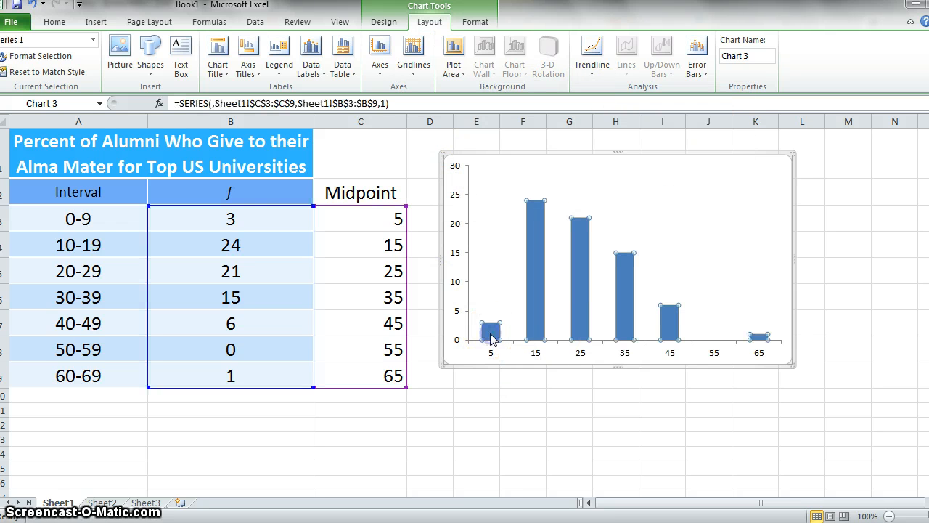
Format the bar series with Gap Width 0% so the columns touch like a histogram
left_click(491, 331)
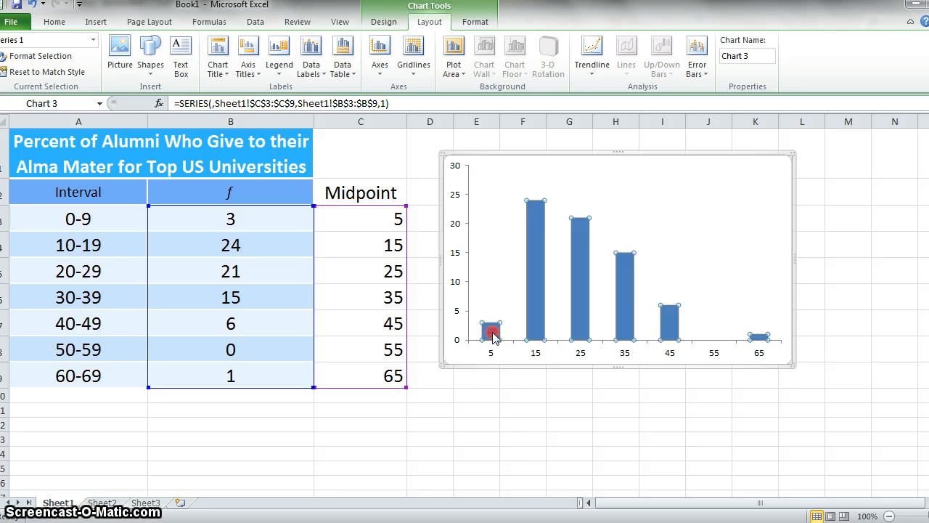
right_click(492, 332)
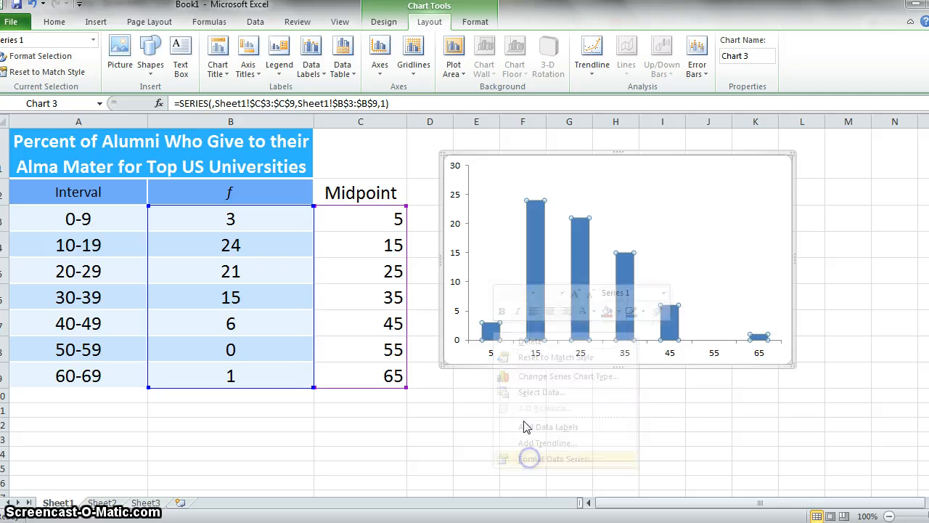
left_click(549, 459)
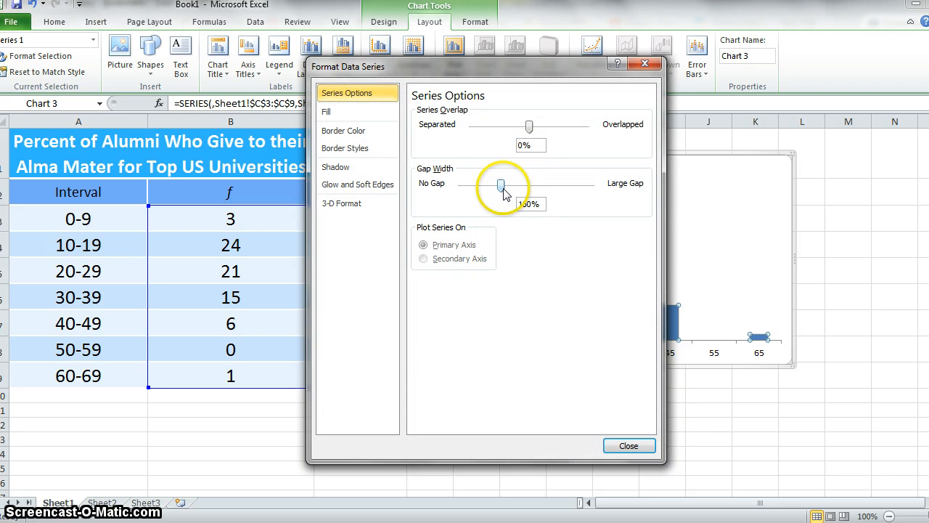
left_click_drag(503, 185, 458, 186)
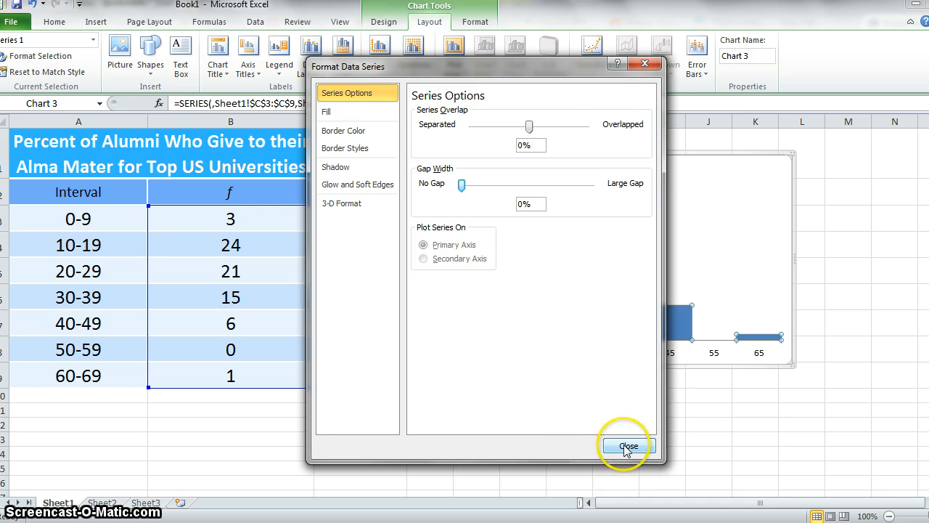
left_click(627, 444)
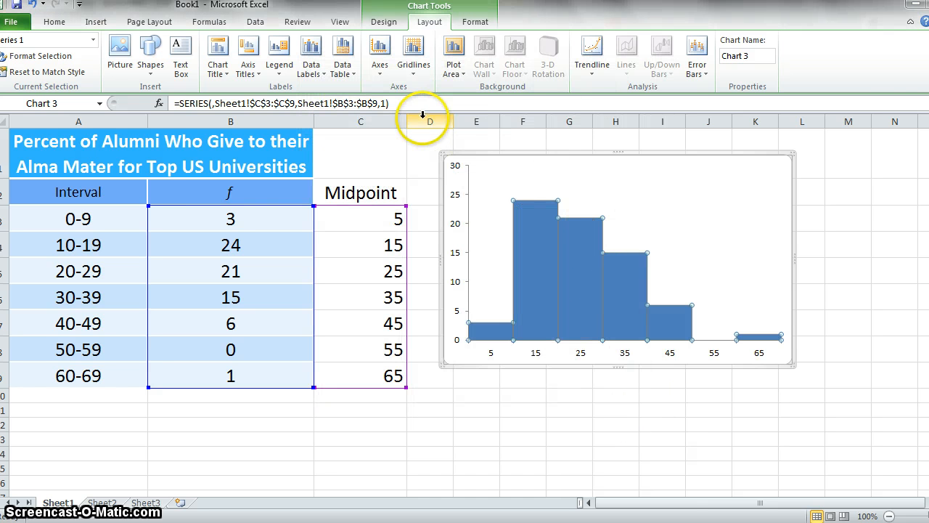
Give the bars a theme-colour outline and a lighter blue shape fill
left_click(383, 22)
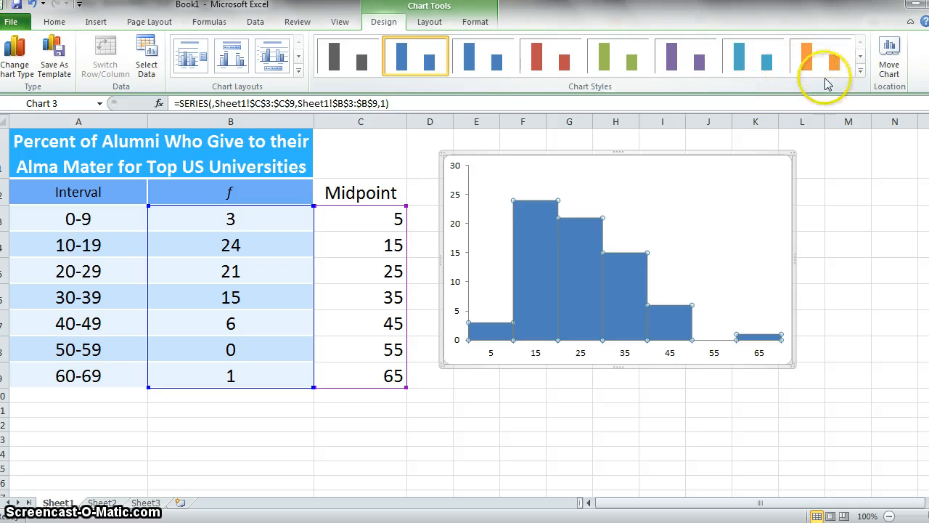
left_click(476, 22)
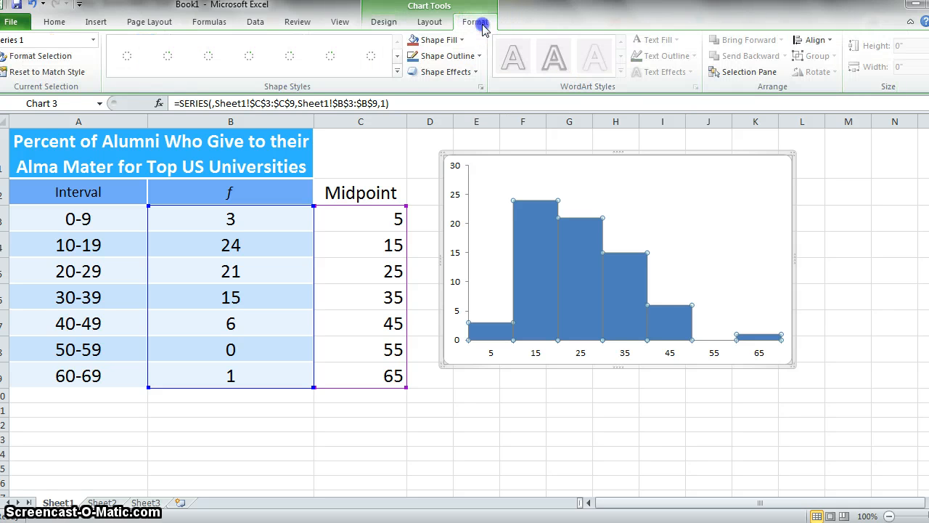
left_click(442, 55)
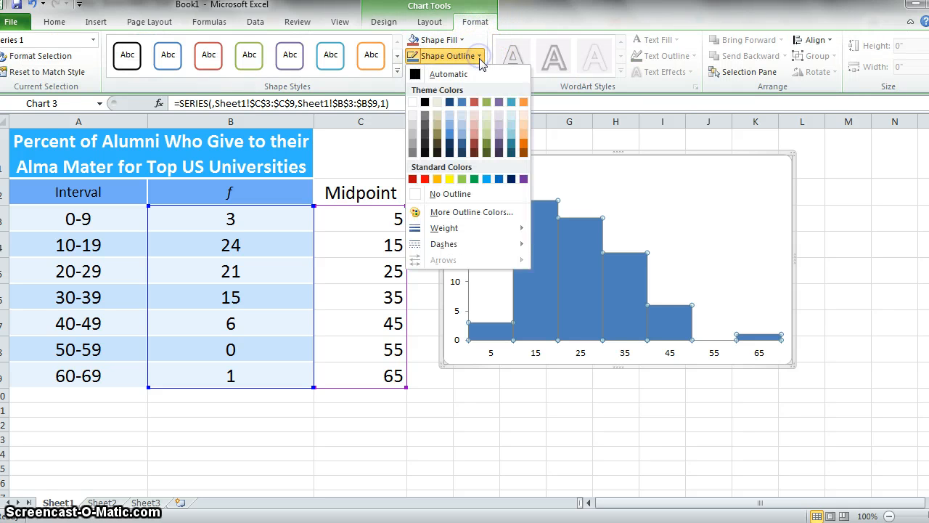
left_click(449, 101)
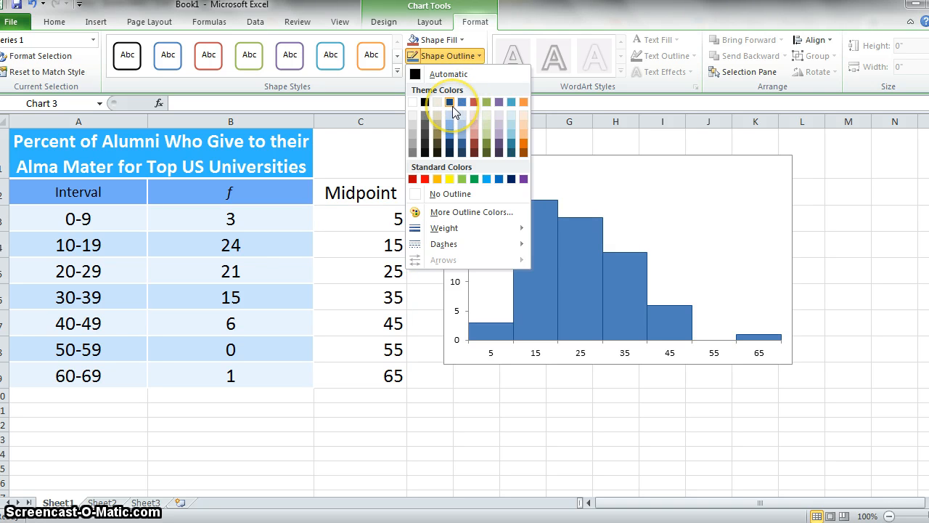
left_click(449, 102)
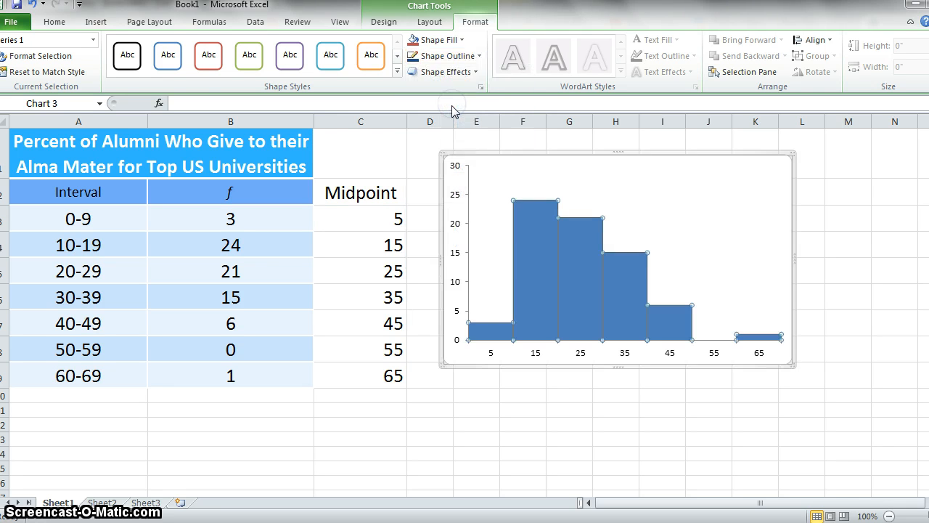
left_click(435, 39)
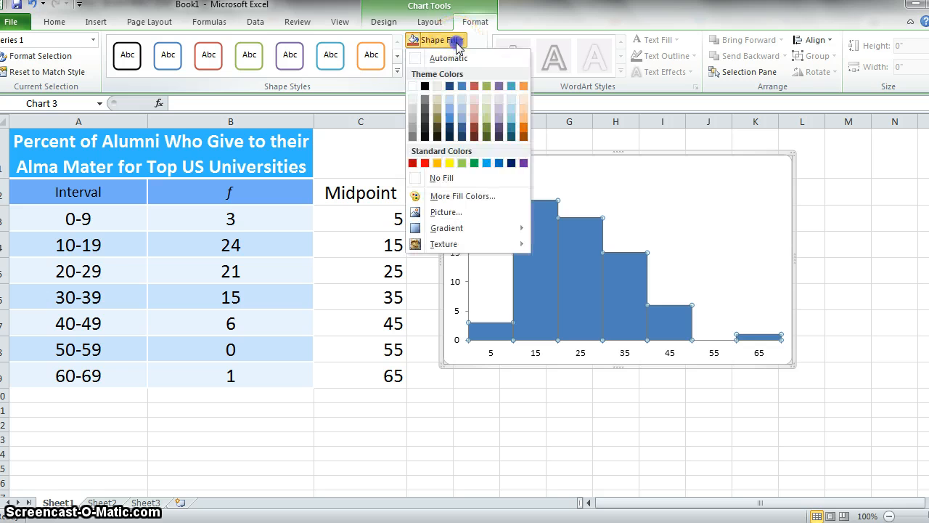
left_click(511, 84)
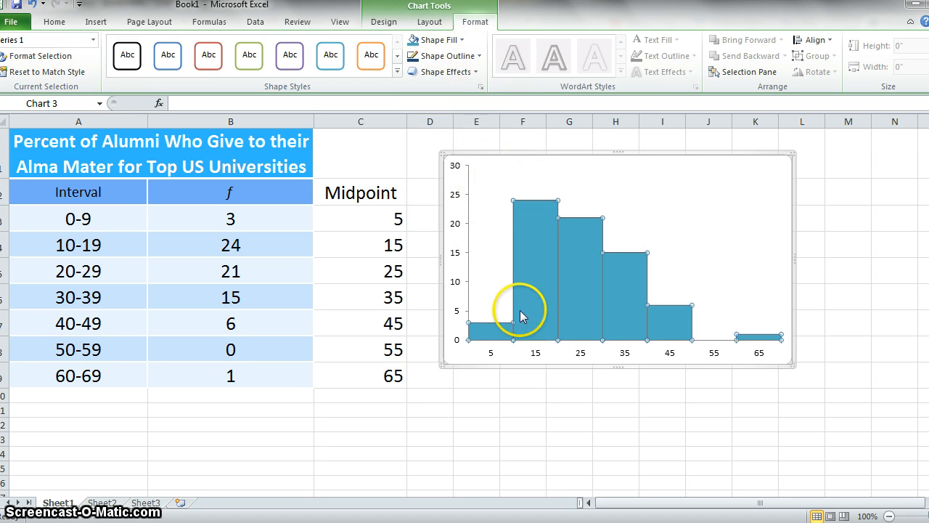
mouse_move(809, 334)
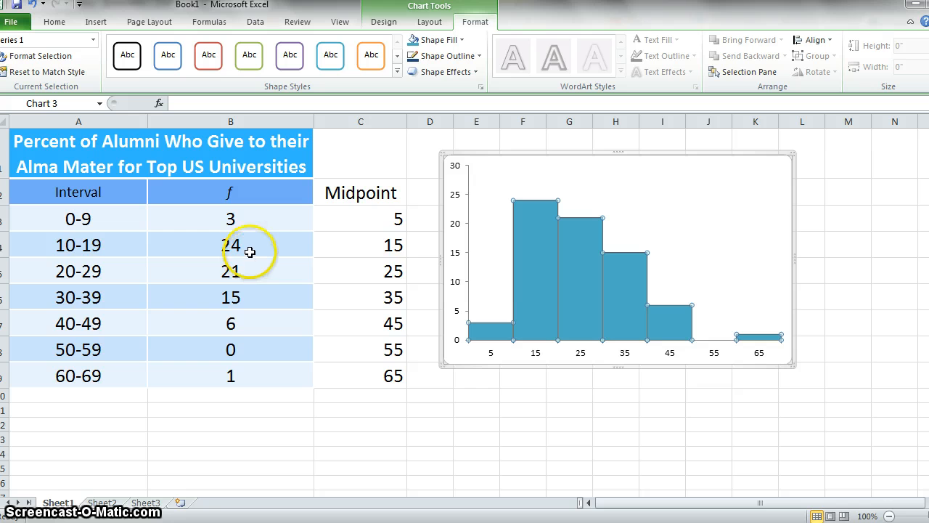
mouse_move(453, 176)
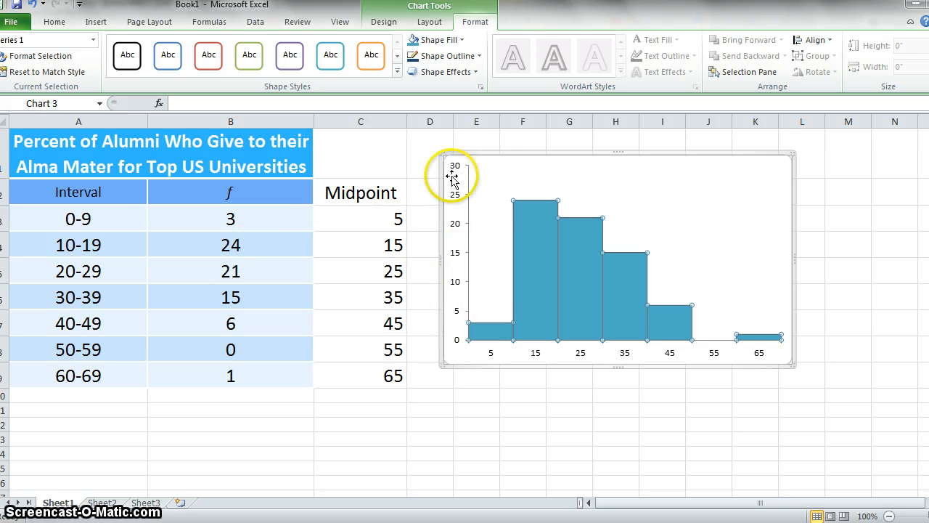
mouse_move(463, 340)
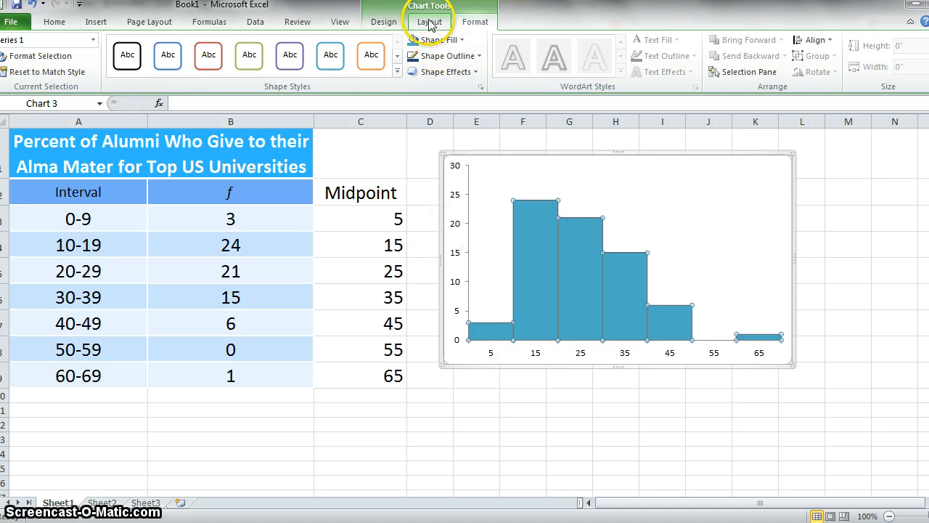
Add the horizontal axis title 'Percent of Giving' and the rotated vertical axis title 'Frequency'
left_click(430, 22)
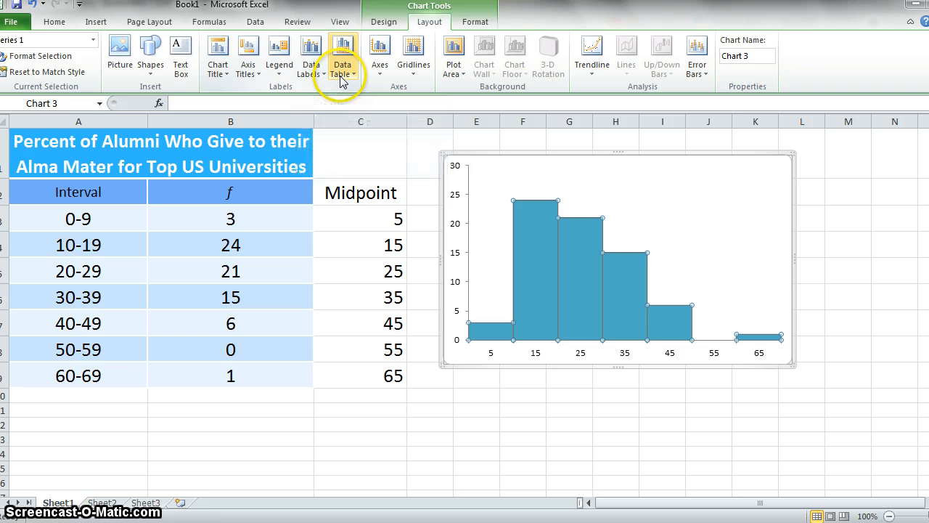
left_click(248, 57)
type("Percent of")
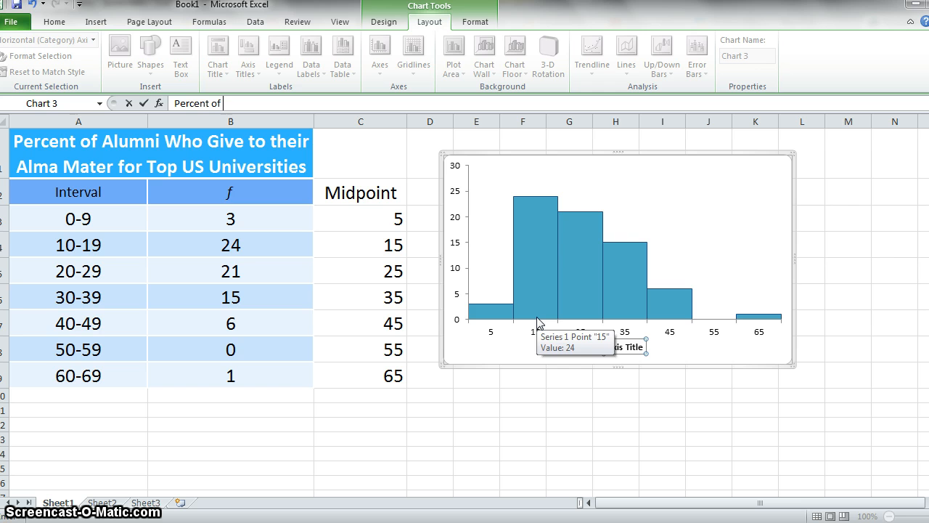
type("Giving")
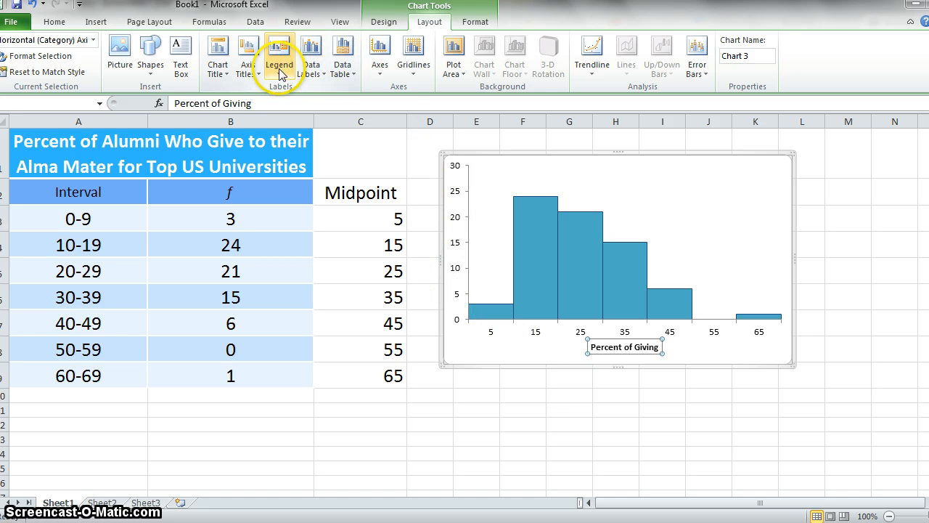
left_click(249, 57)
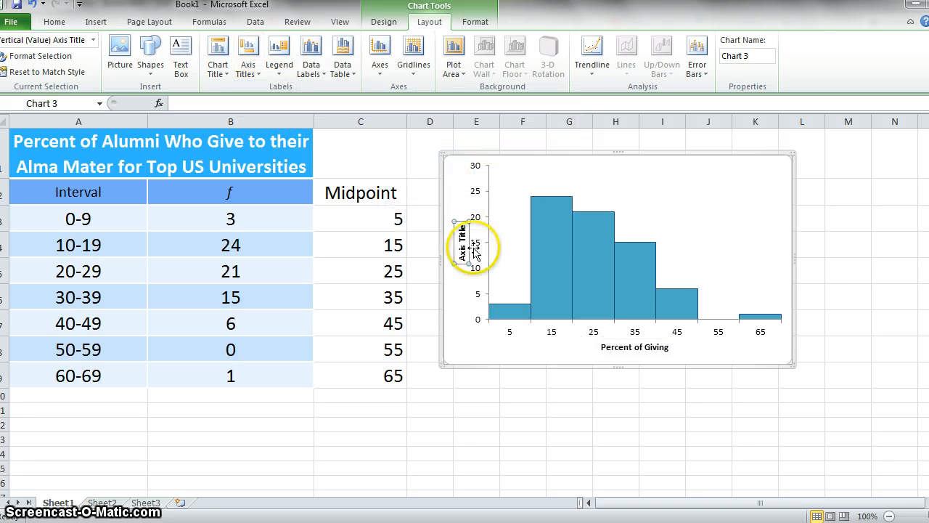
type("Frequency")
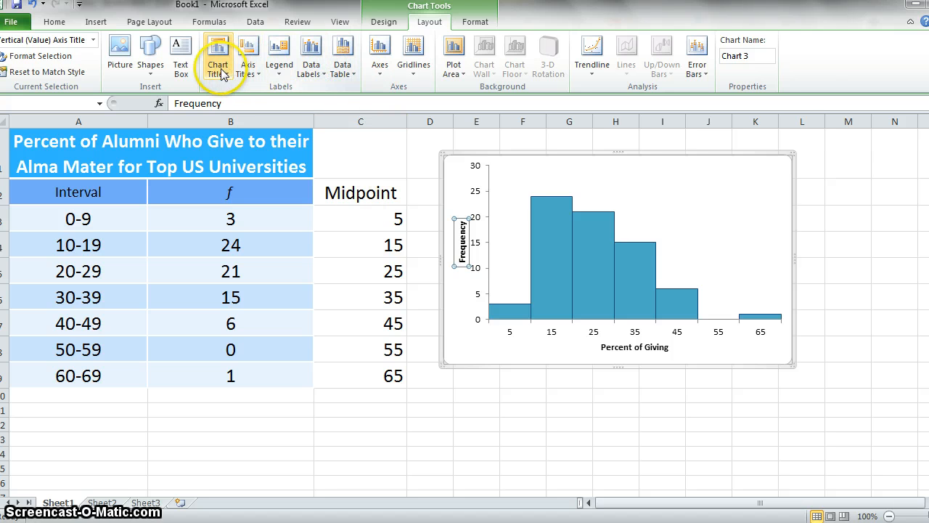
Add the chart title 'Frequency Histogram for Percent of Alumni who Give to their Alma Mater' above the plot
left_click(218, 56)
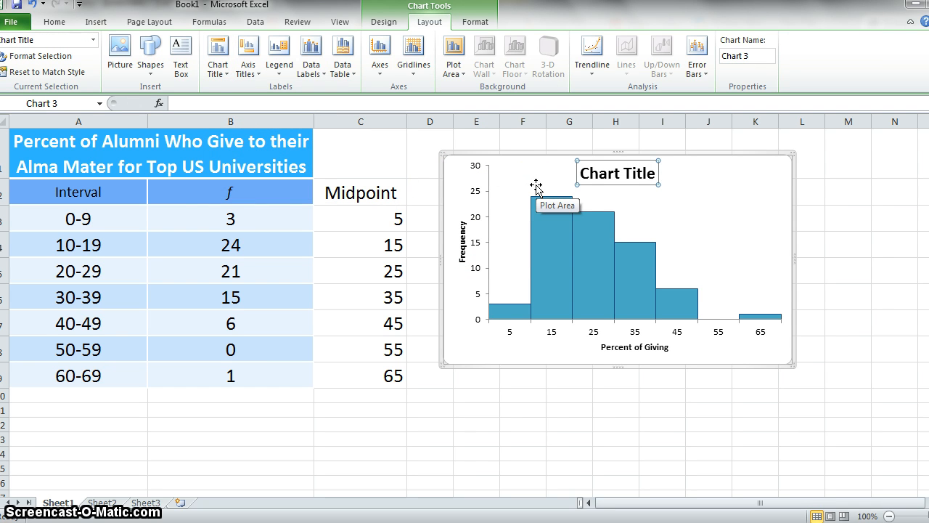
type("Per")
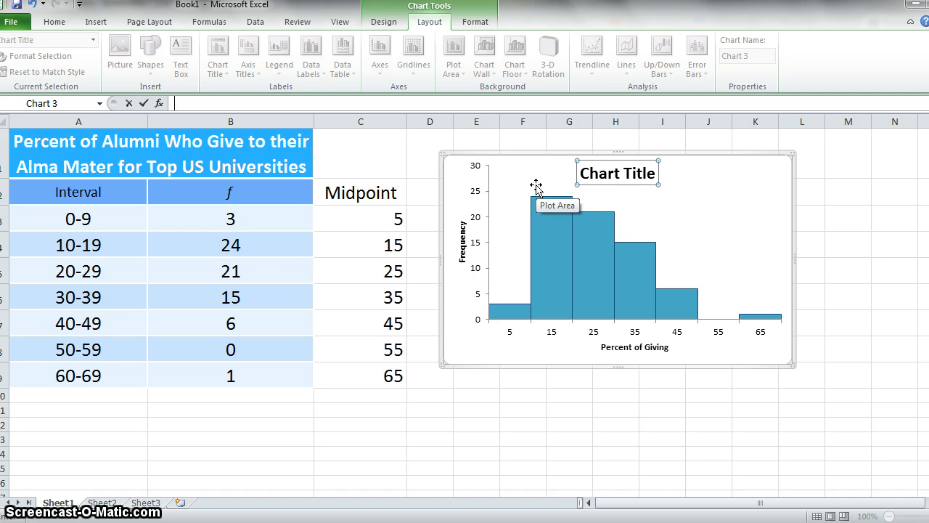
type("Frequency Histogram for")
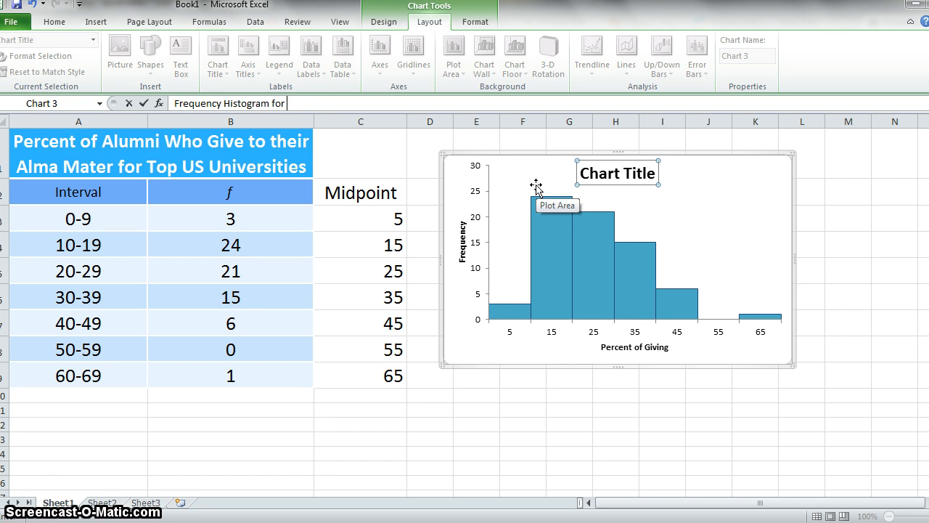
type("Percent of A")
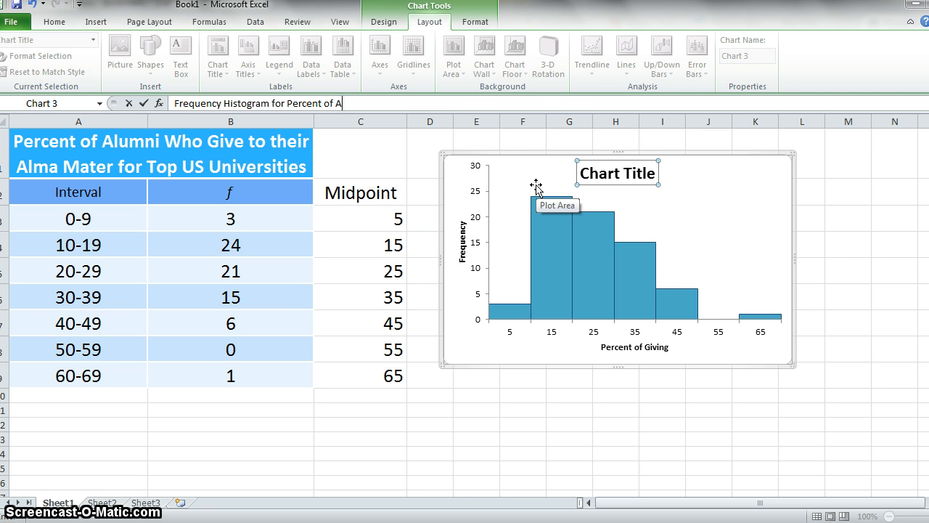
type("lumni")
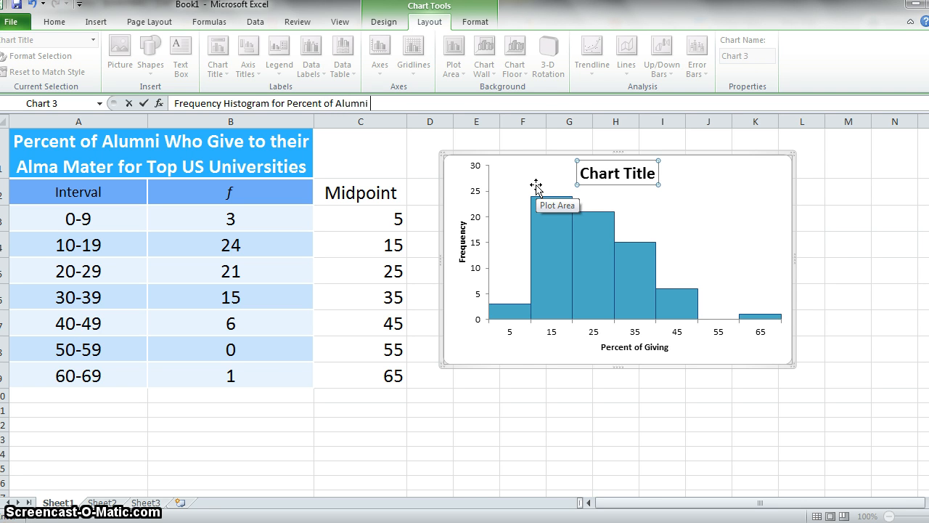
type("who Give")
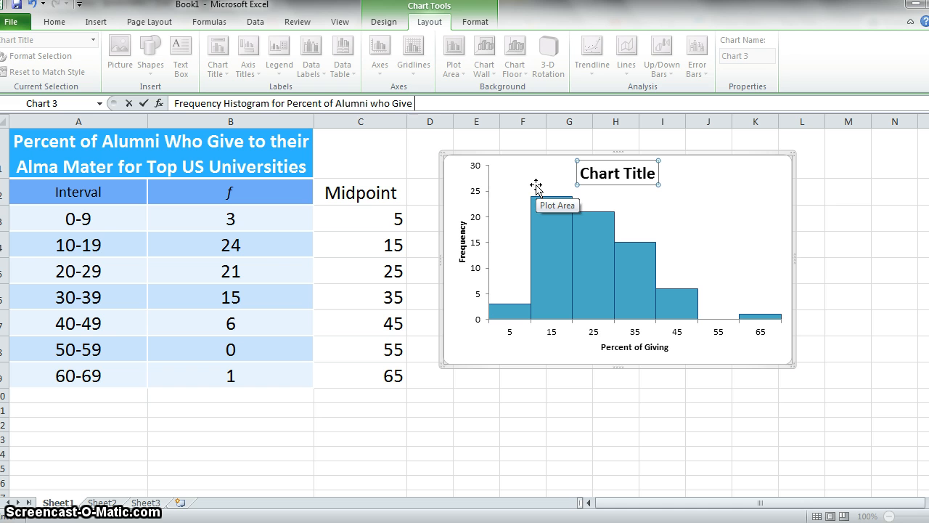
type("to their Al")
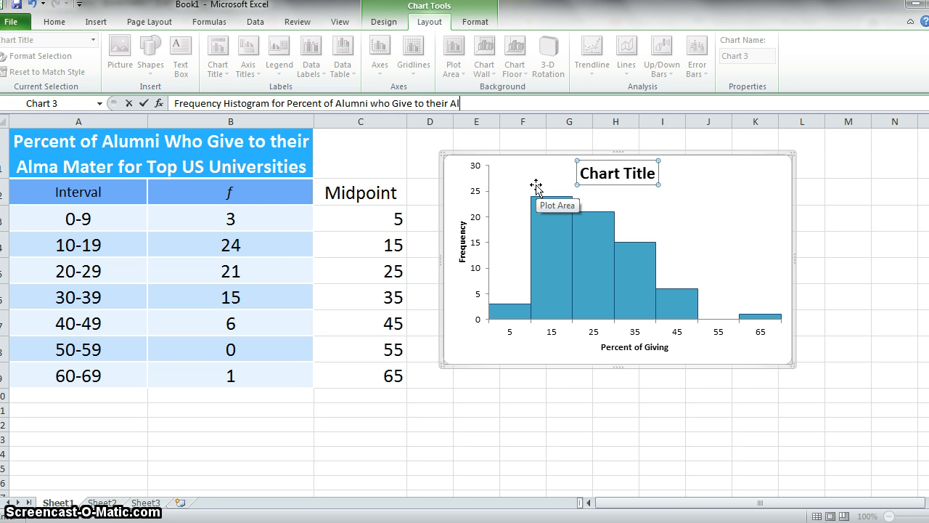
type("ma Mater")
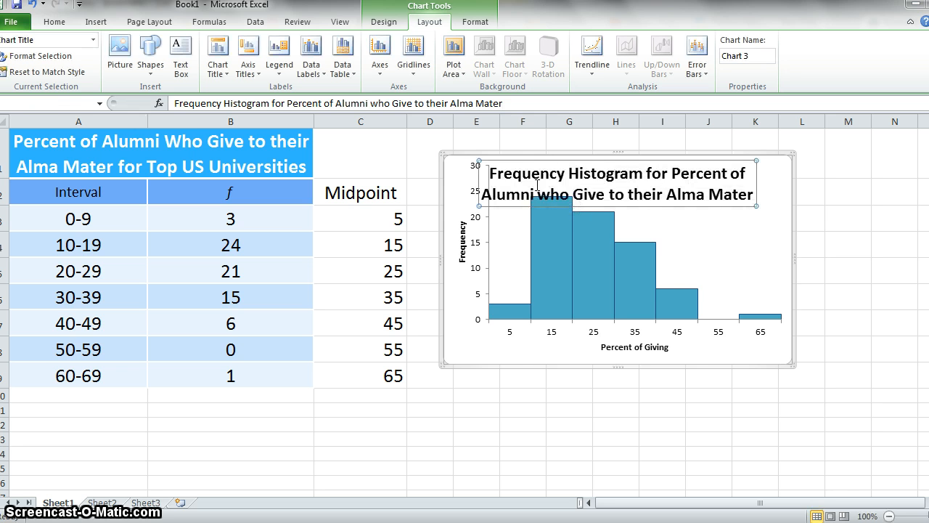
mouse_move(756, 218)
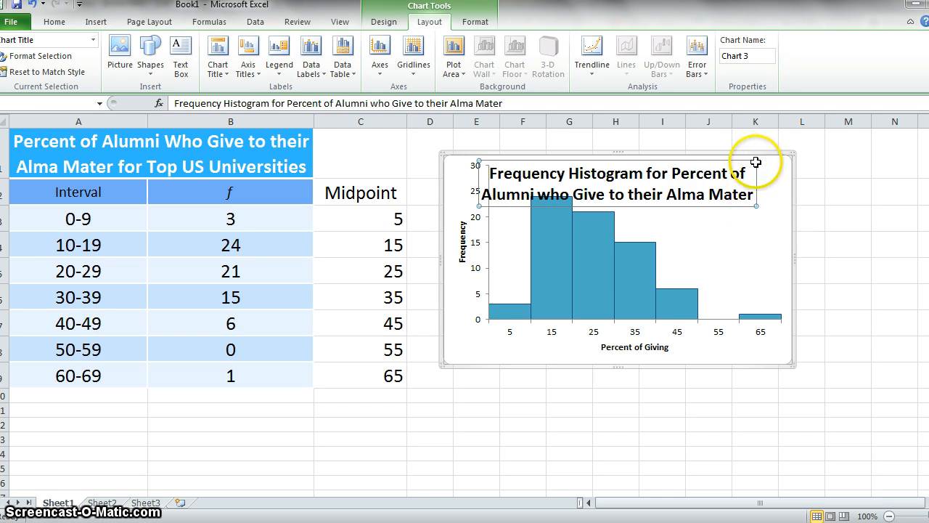
mouse_move(715, 209)
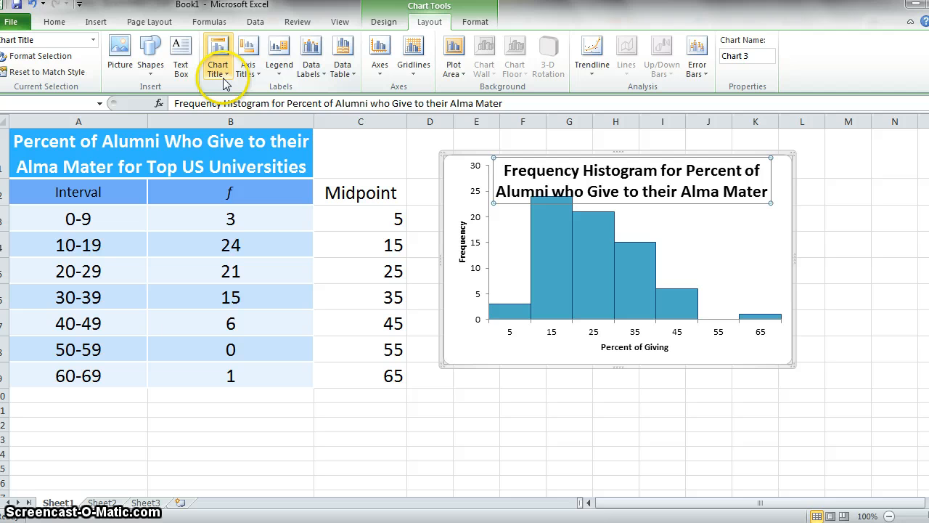
left_click(218, 56)
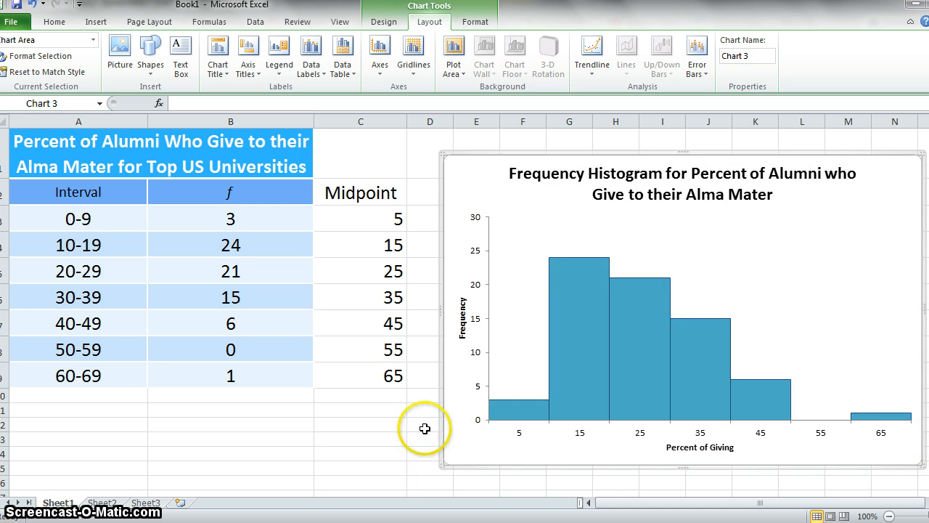
mouse_move(389, 446)
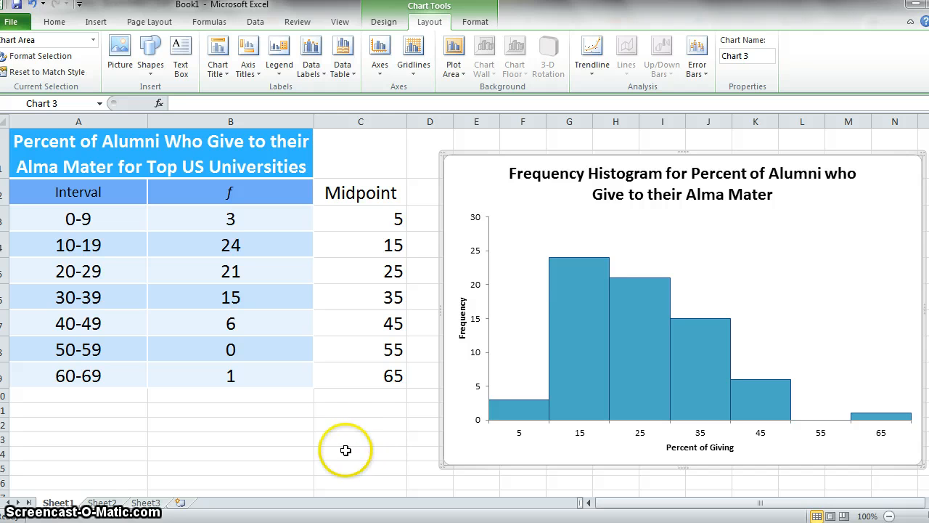
mouse_move(534, 415)
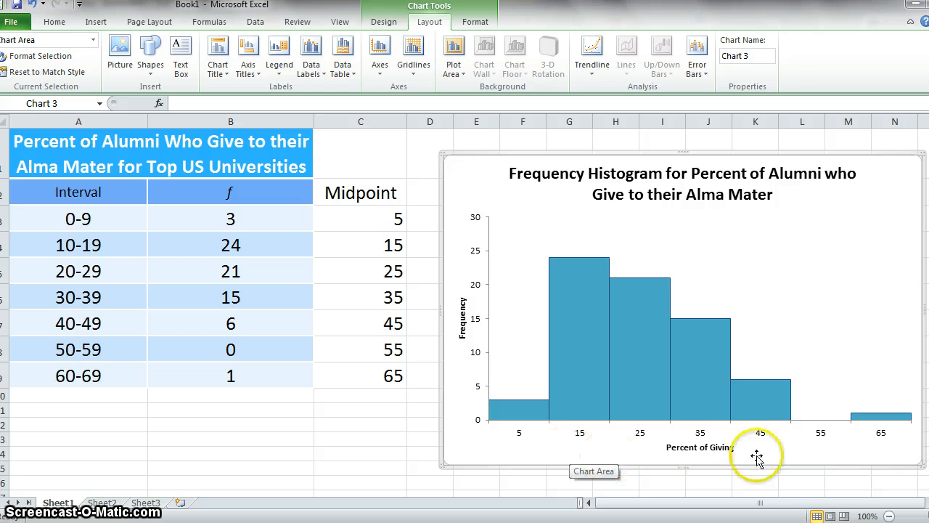
mouse_move(680, 362)
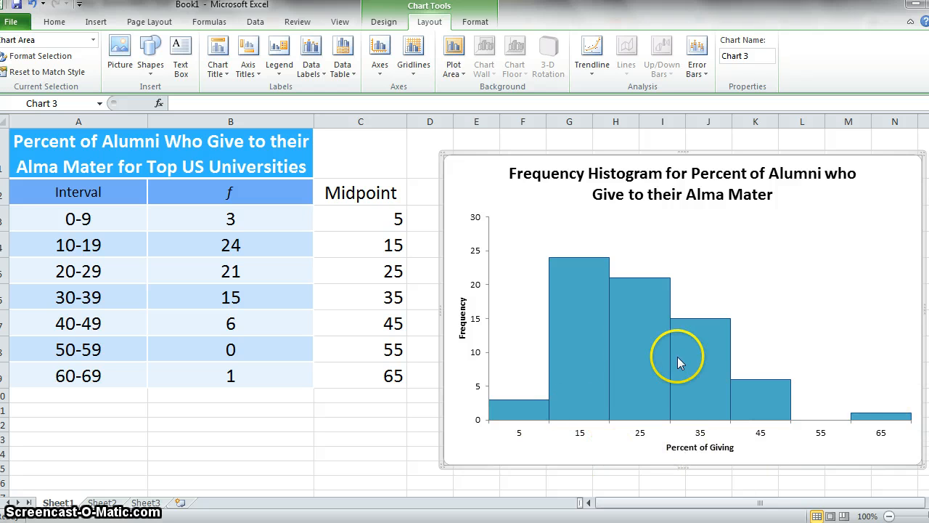
mouse_move(532, 371)
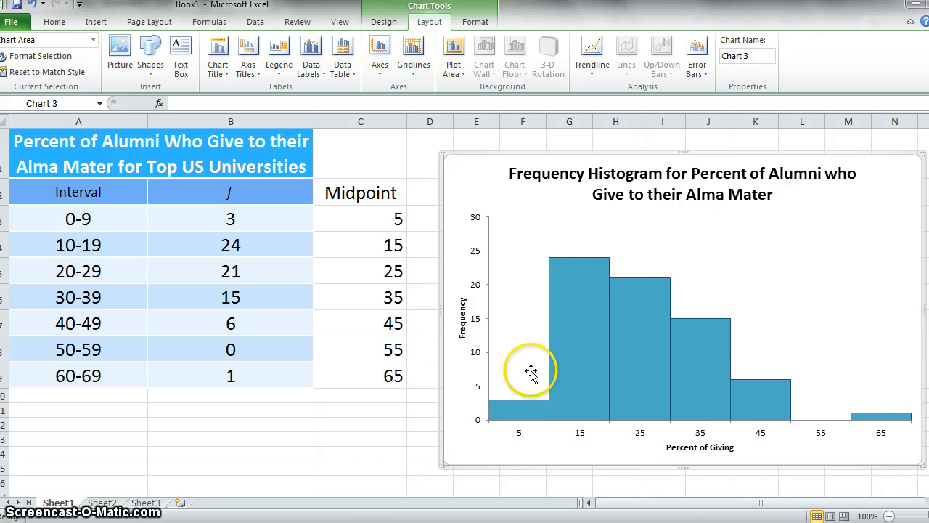
mouse_move(667, 304)
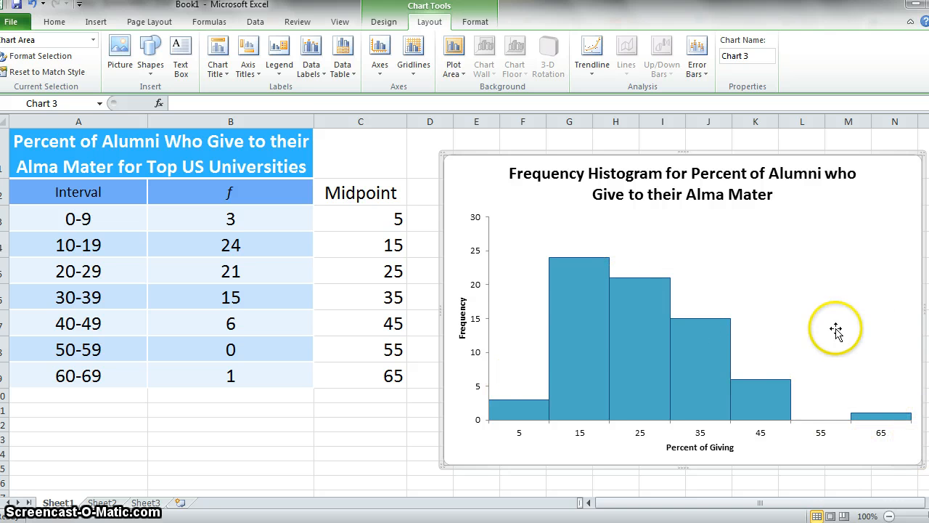
mouse_move(862, 448)
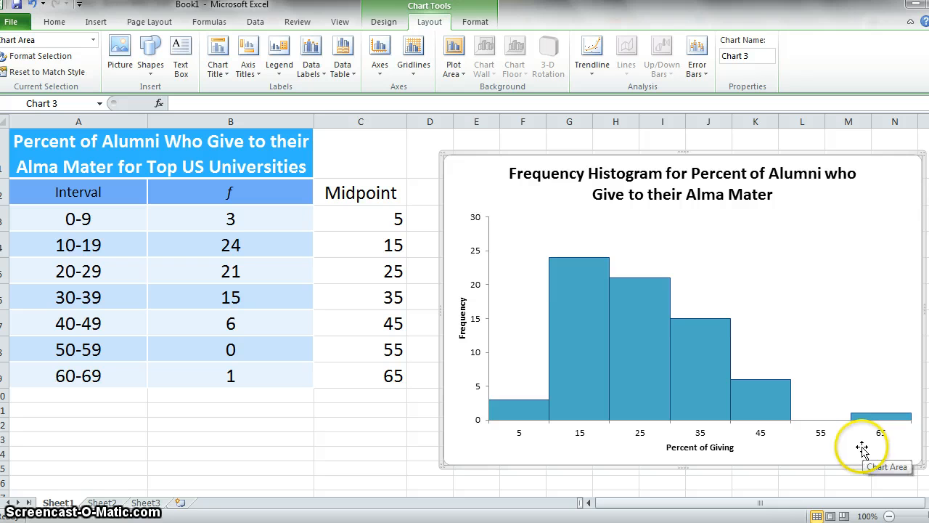
mouse_move(884, 436)
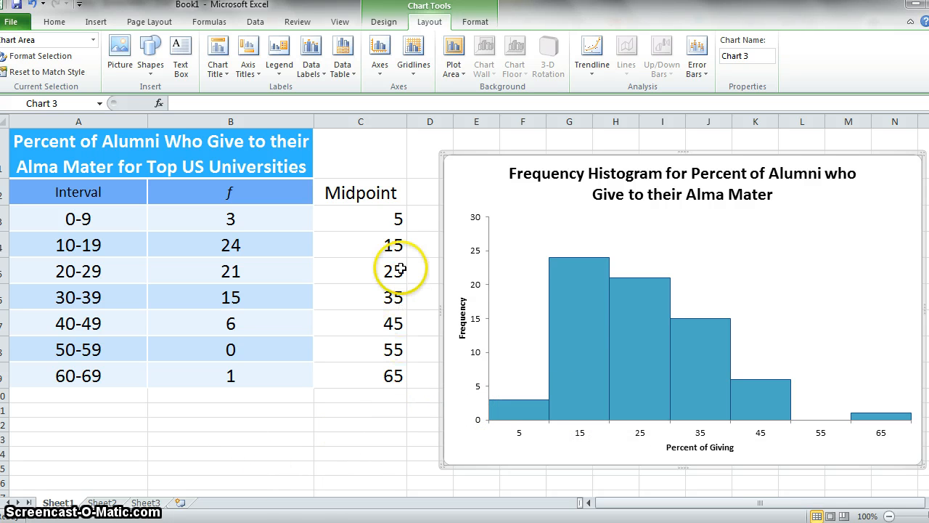
mouse_move(333, 453)
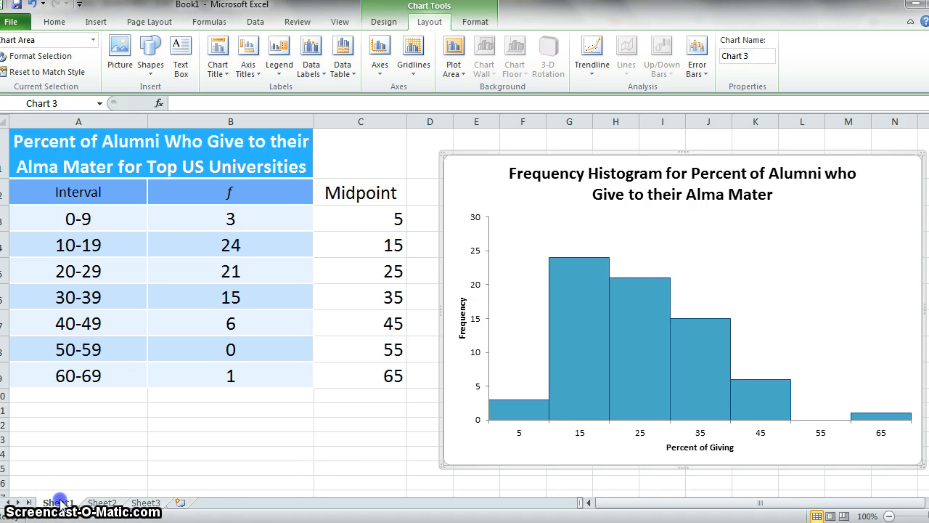
Copy Sheet1 via Move or Copy with 'Create a copy' ticked, producing Sheet1 (2)
right_click(58, 503)
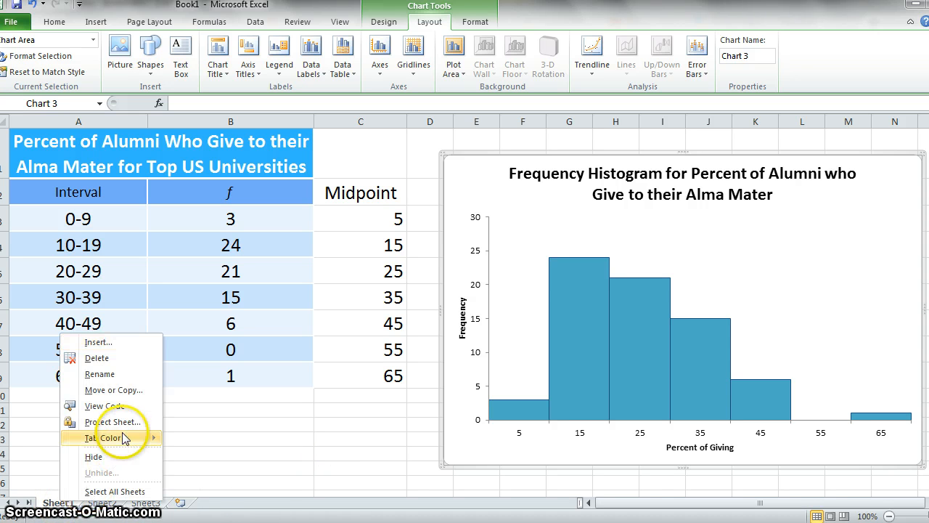
left_click(113, 389)
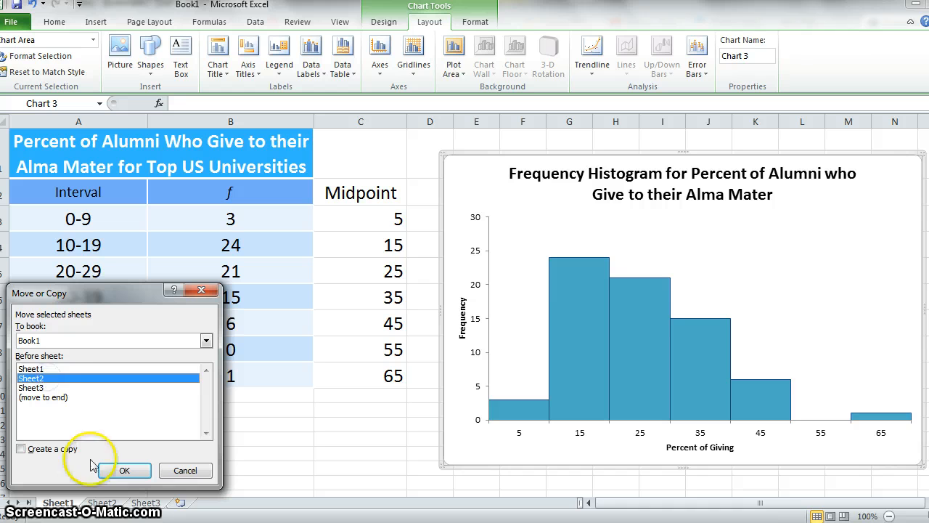
left_click(21, 448)
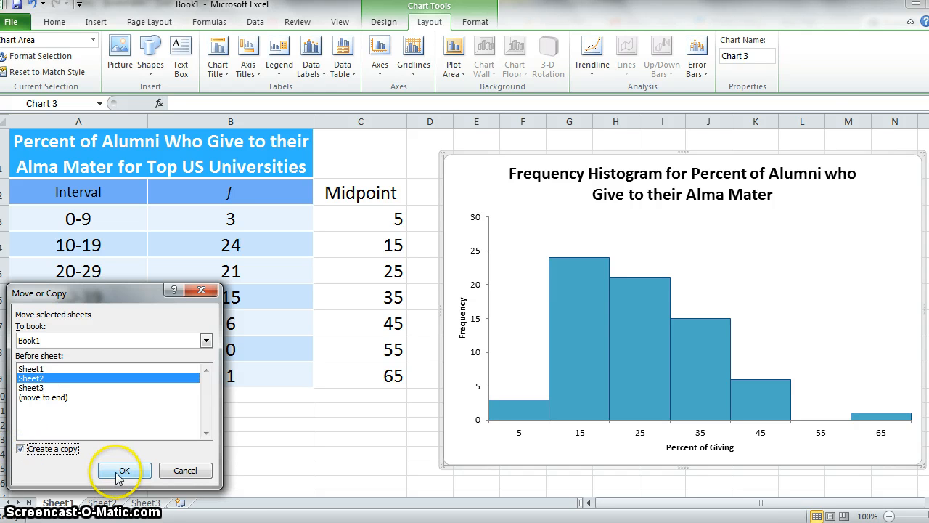
left_click(122, 471)
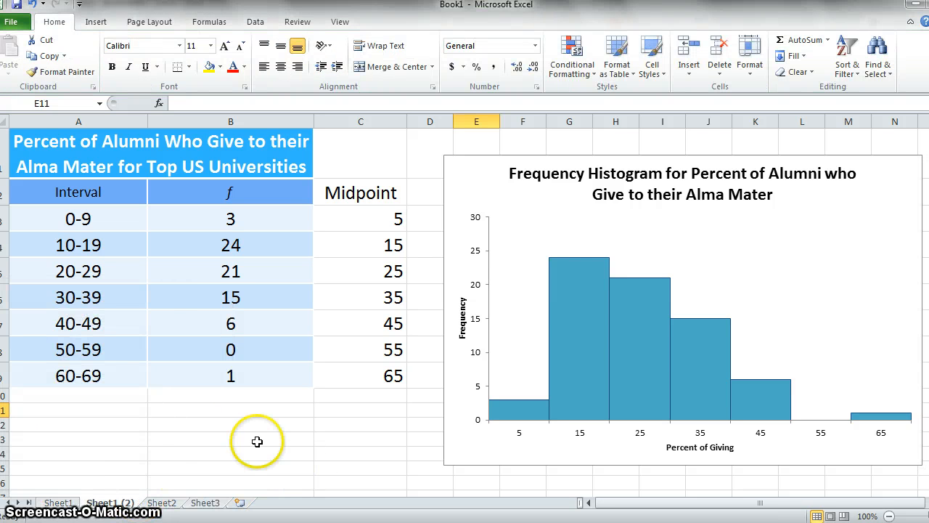
mouse_move(616, 210)
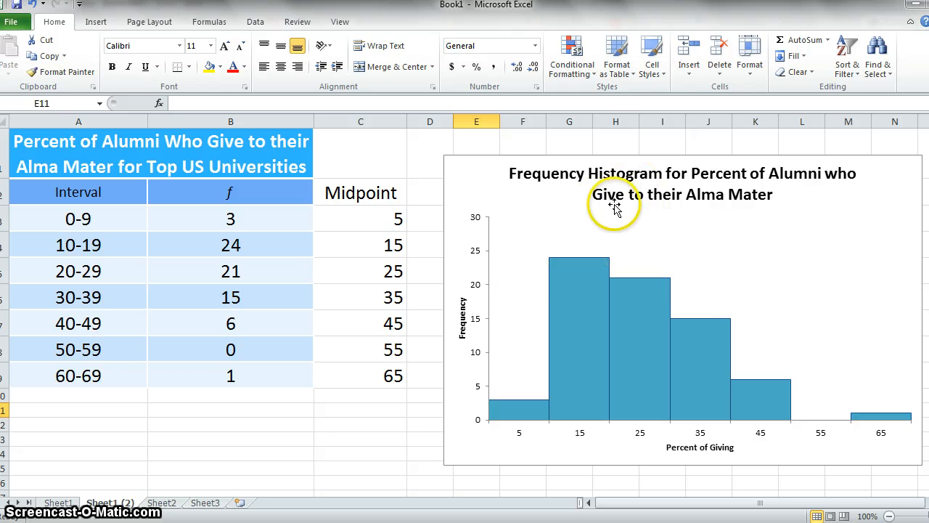
Change the copied histogram's chart type to the first Line chart
left_click(613, 203)
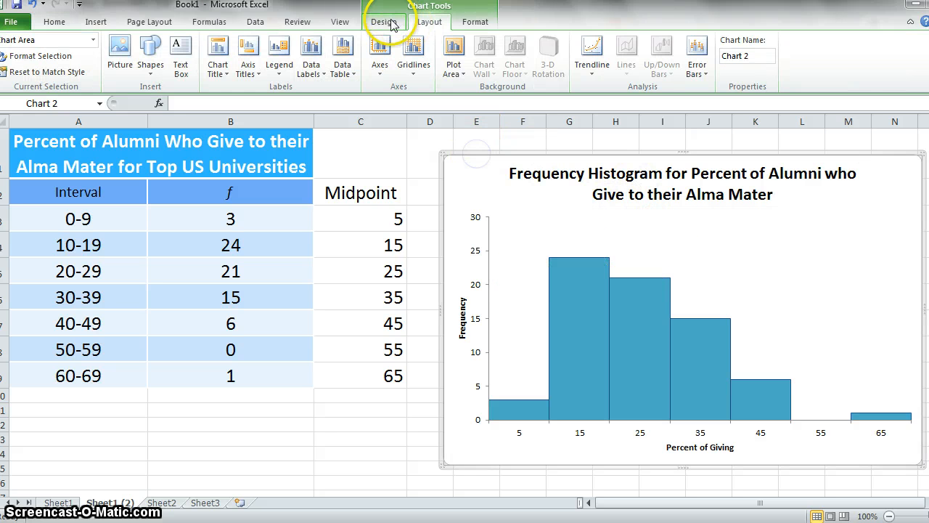
left_click(384, 22)
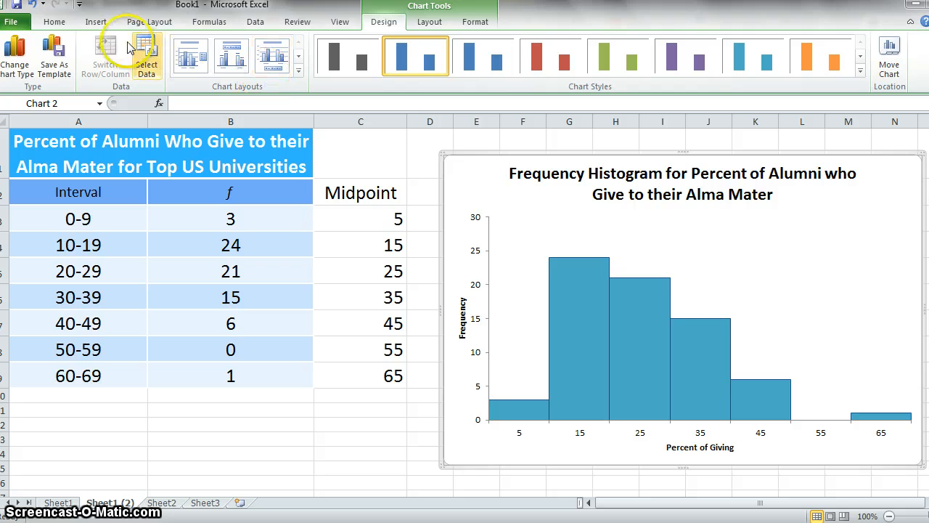
left_click(15, 55)
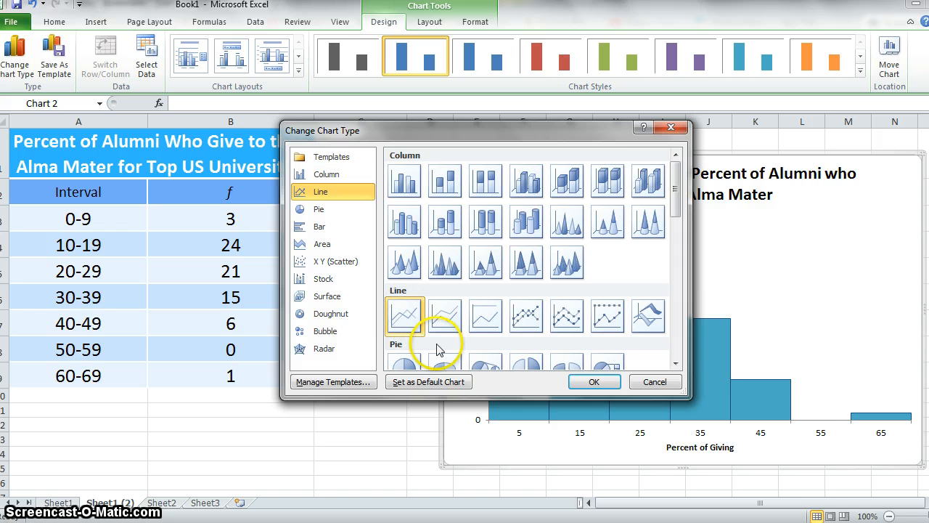
left_click(594, 381)
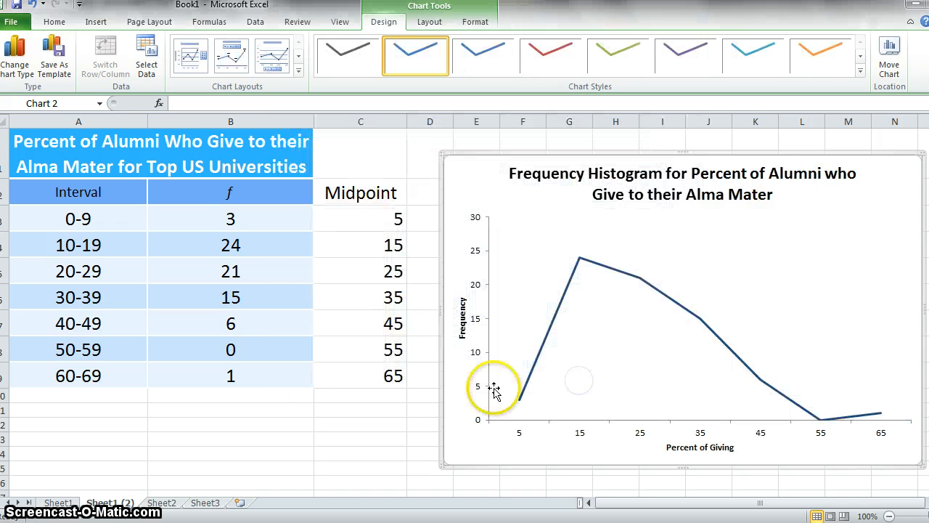
mouse_move(868, 444)
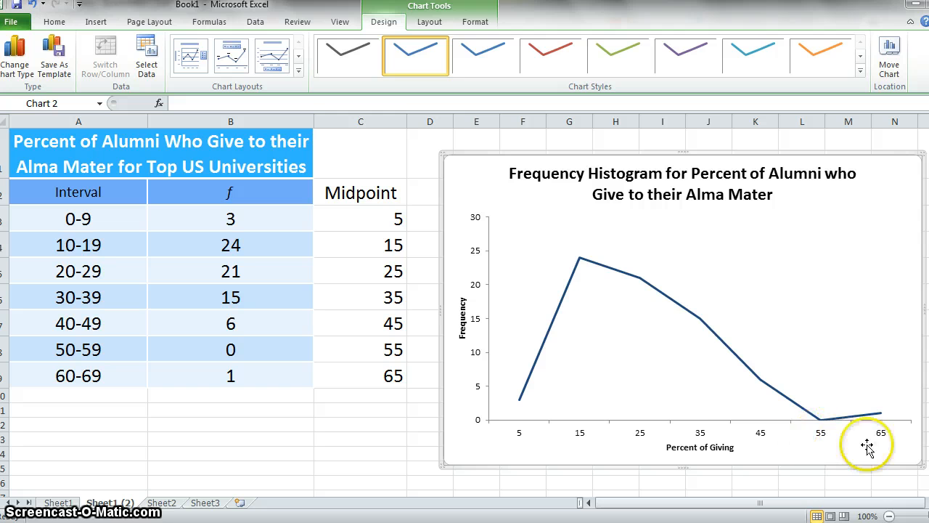
mouse_move(570, 433)
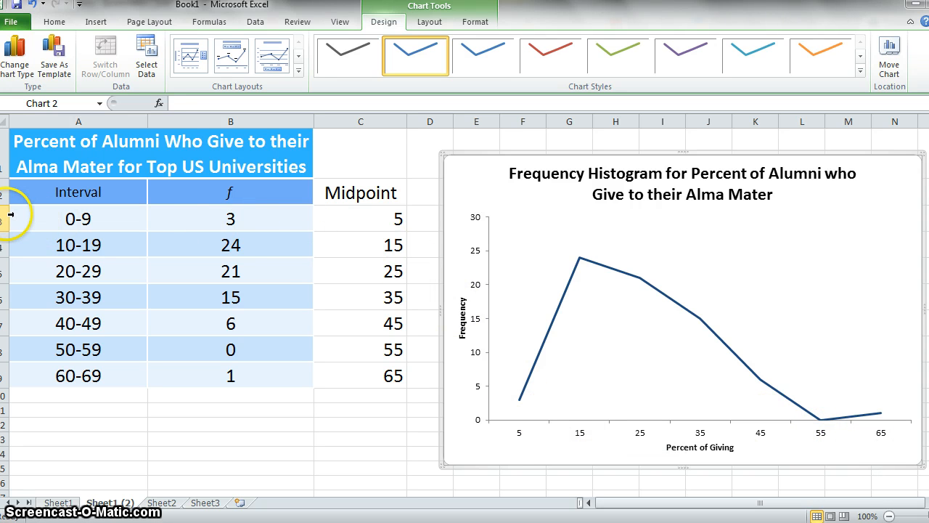
Insert a row above the first interval with midpoint -5 and frequency 0
right_click(78, 218)
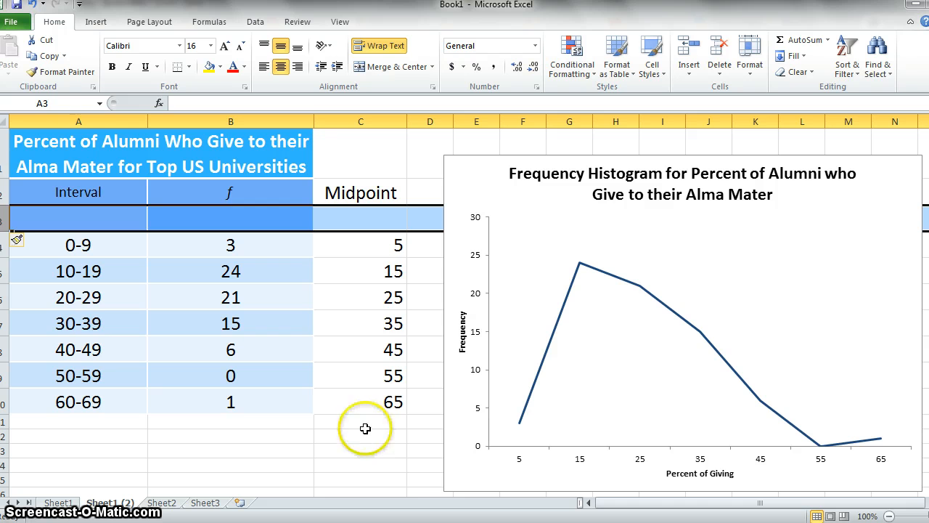
left_click(361, 217)
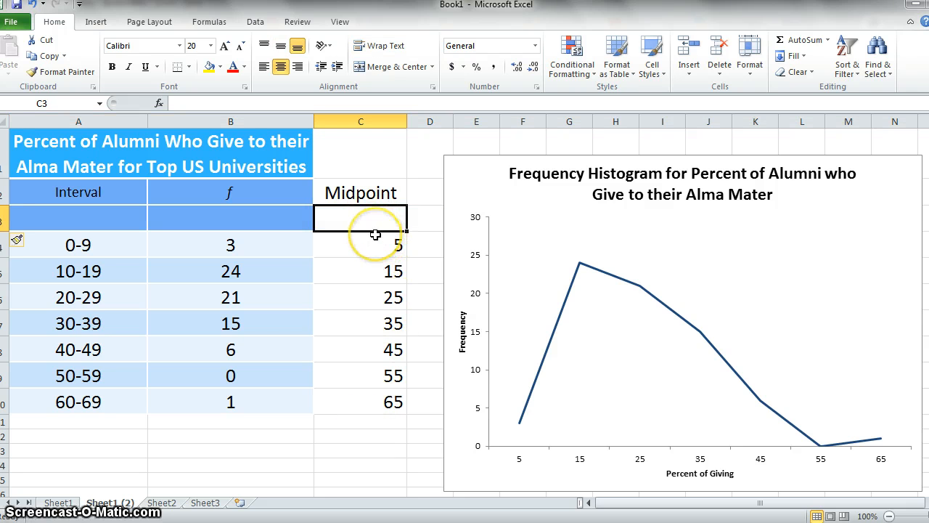
type("-5")
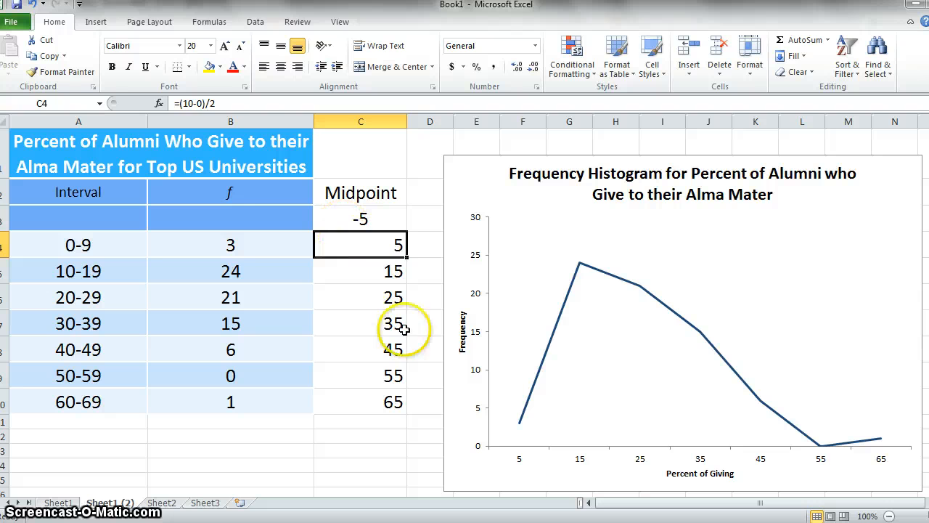
left_click(230, 218)
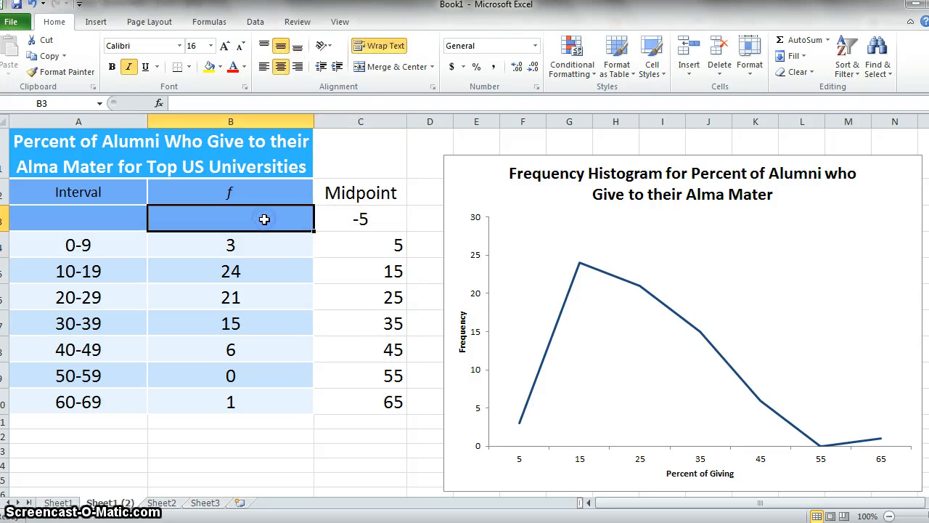
type("0")
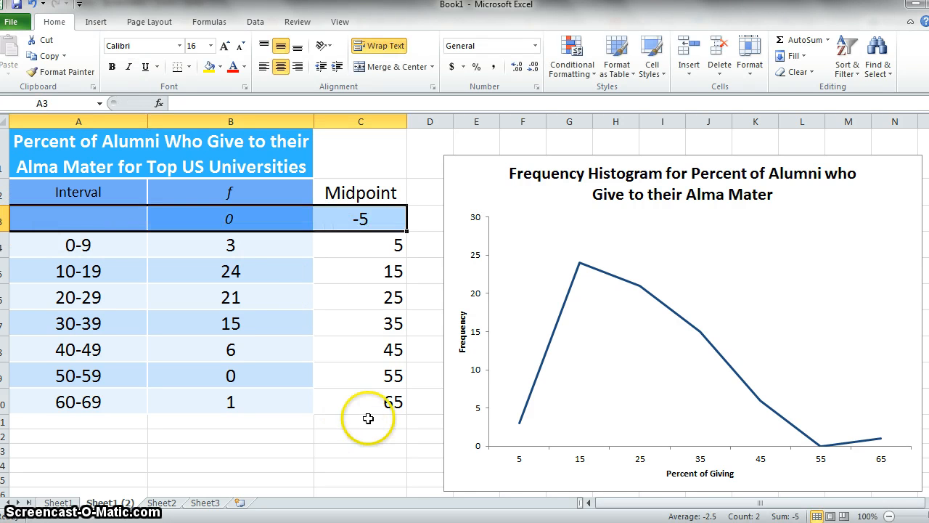
Enter midpoint 75 below 65 and right-align the -5 value
left_click(361, 421)
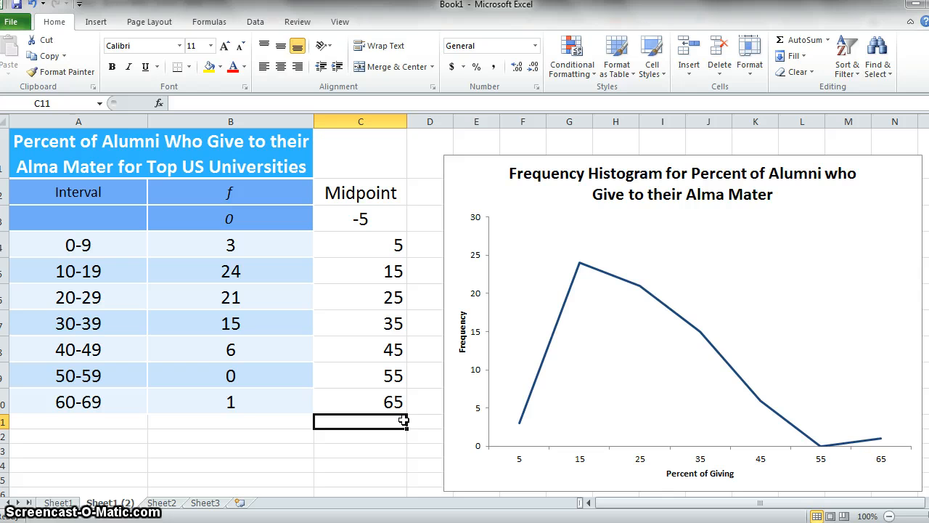
type("75")
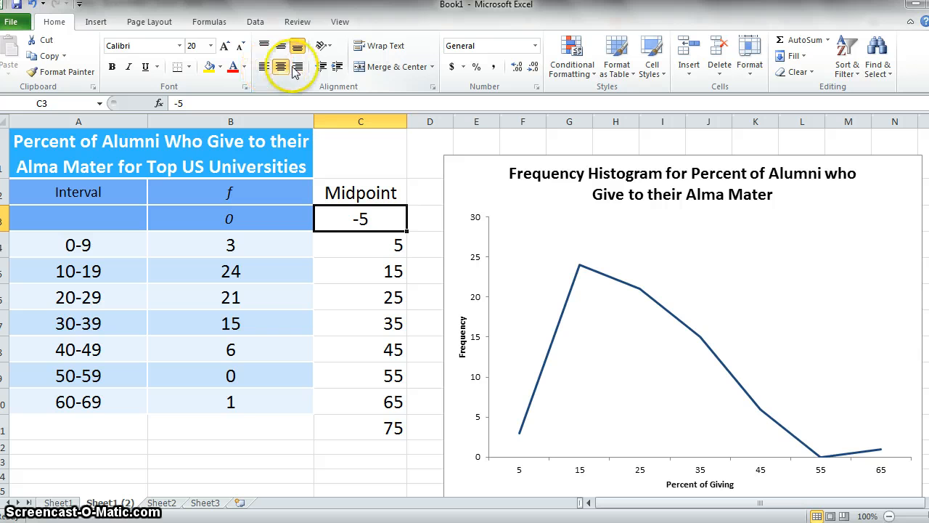
left_click(296, 67)
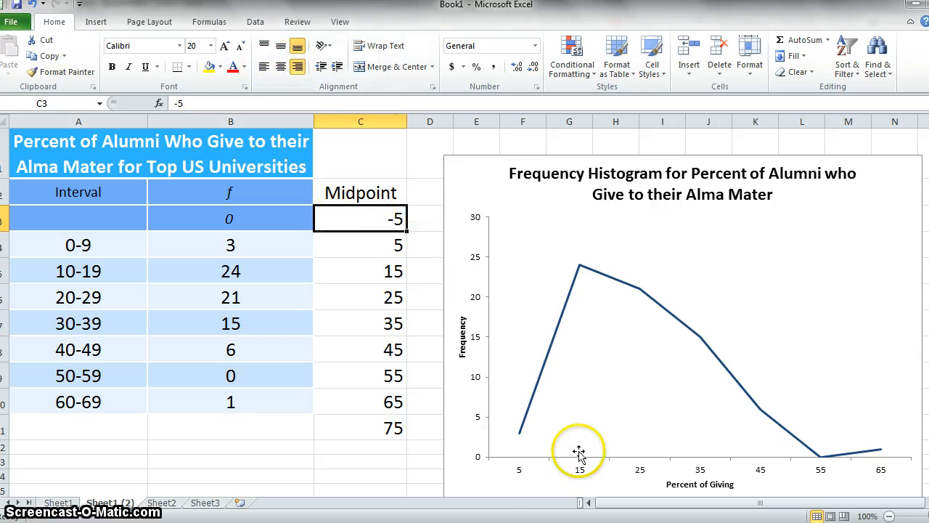
mouse_move(538, 202)
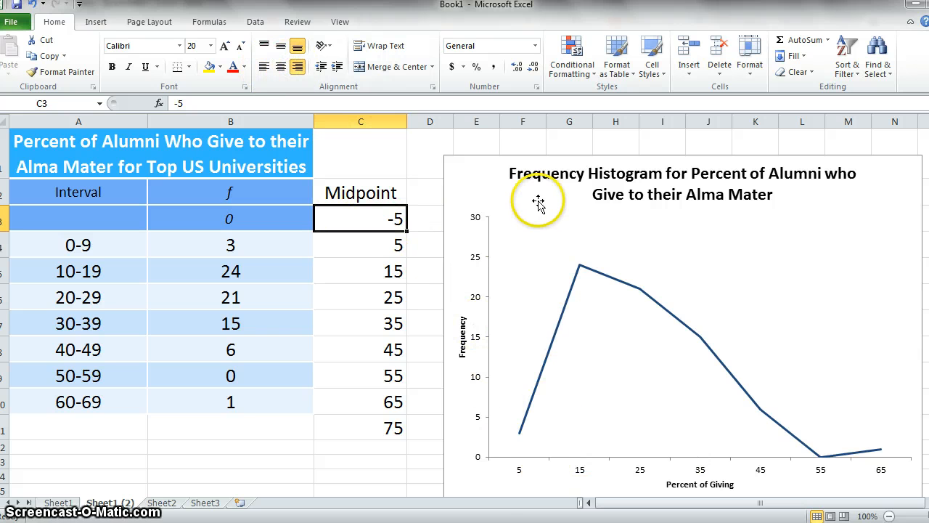
In Select Data, set the chart data range to frequencies B3:B11
left_click(537, 200)
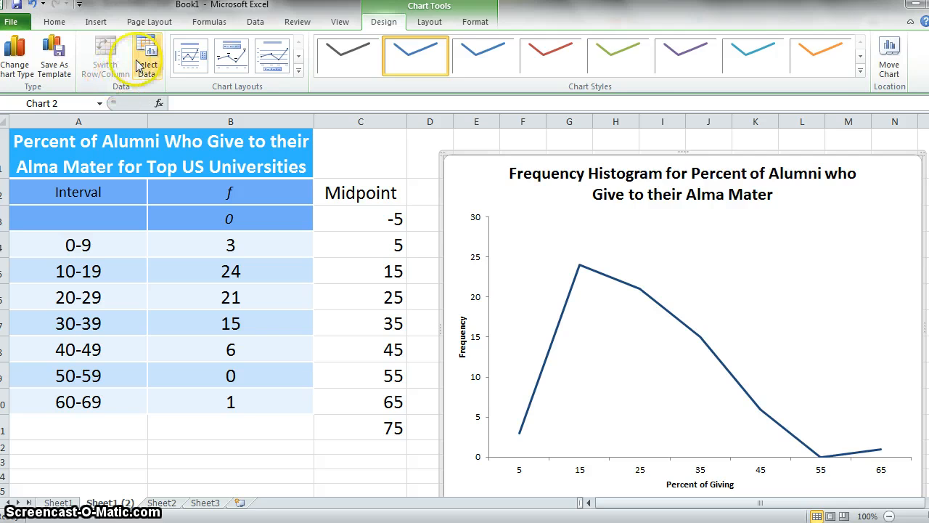
left_click(147, 56)
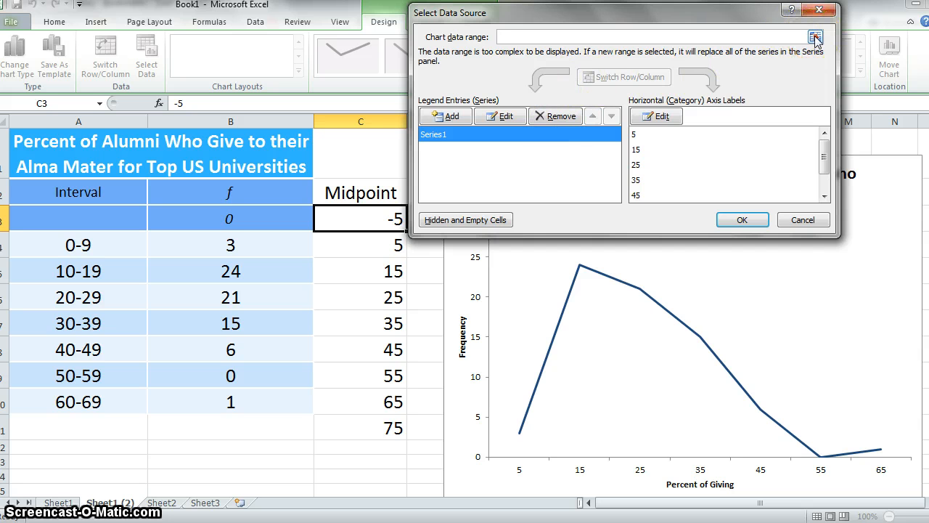
left_click(815, 38)
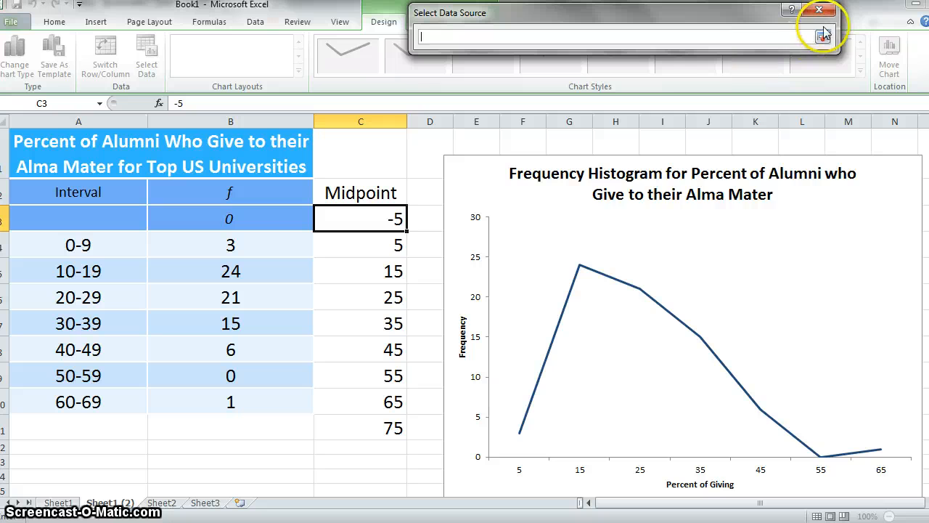
left_click(822, 35)
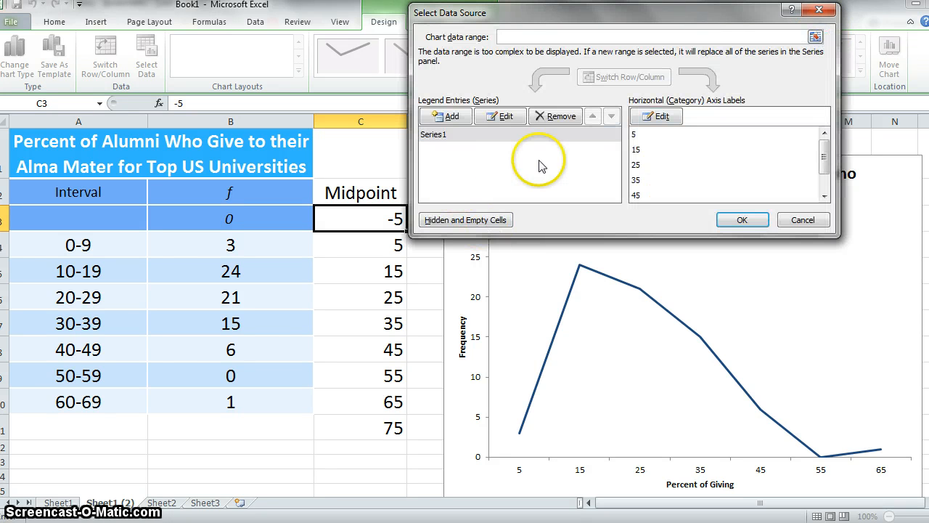
mouse_move(244, 244)
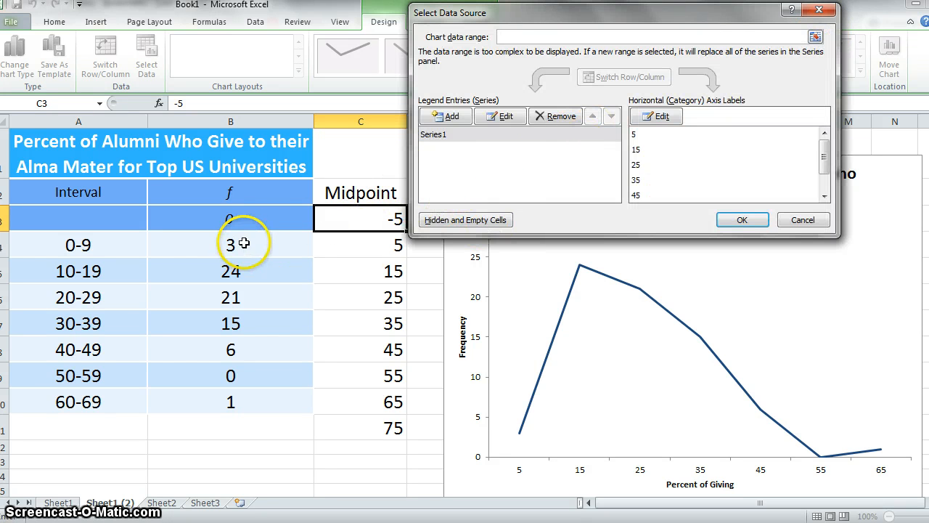
left_click_drag(231, 218, 231, 375)
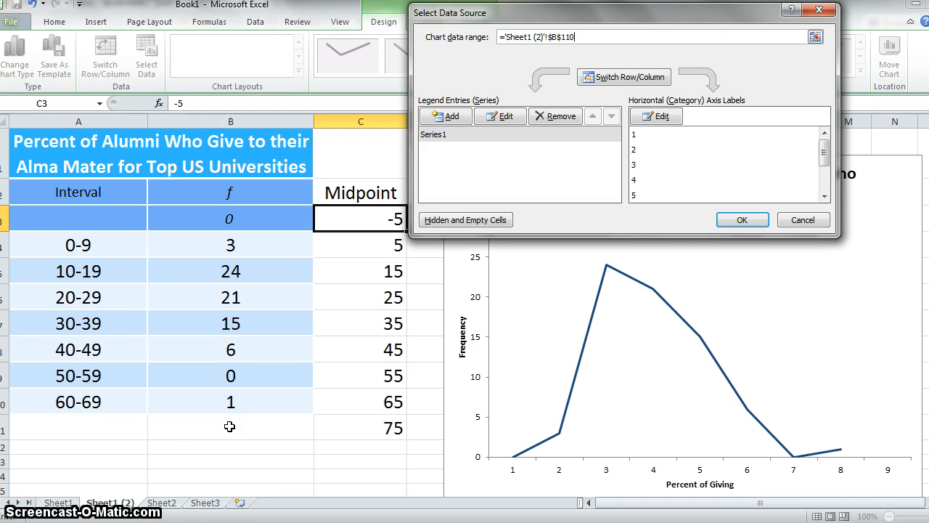
left_click(229, 427)
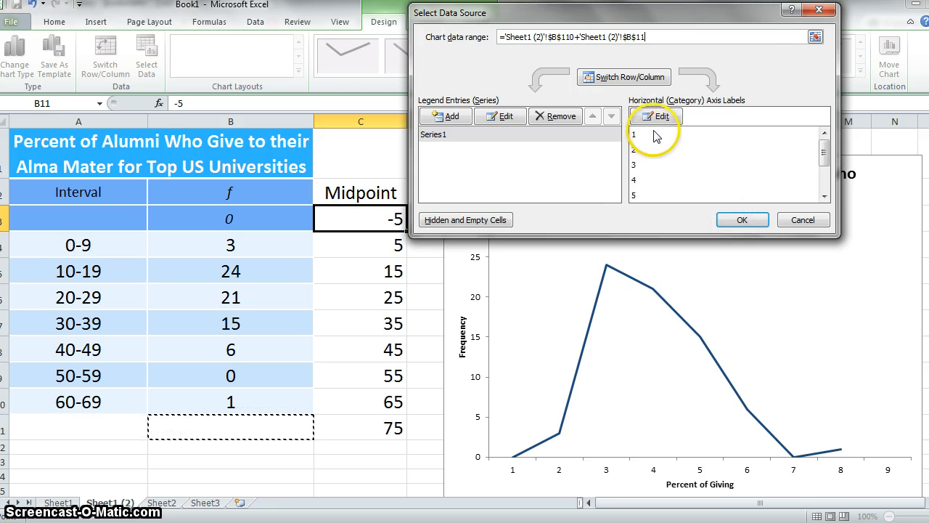
Set the horizontal axis labels to midpoints C3:C11 (-5 through 75) and apply
left_click(655, 117)
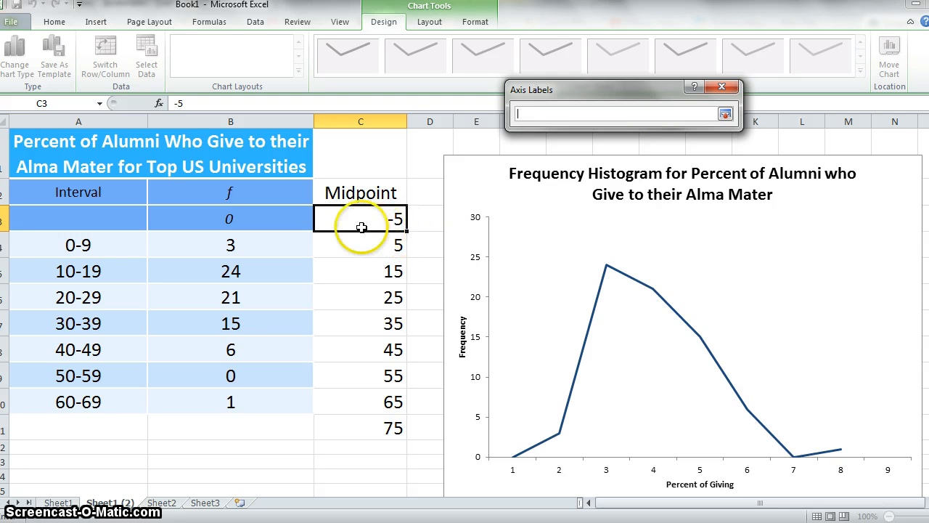
left_click_drag(362, 217, 360, 428)
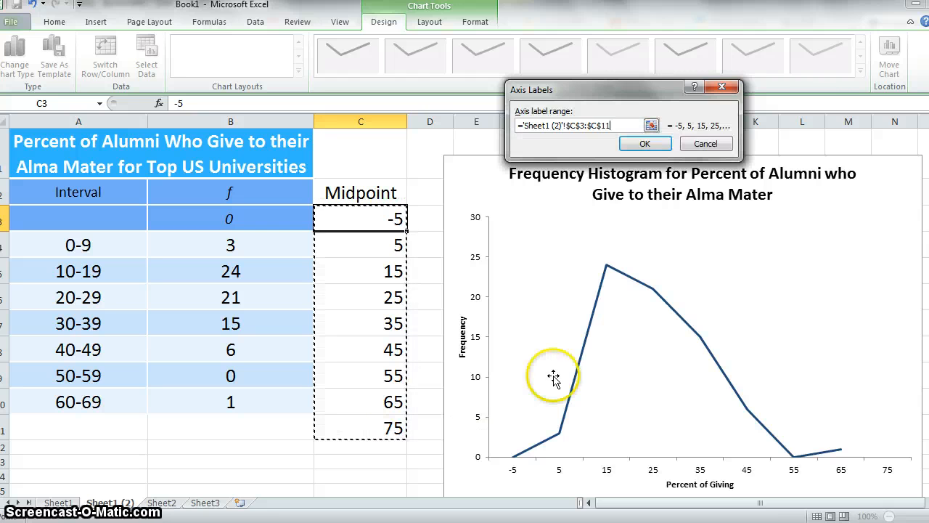
left_click(645, 144)
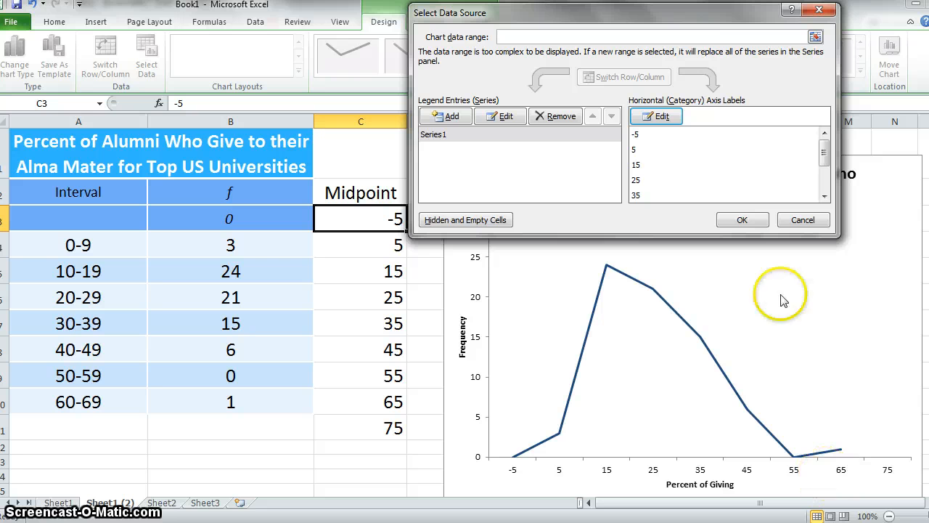
mouse_move(742, 220)
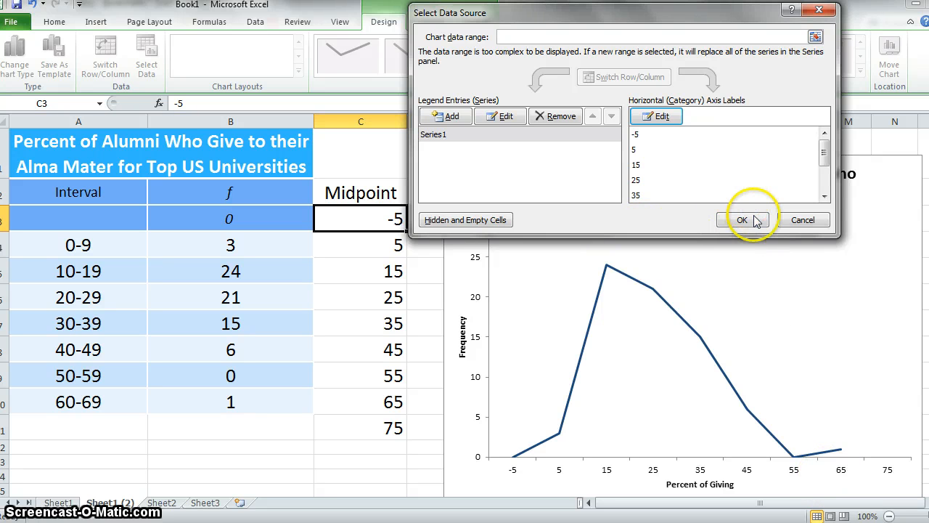
left_click(742, 221)
type("0")
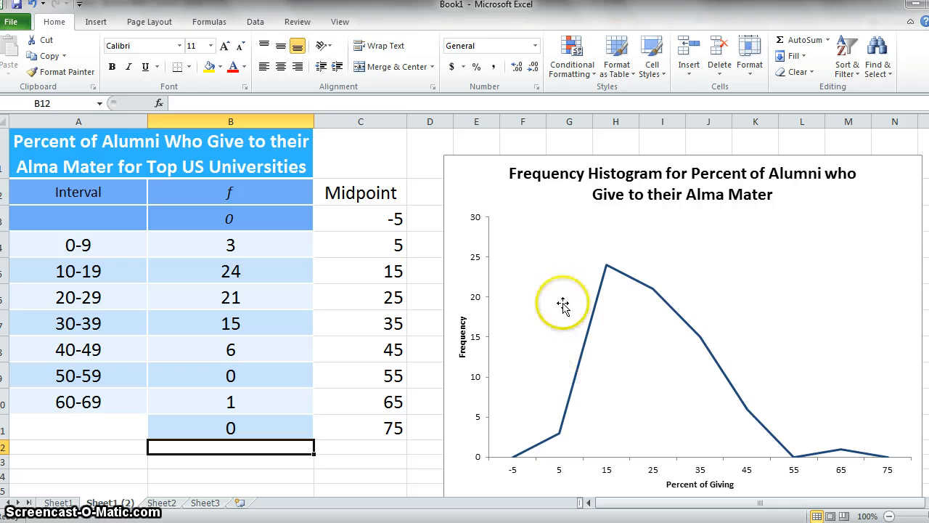
mouse_move(515, 462)
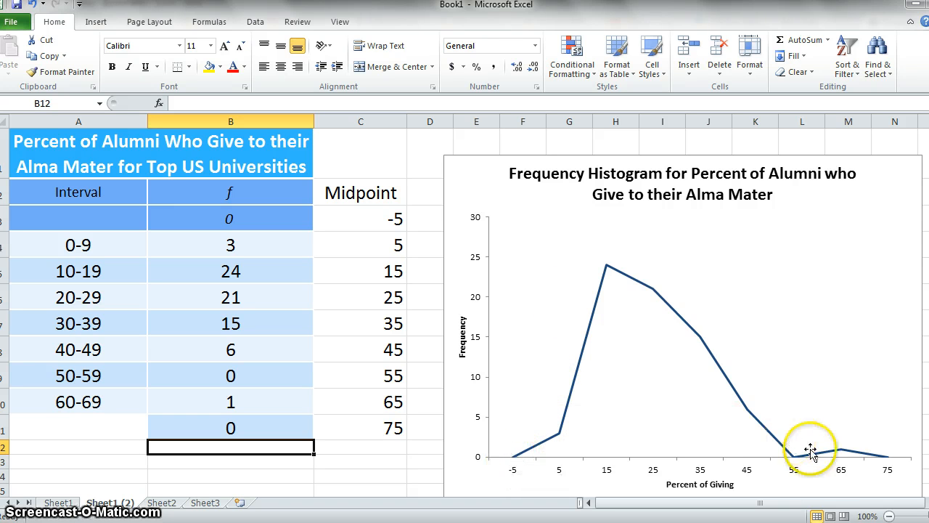
mouse_move(892, 461)
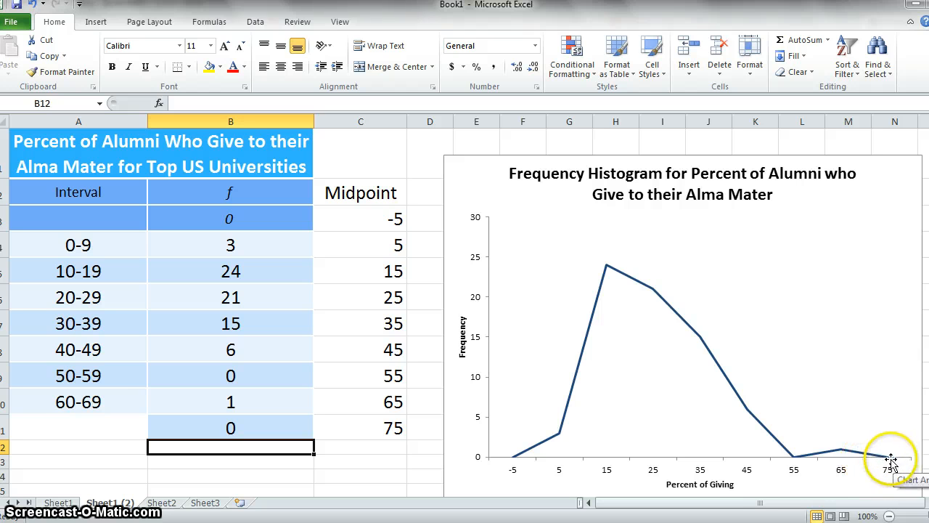
mouse_move(514, 463)
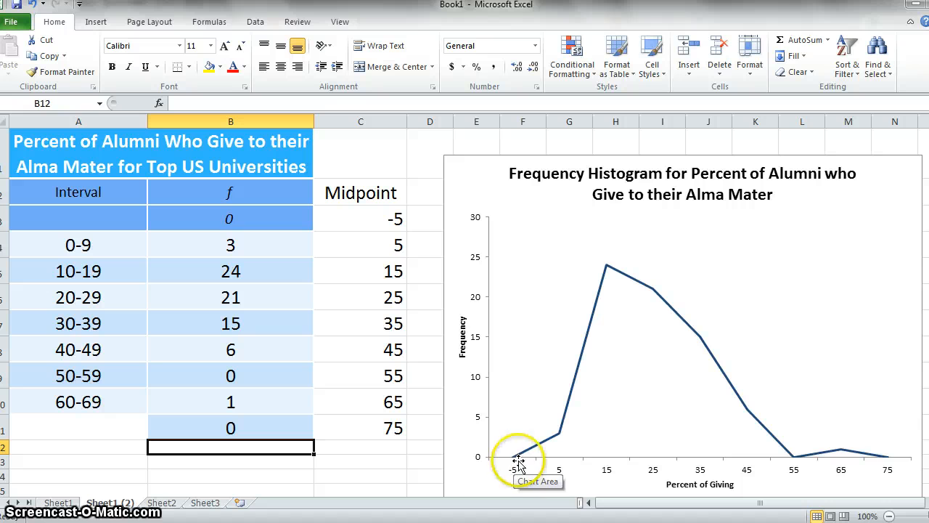
mouse_move(868, 478)
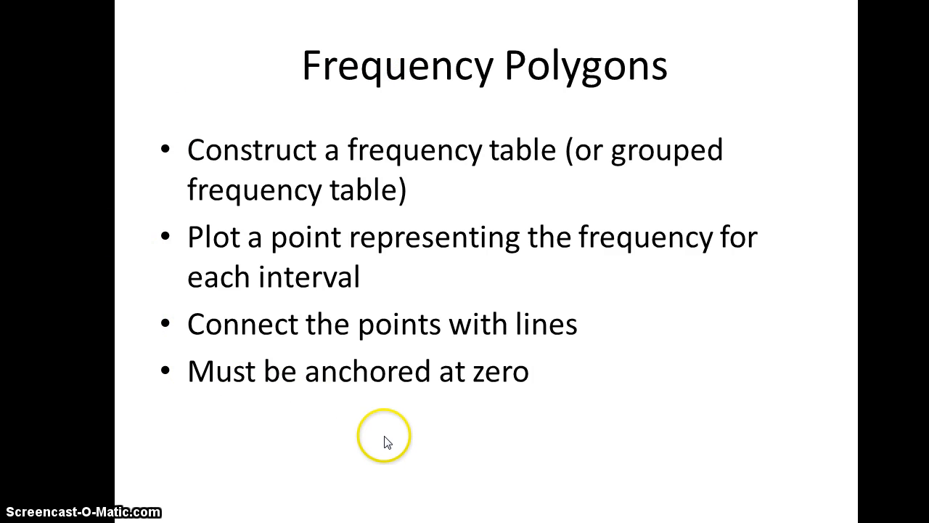
mouse_move(644, 354)
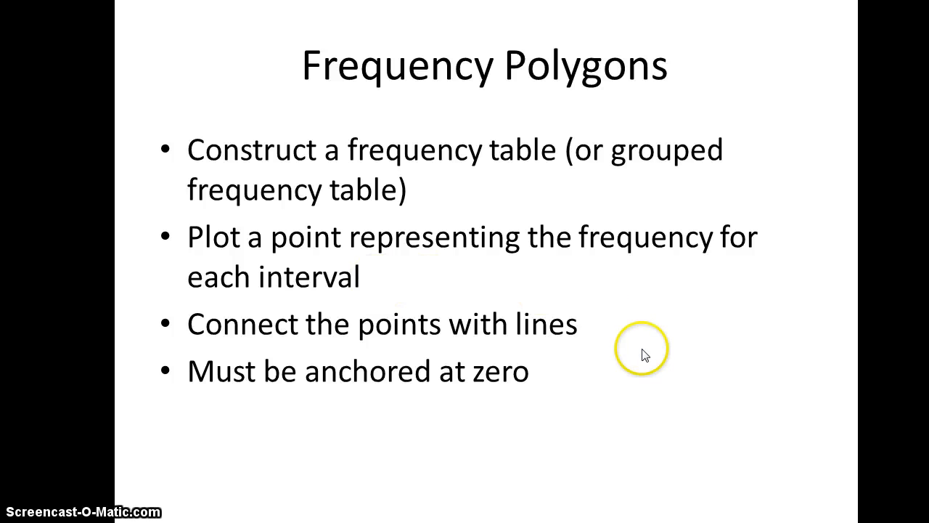